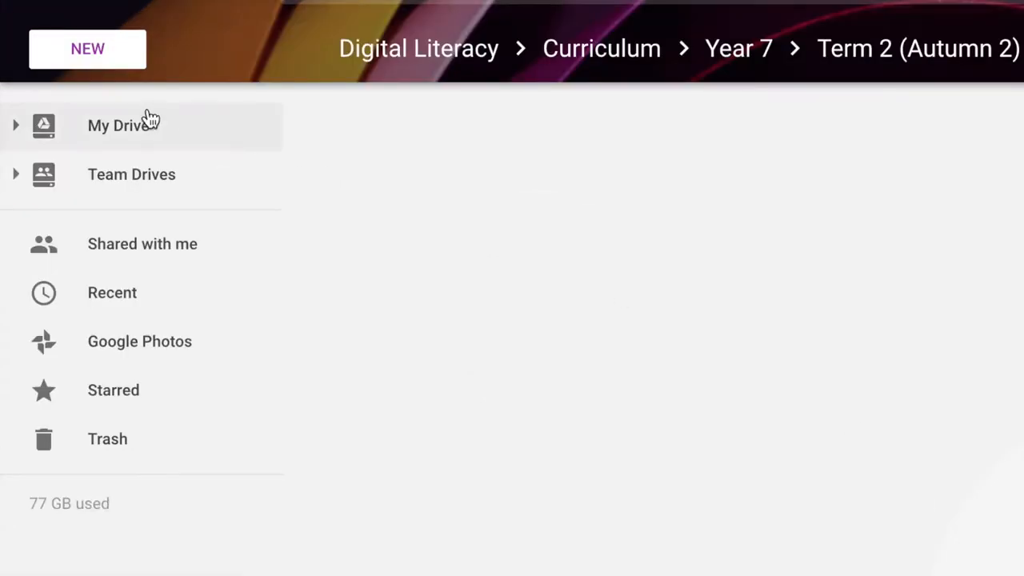
- Create a new blank Google Sheets spreadsheet from the Drive NEW menu
{"action": "left_click", "coordinate": [86, 48]}
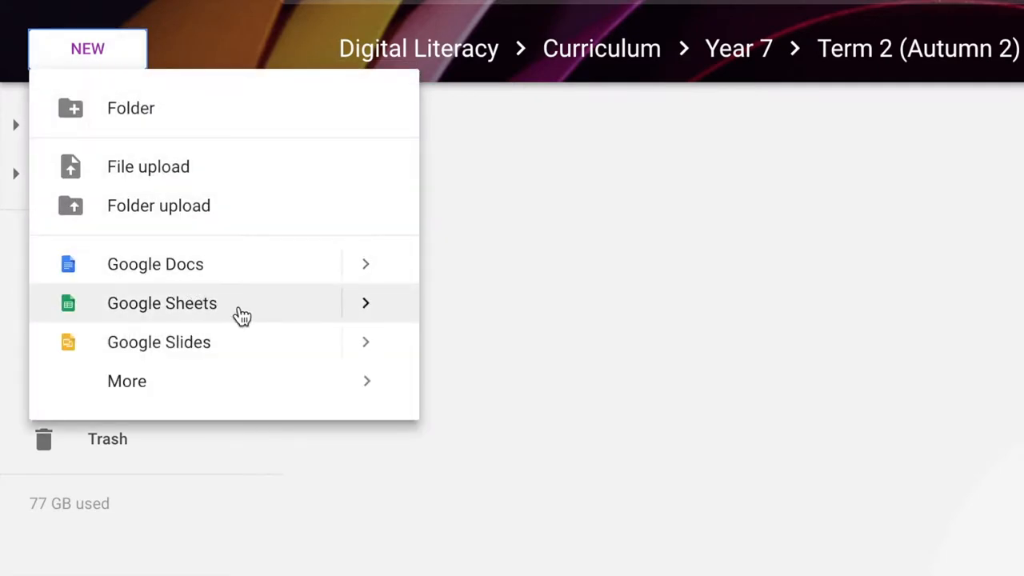
{"action": "mouse_move", "coordinate": [349, 312]}
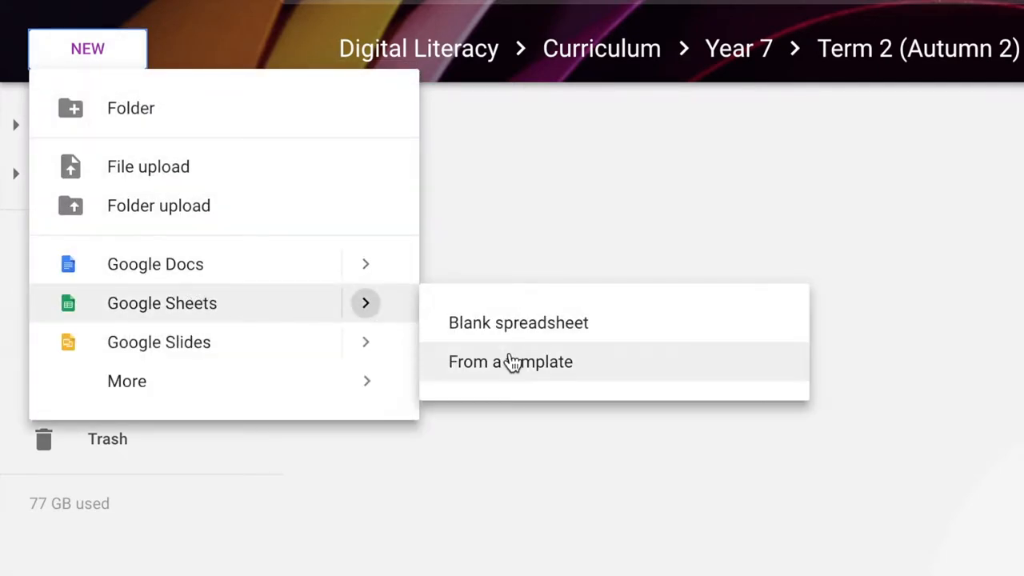
{"action": "mouse_move", "coordinate": [640, 331]}
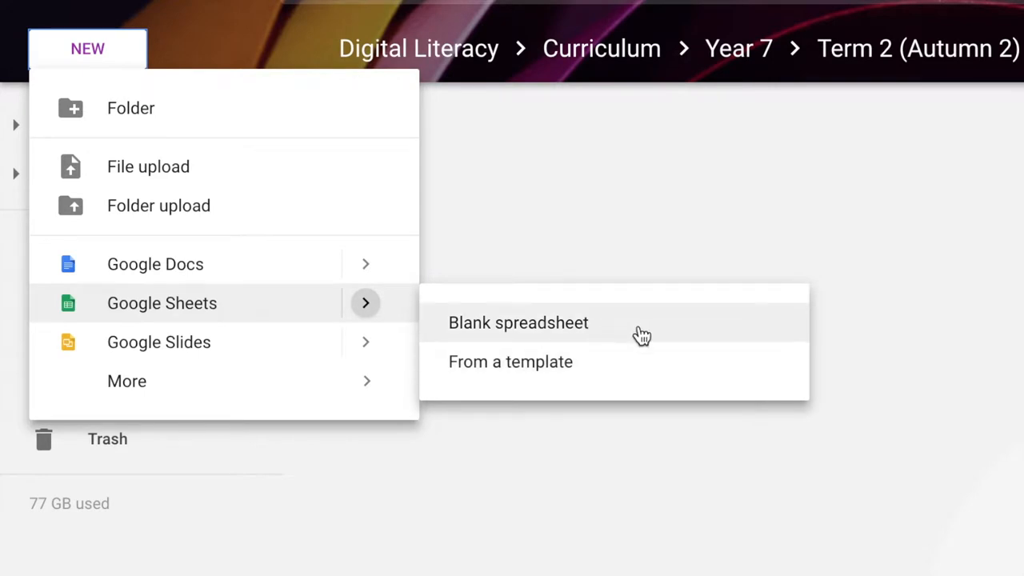
{"action": "left_click", "coordinate": [518, 323]}
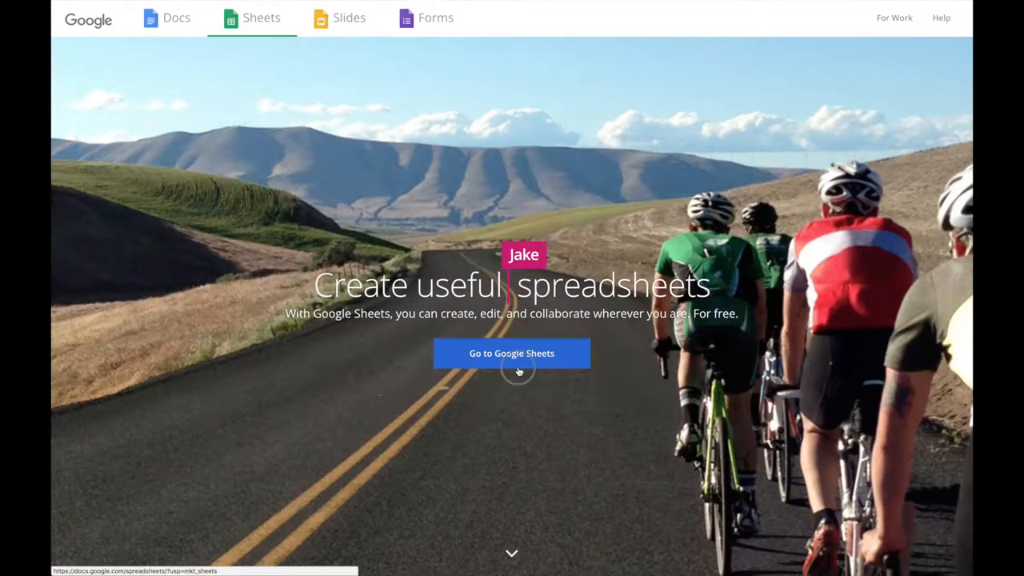
- Go to the Sheets home and start a Blank spreadsheet from the templates
{"action": "left_click", "coordinate": [512, 354]}
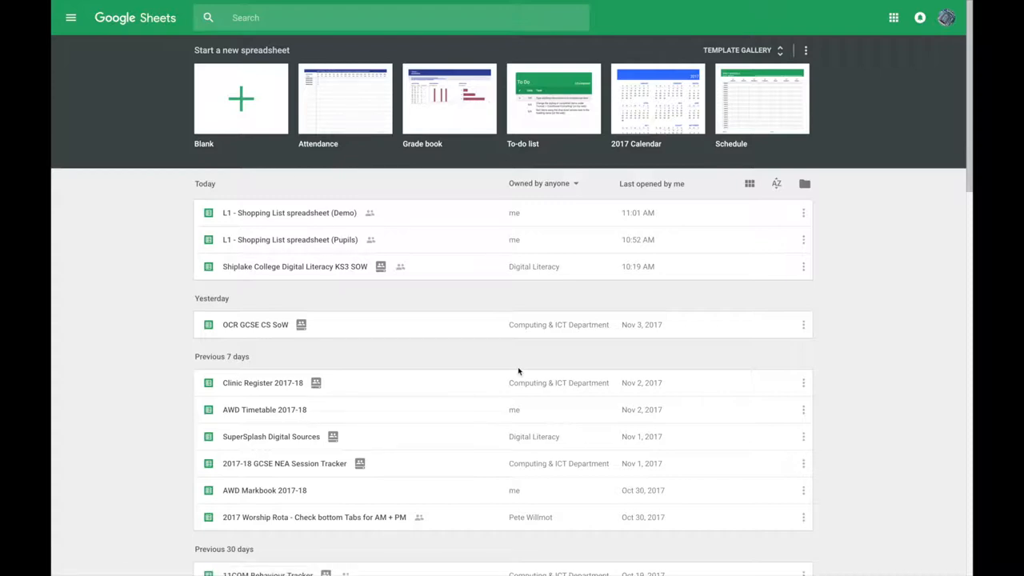
{"action": "left_click", "coordinate": [240, 99]}
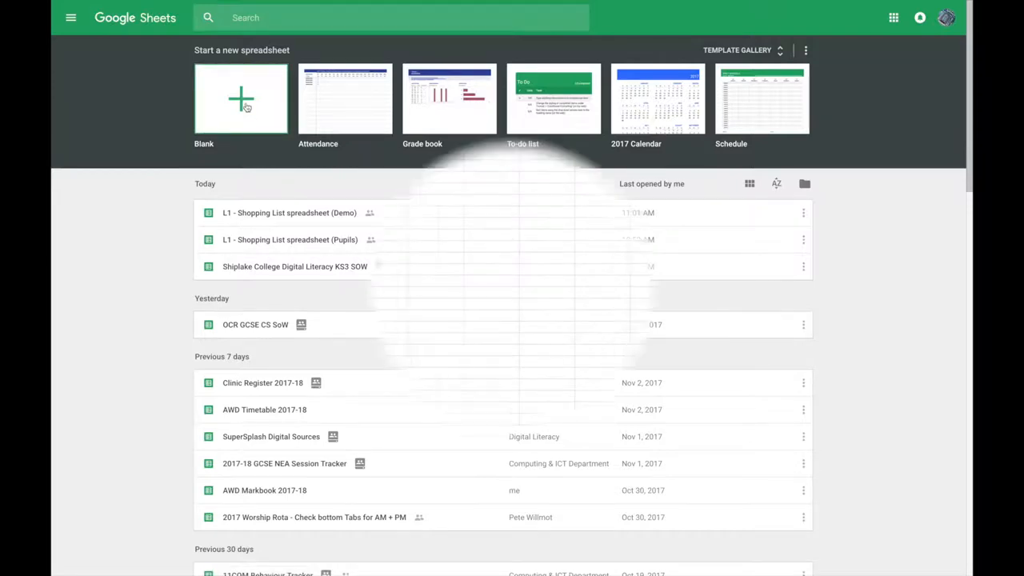
{"action": "left_click", "coordinate": [240, 99]}
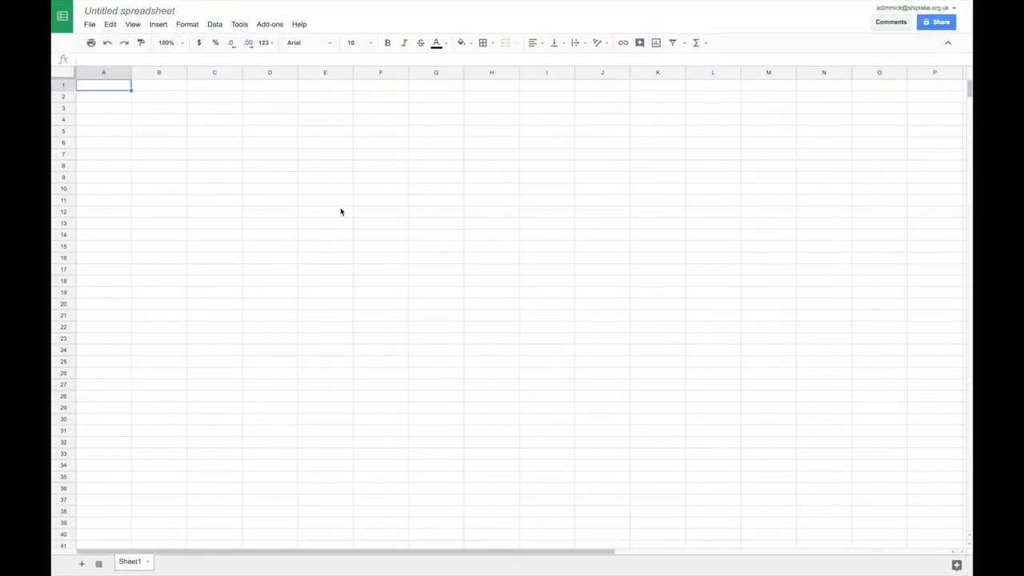
{"action": "mouse_move", "coordinate": [154, 137]}
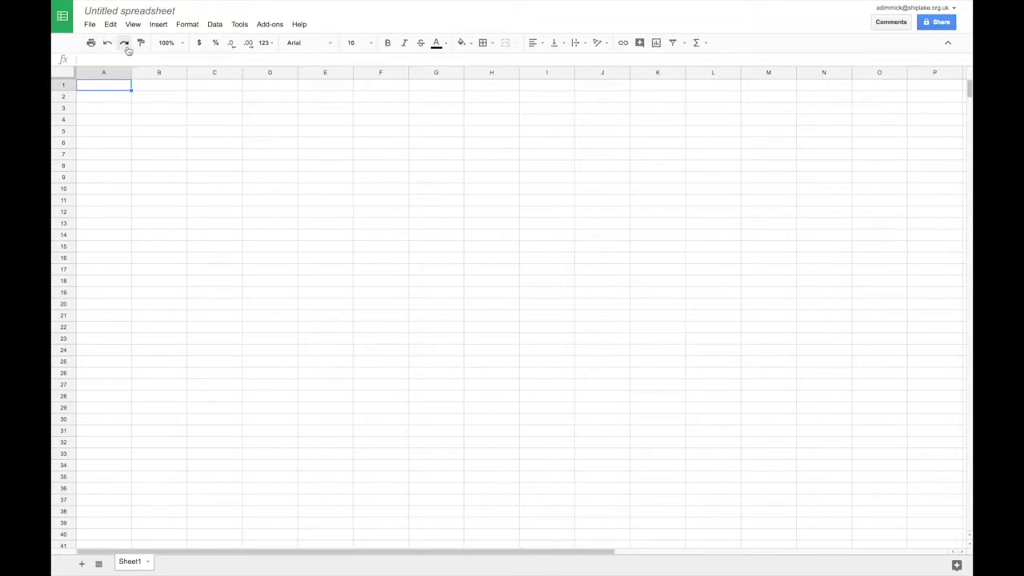
{"action": "mouse_move", "coordinate": [214, 42]}
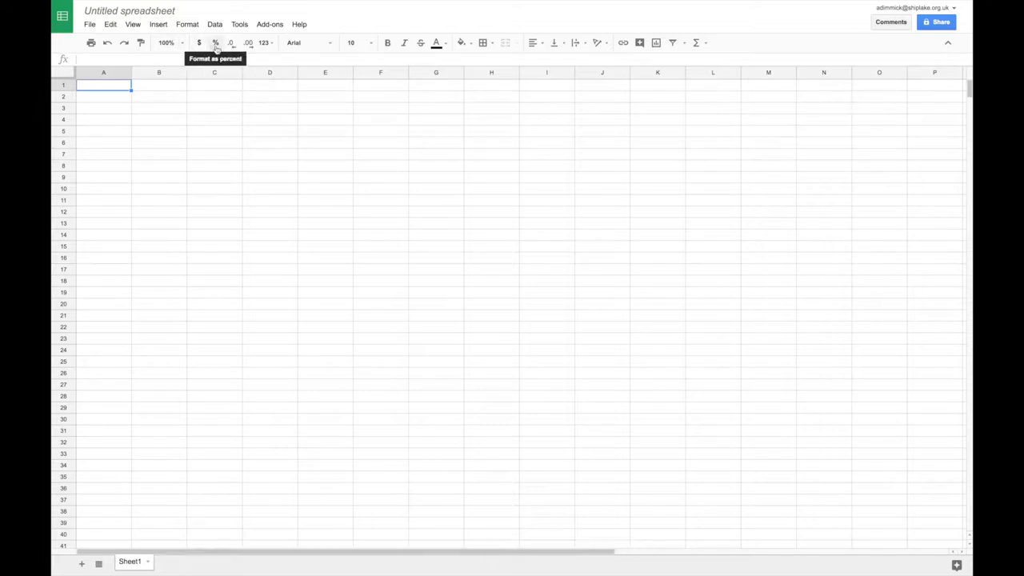
{"action": "mouse_move", "coordinate": [266, 121]}
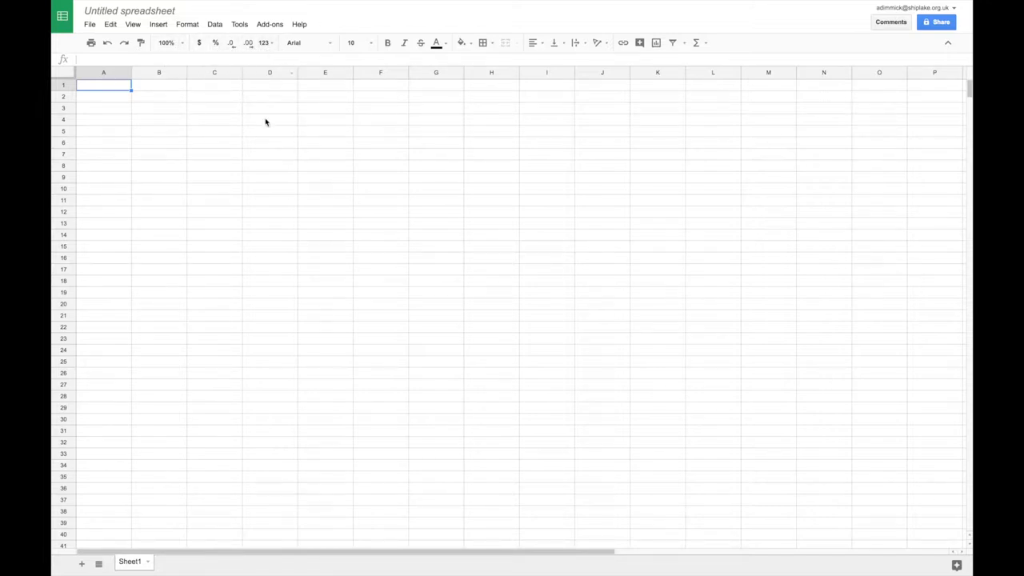
{"action": "left_click", "coordinate": [110, 24]}
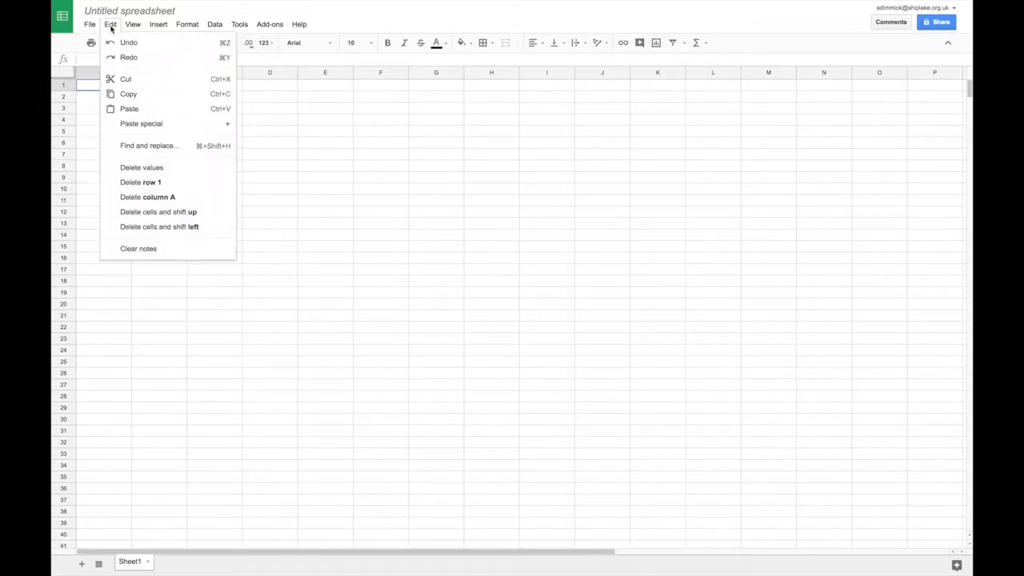
{"action": "left_click", "coordinate": [187, 24]}
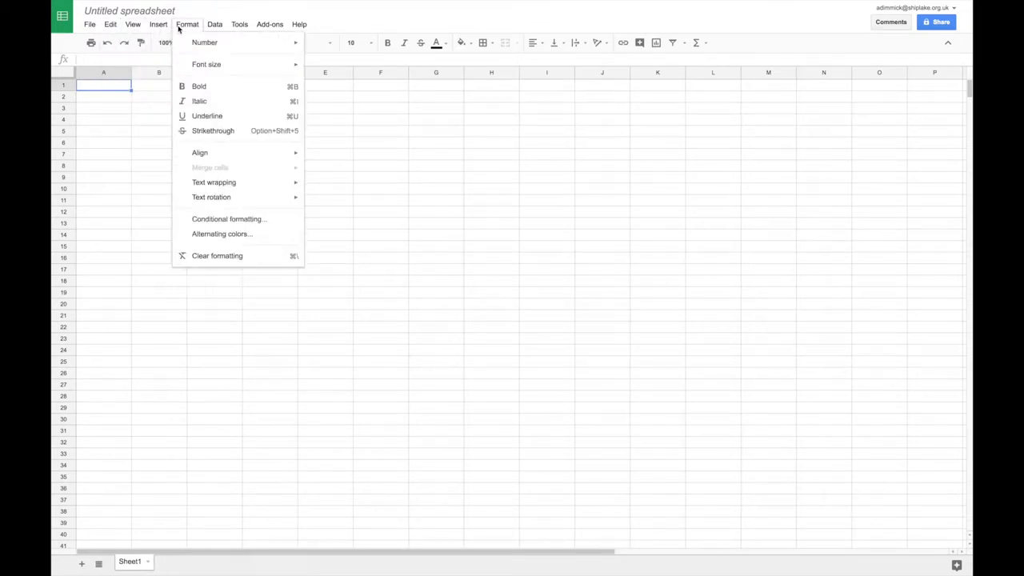
{"action": "left_click", "coordinate": [269, 24]}
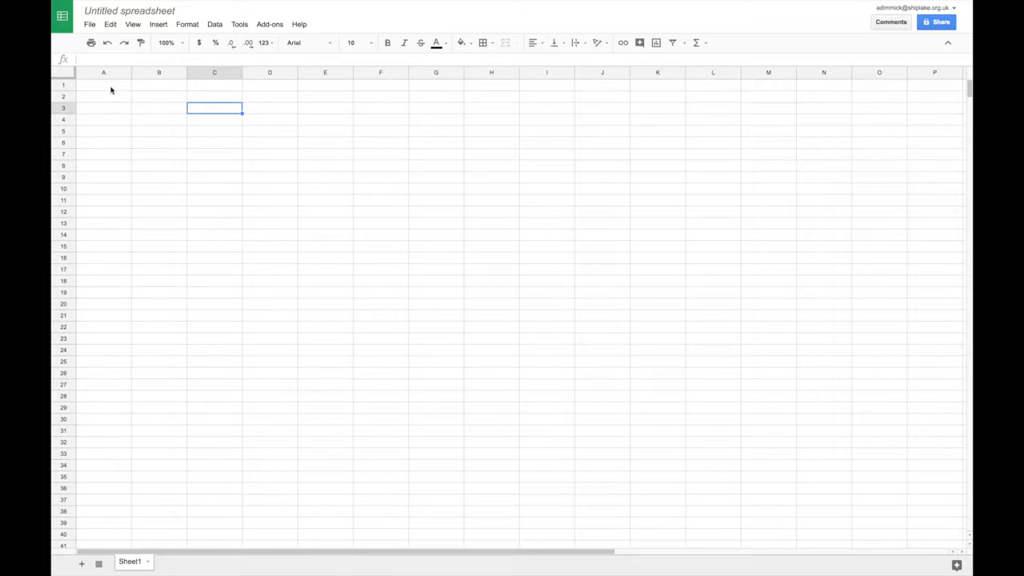
{"action": "left_click", "coordinate": [102, 85]}
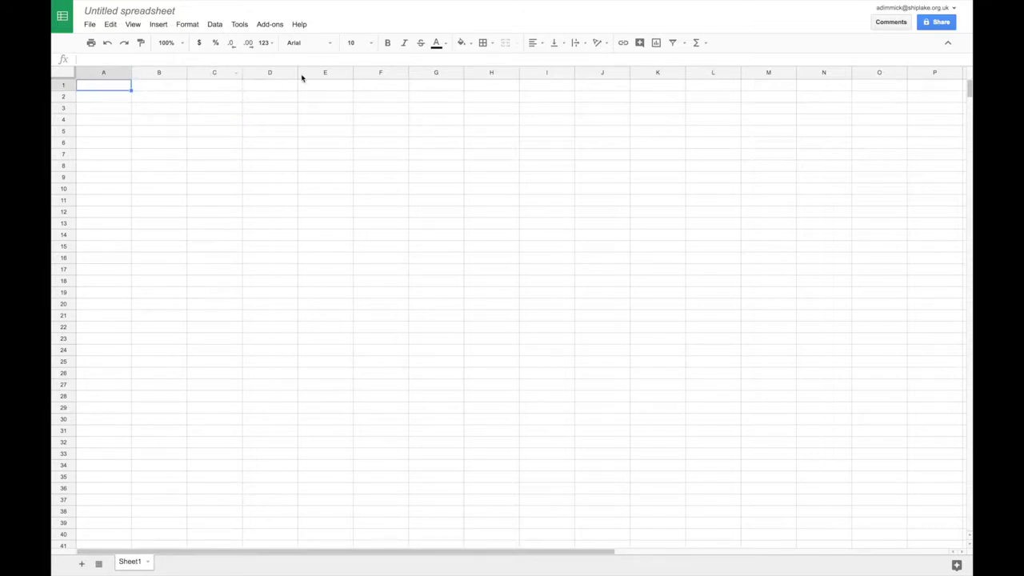
{"action": "mouse_move", "coordinate": [131, 237]}
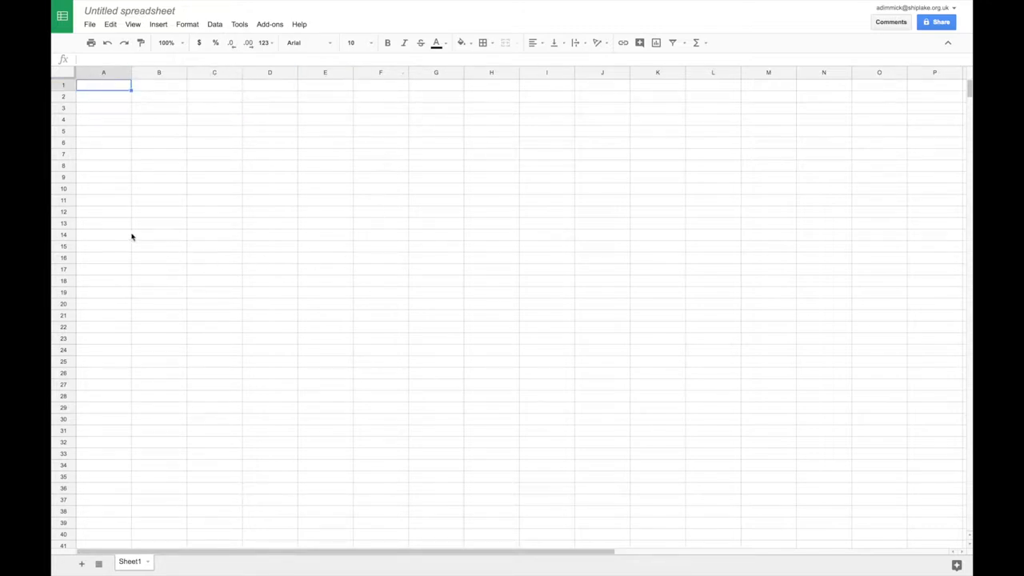
{"action": "mouse_move", "coordinate": [162, 93]}
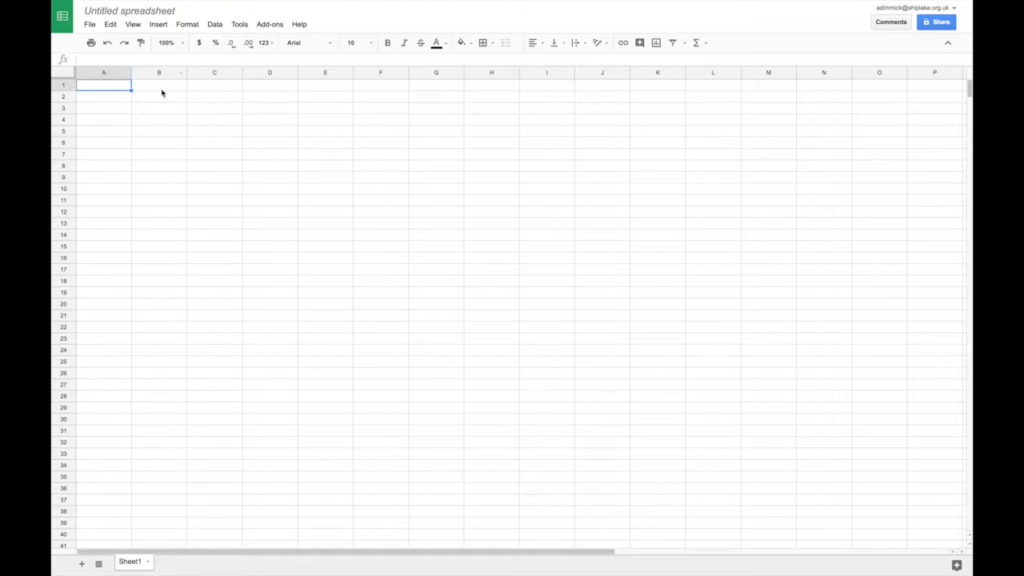
{"action": "mouse_move", "coordinate": [371, 243]}
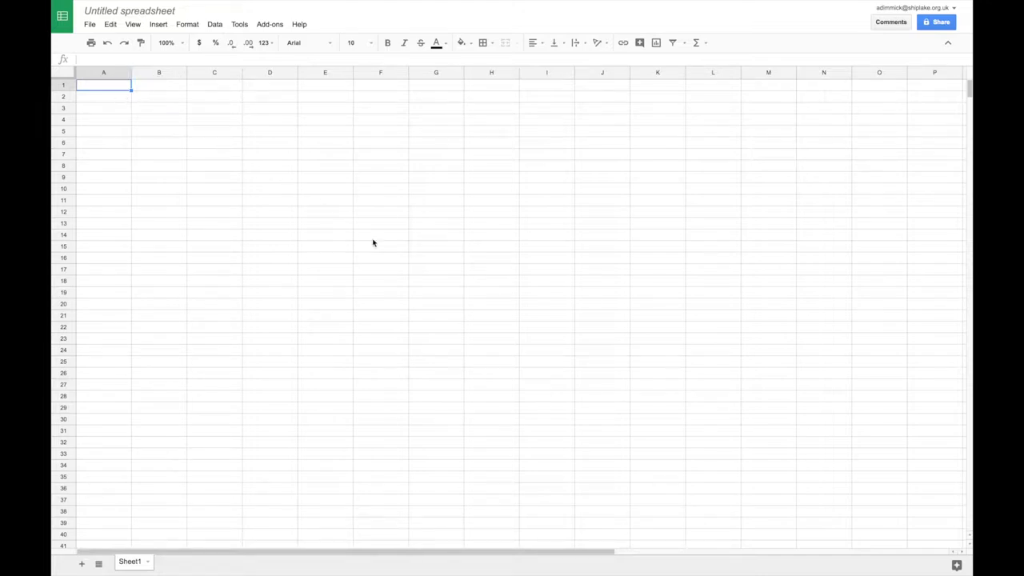
{"action": "mouse_move", "coordinate": [166, 112]}
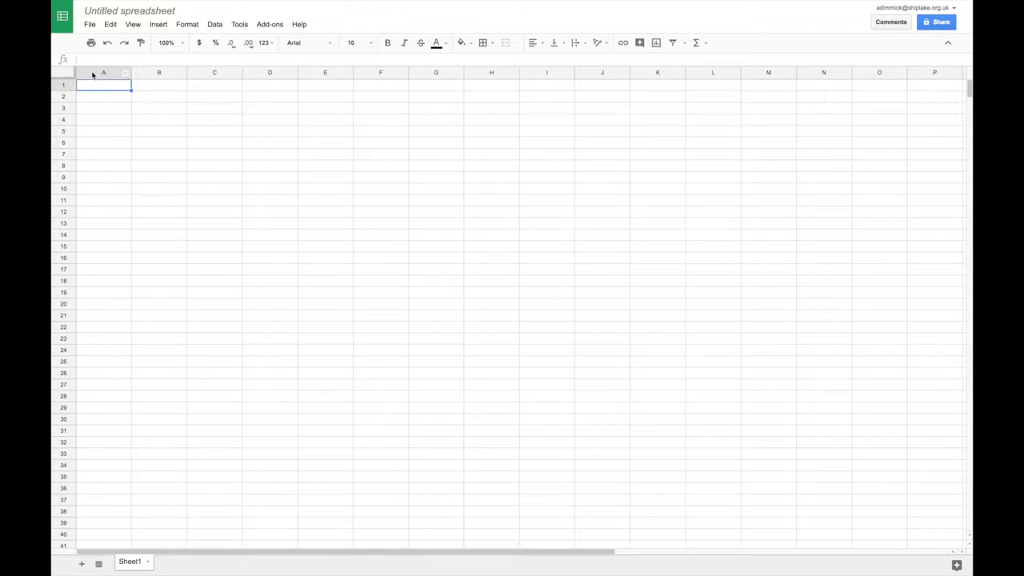
{"action": "left_click", "coordinate": [158, 72]}
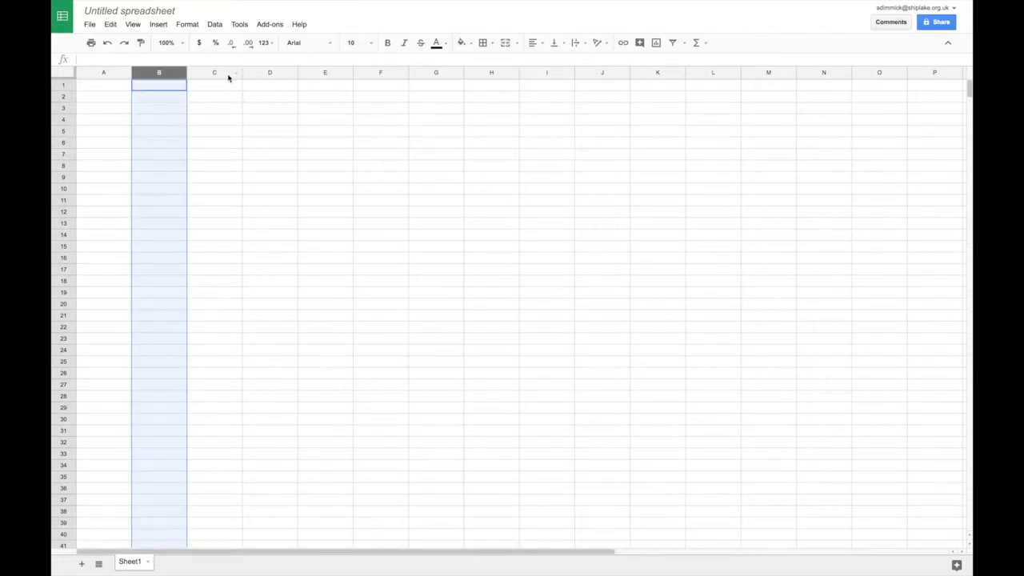
{"action": "left_click", "coordinate": [324, 72]}
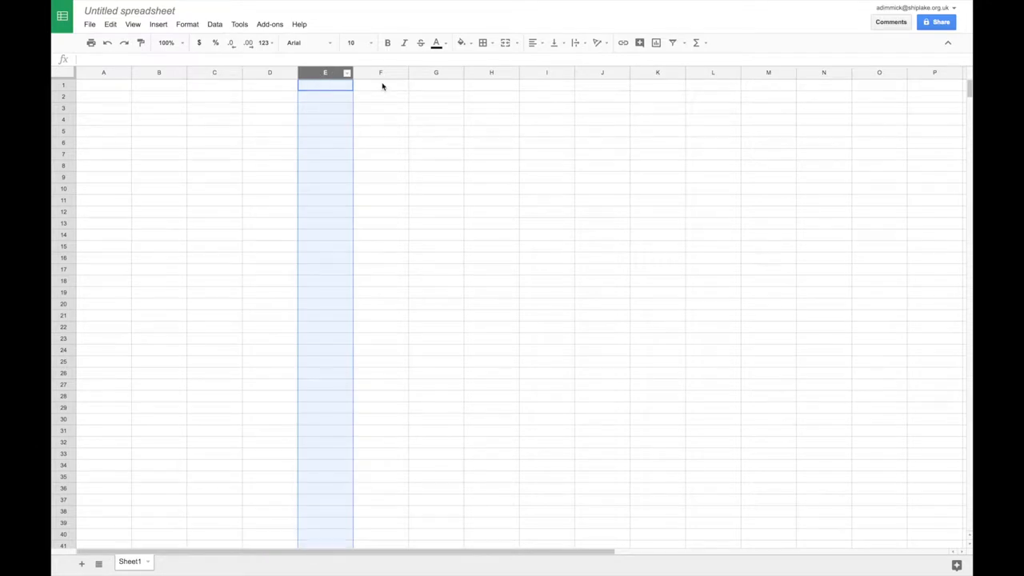
{"action": "left_click", "coordinate": [102, 73]}
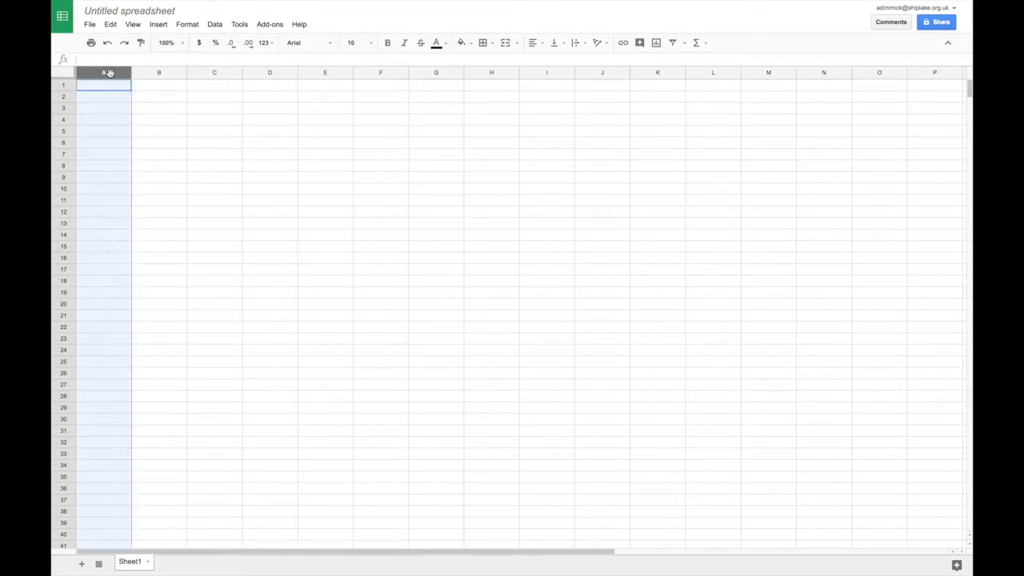
{"action": "mouse_move", "coordinate": [610, 554]}
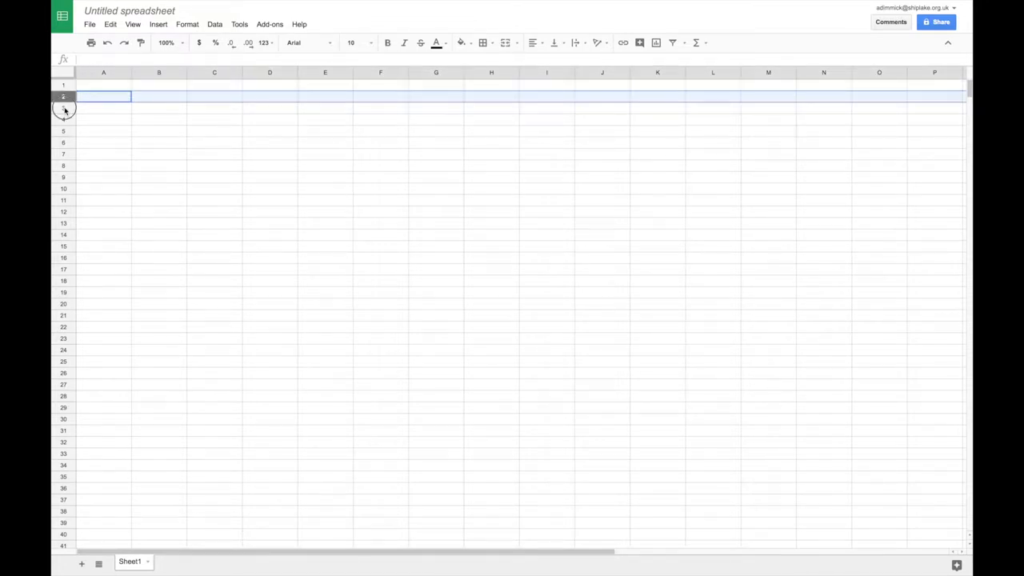
{"action": "left_click", "coordinate": [102, 118]}
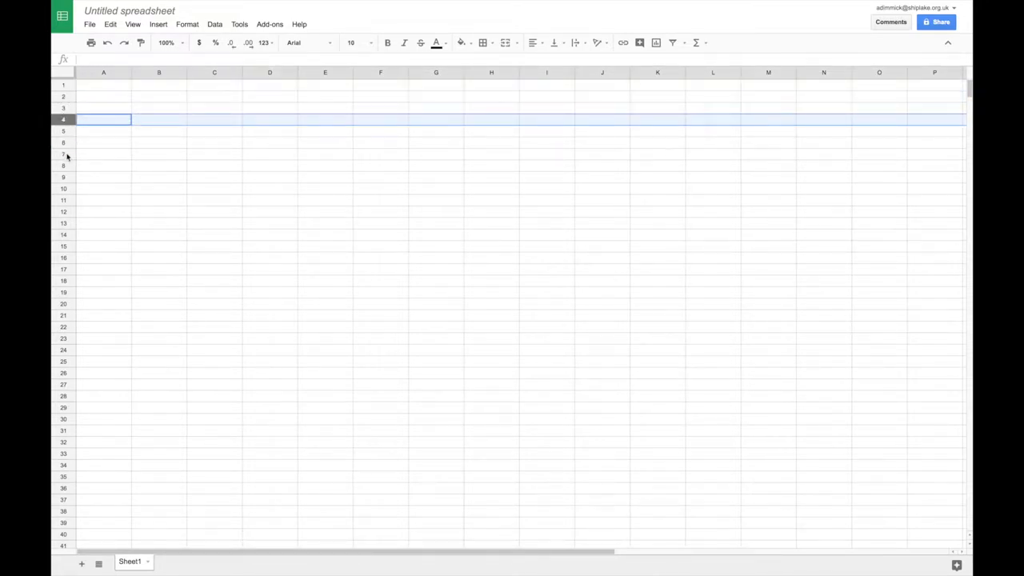
{"action": "left_click", "coordinate": [103, 154]}
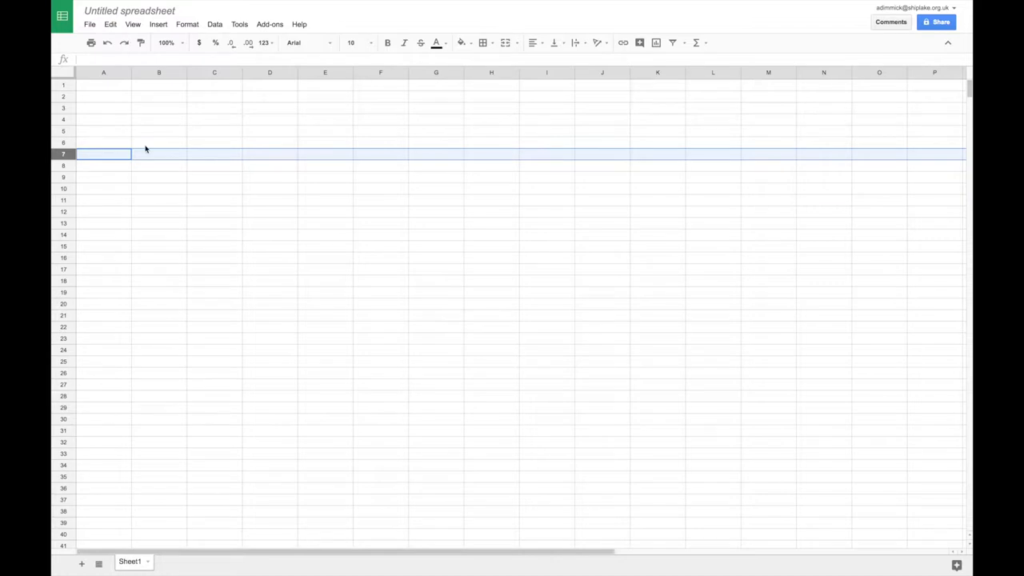
{"action": "left_click", "coordinate": [159, 72]}
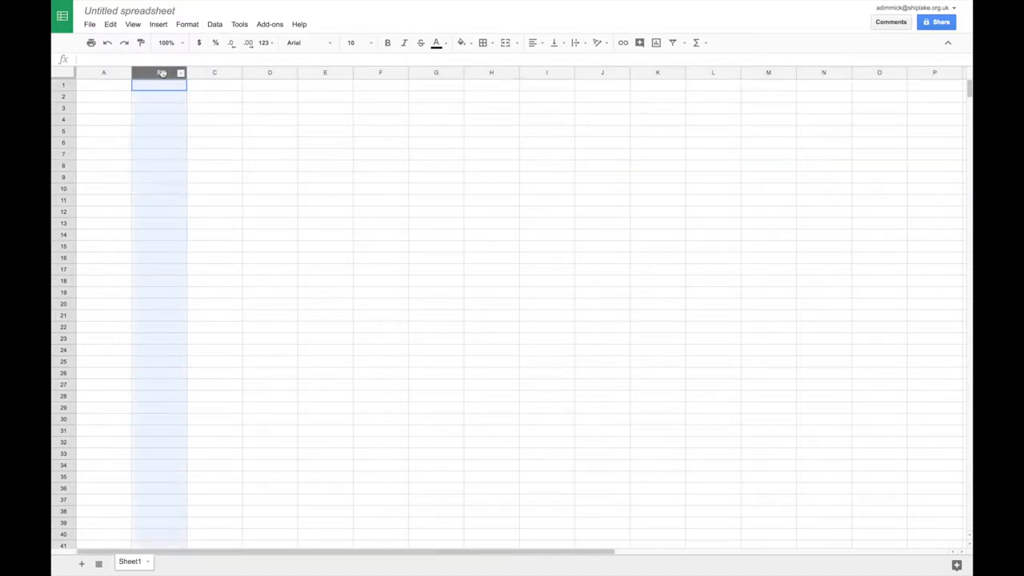
{"action": "left_click", "coordinate": [103, 118]}
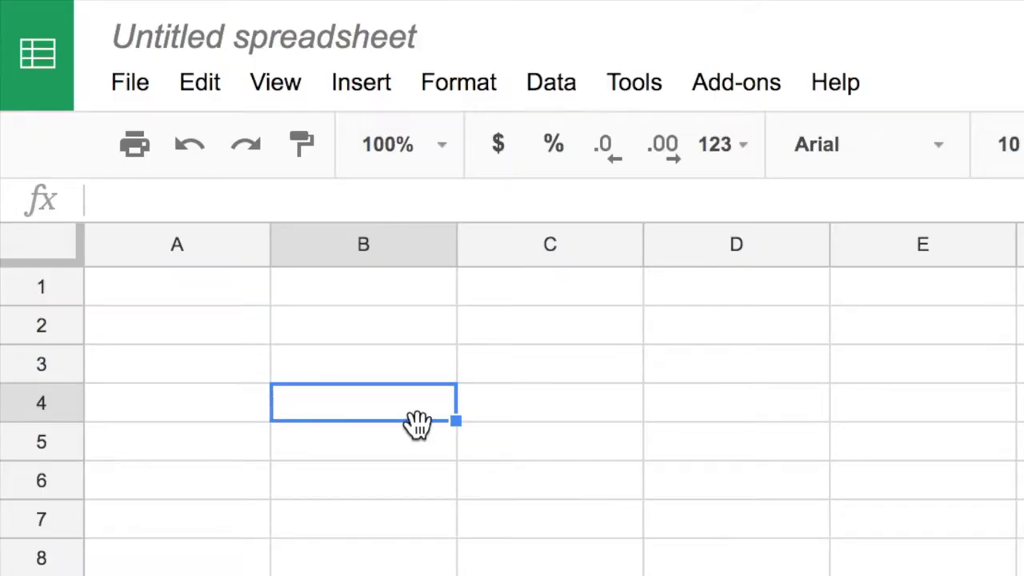
{"action": "mouse_move", "coordinate": [596, 512]}
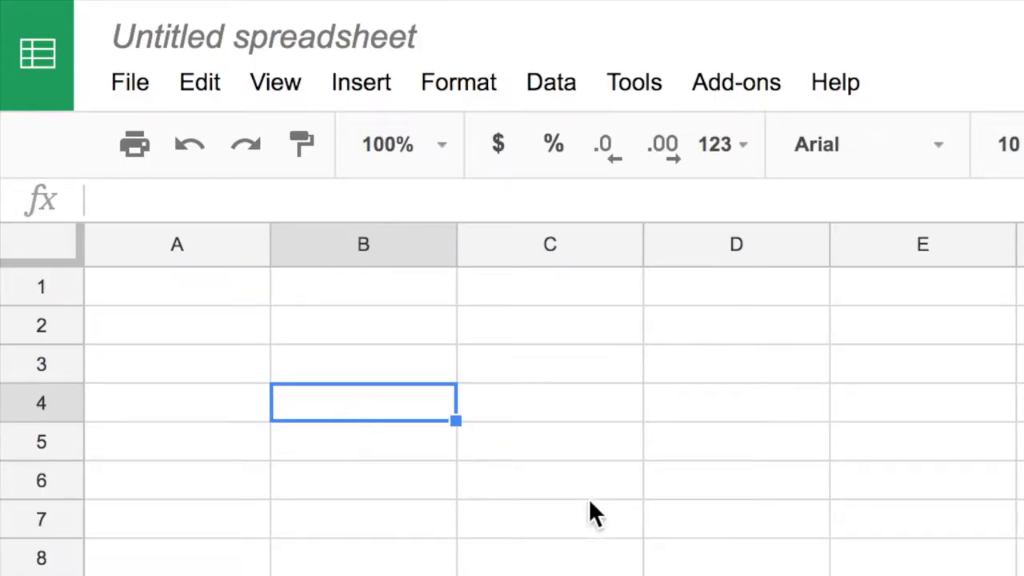
{"action": "mouse_move", "coordinate": [51, 419]}
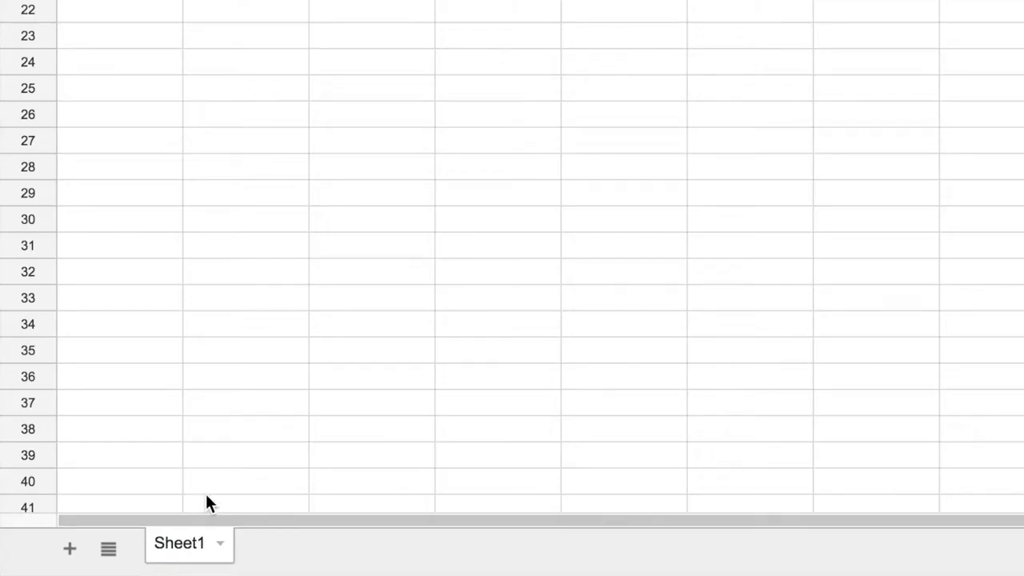
{"action": "mouse_move", "coordinate": [71, 549]}
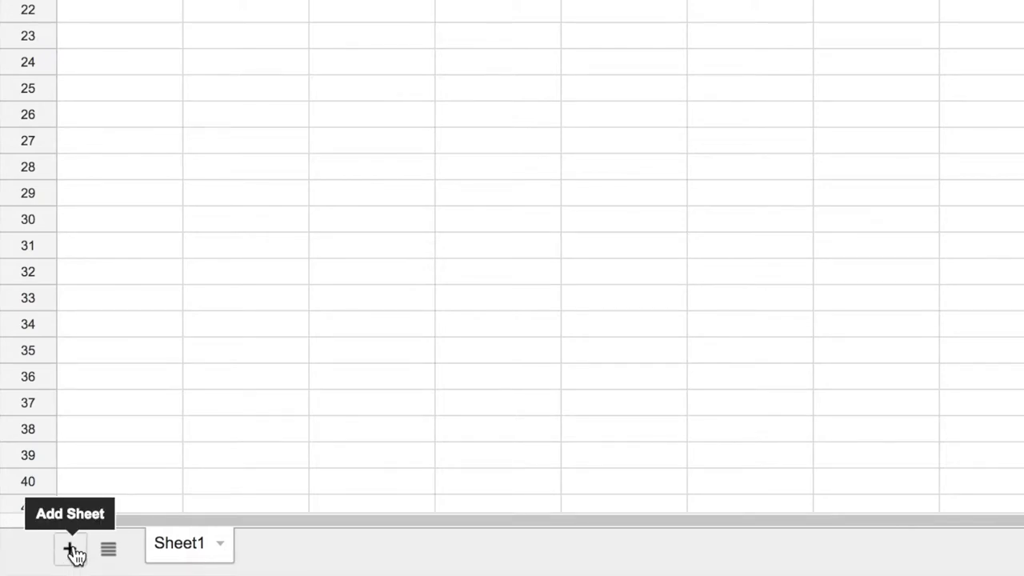
- Add a second sheet, Sheet2, beside Sheet1
{"action": "left_click", "coordinate": [71, 549]}
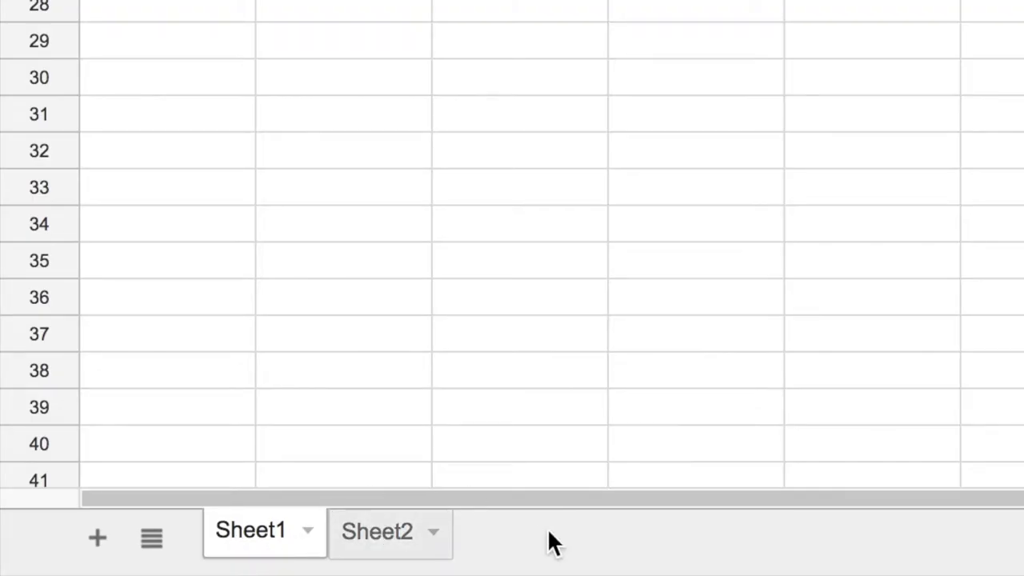
{"action": "mouse_move", "coordinate": [659, 544]}
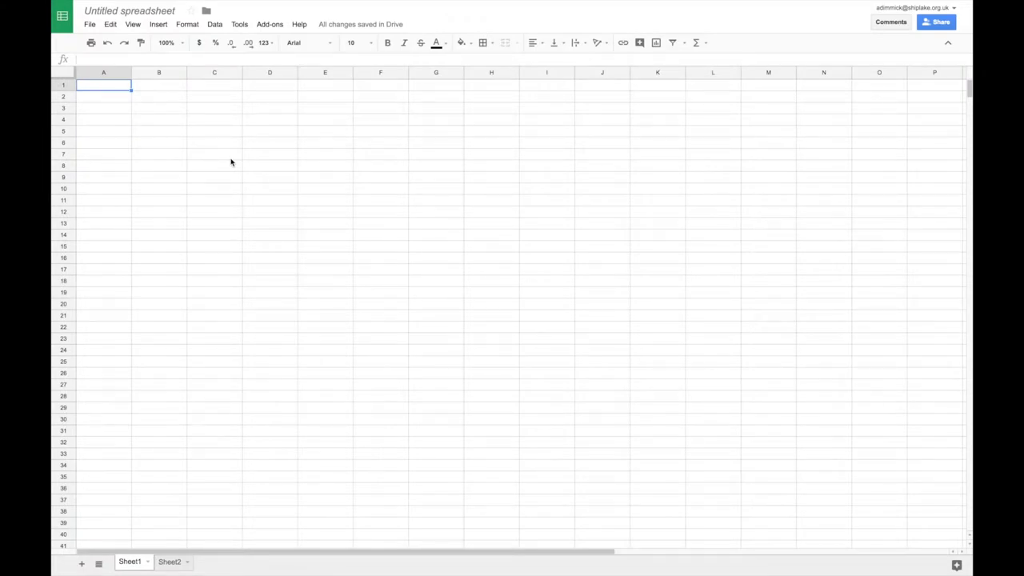
- Enter Name and Age headings in A1:B1 and begin the ages with 16 in B2
{"action": "type", "text": "Name"}
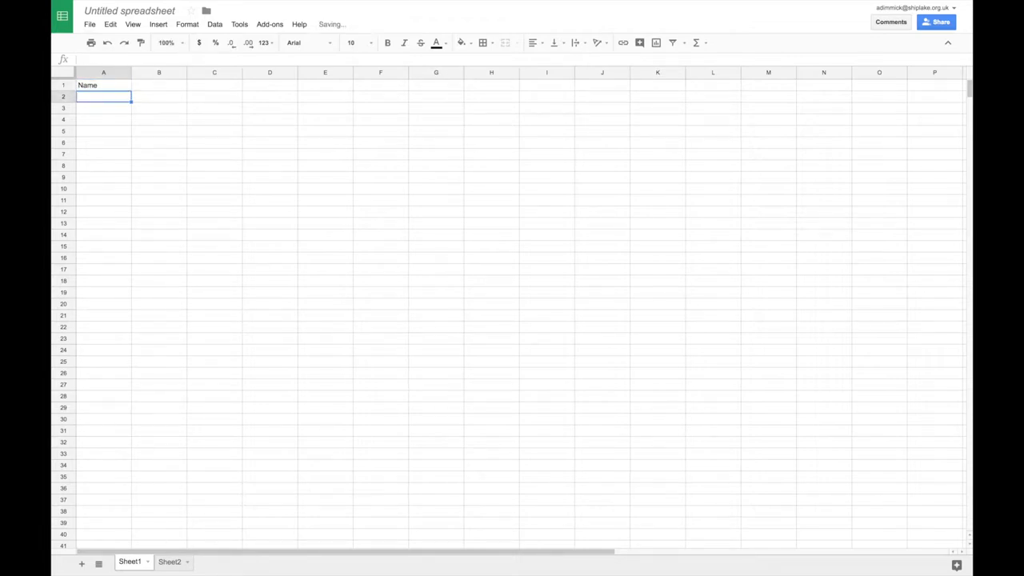
{"action": "left_click", "coordinate": [102, 85]}
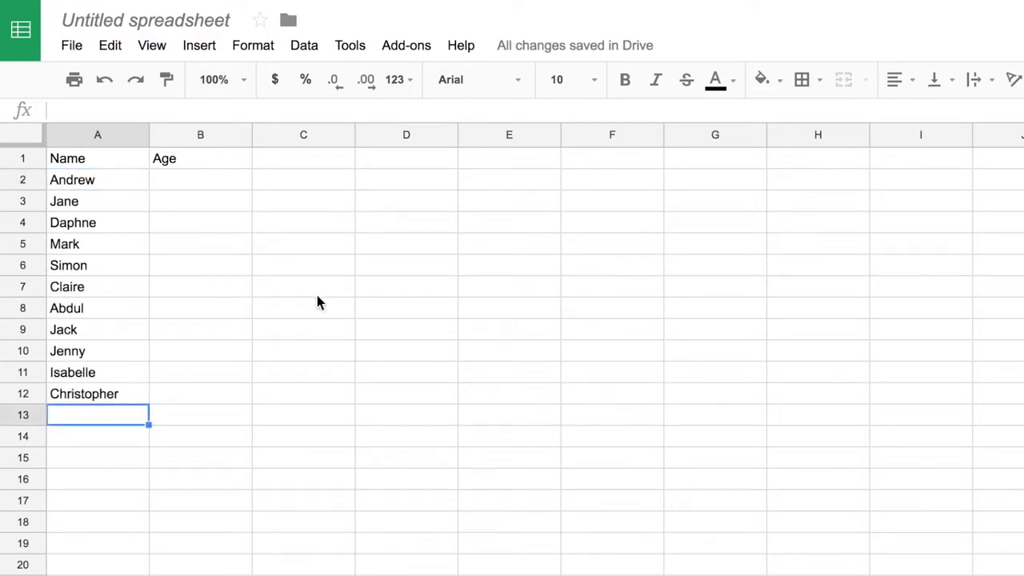
{"action": "left_click", "coordinate": [200, 179]}
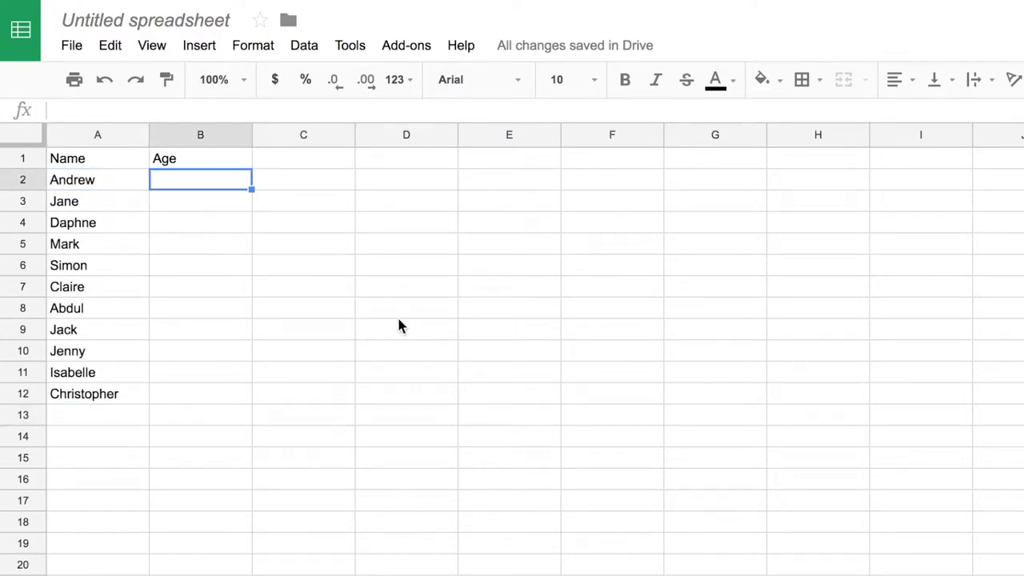
{"action": "type", "text": "16"}
{"action": "left_click", "coordinate": [202, 393]}
{"action": "type", "text": "15"}
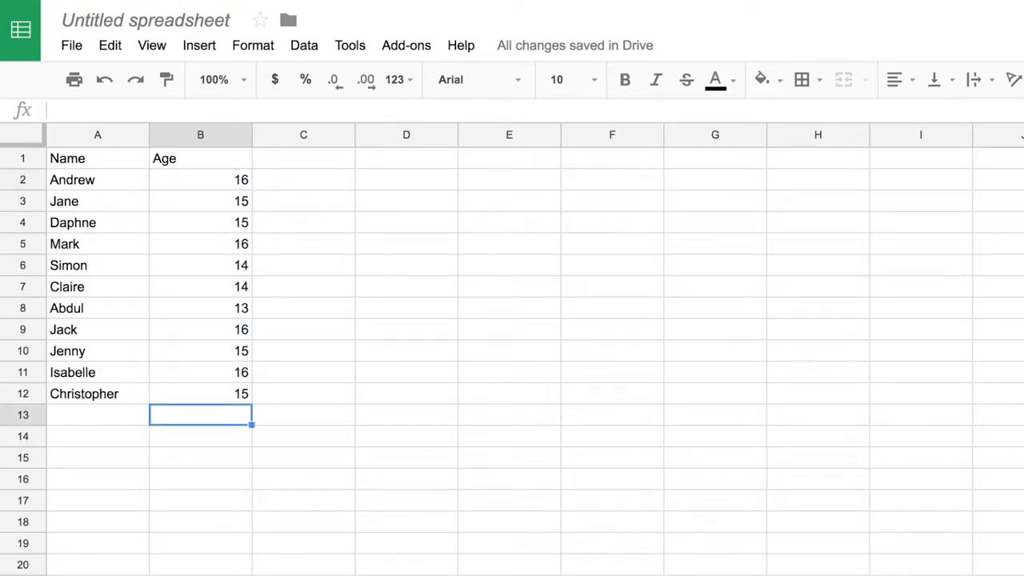
- Make the Name and Age headings in A1:B1 bold with a light blue fill
{"action": "left_click", "coordinate": [98, 159]}
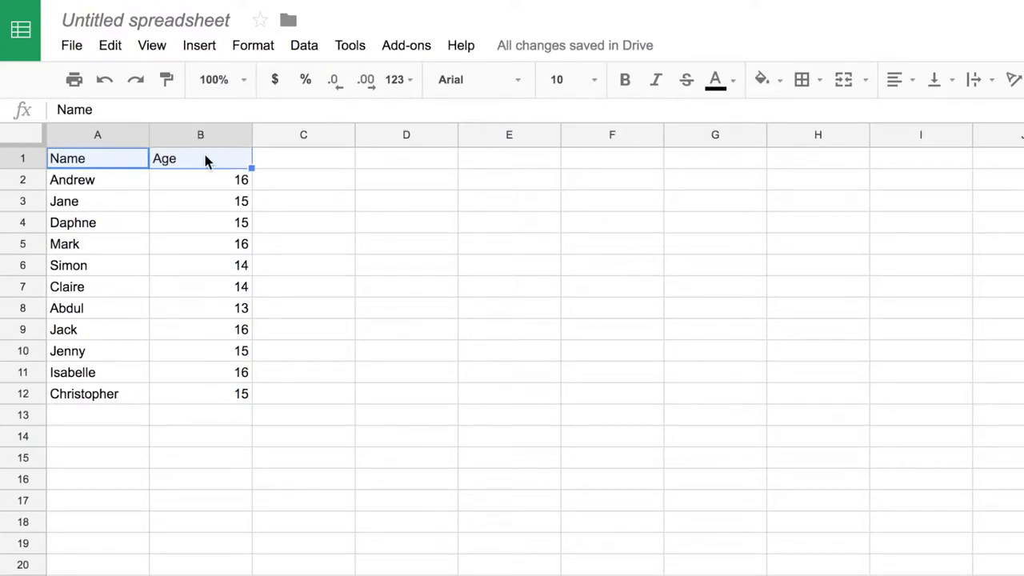
{"action": "mouse_move", "coordinate": [688, 214]}
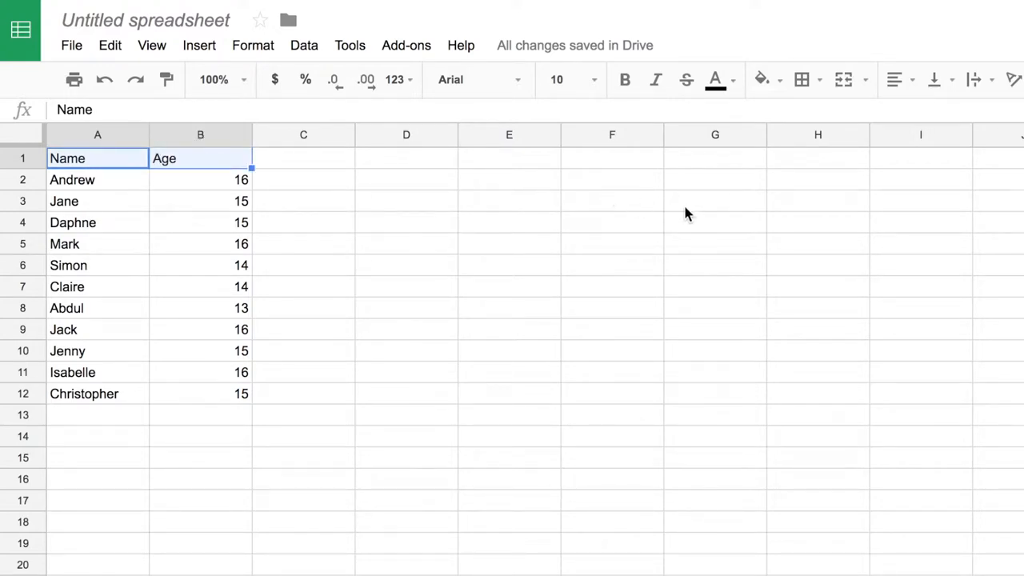
{"action": "mouse_move", "coordinate": [624, 103]}
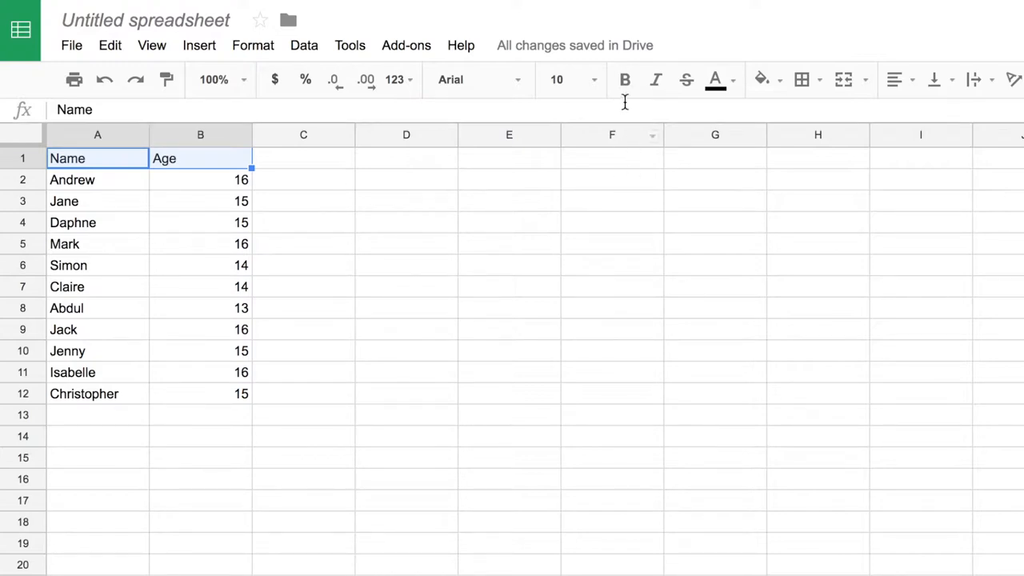
{"action": "left_click", "coordinate": [624, 80]}
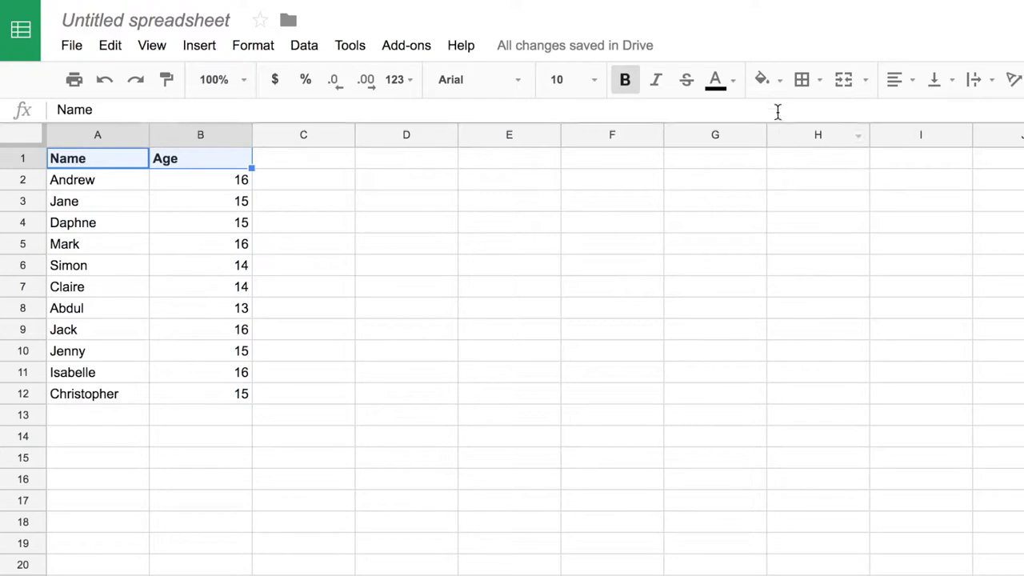
{"action": "left_click", "coordinate": [761, 80]}
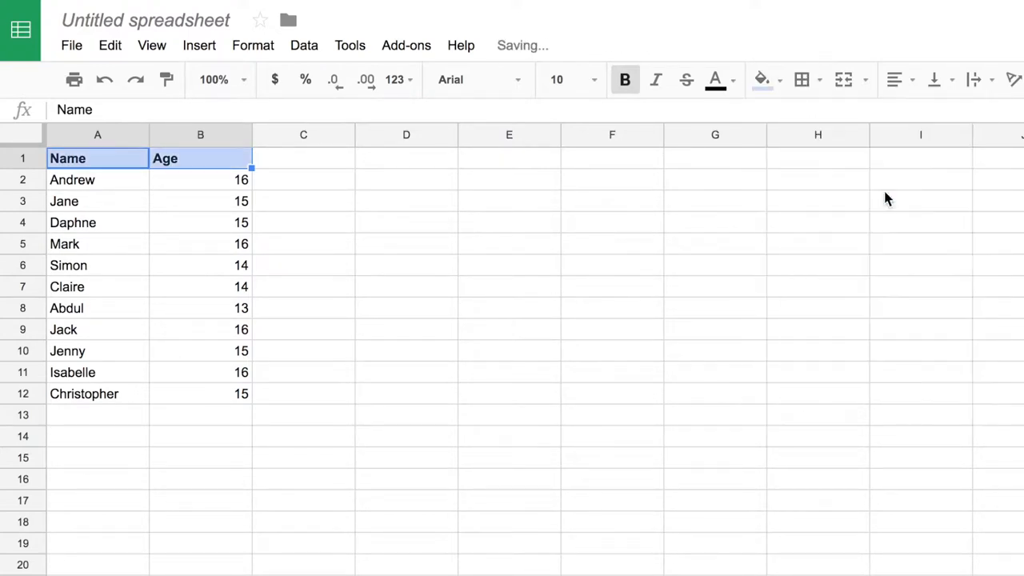
{"action": "left_click", "coordinate": [407, 223]}
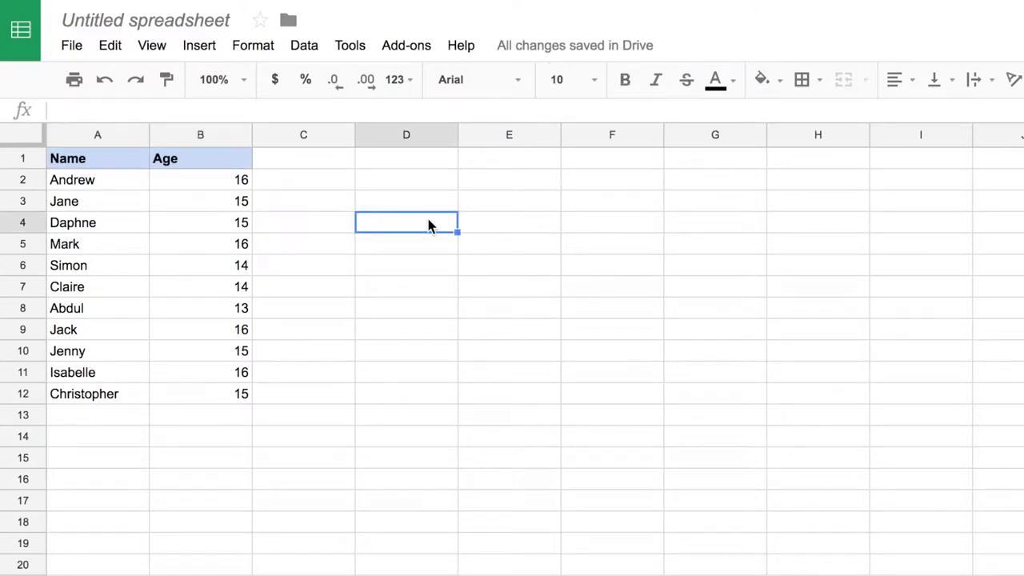
- Outline A1:B12 with a black, thin solid outer border
{"action": "left_click", "coordinate": [98, 158]}
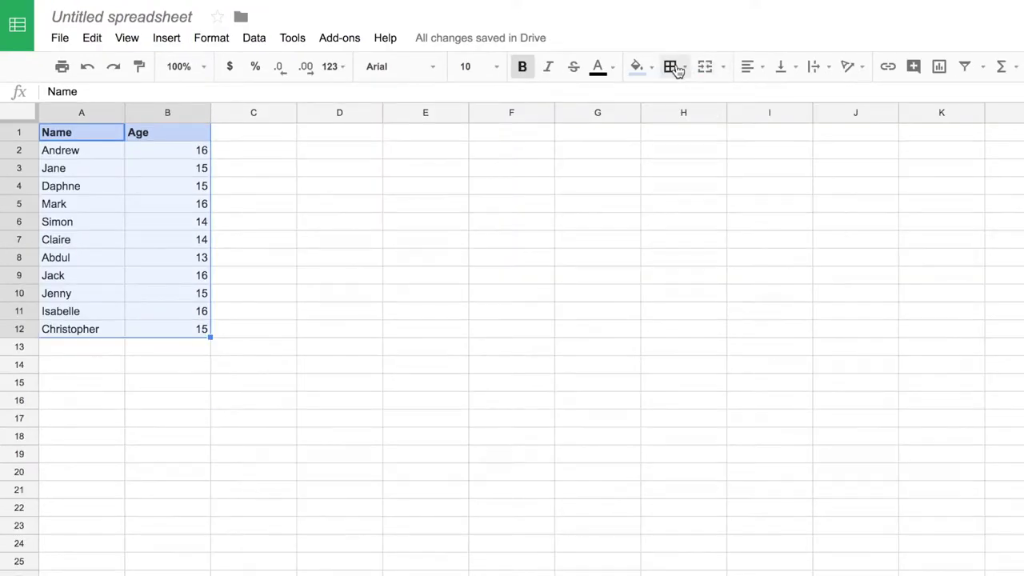
{"action": "left_click", "coordinate": [671, 68]}
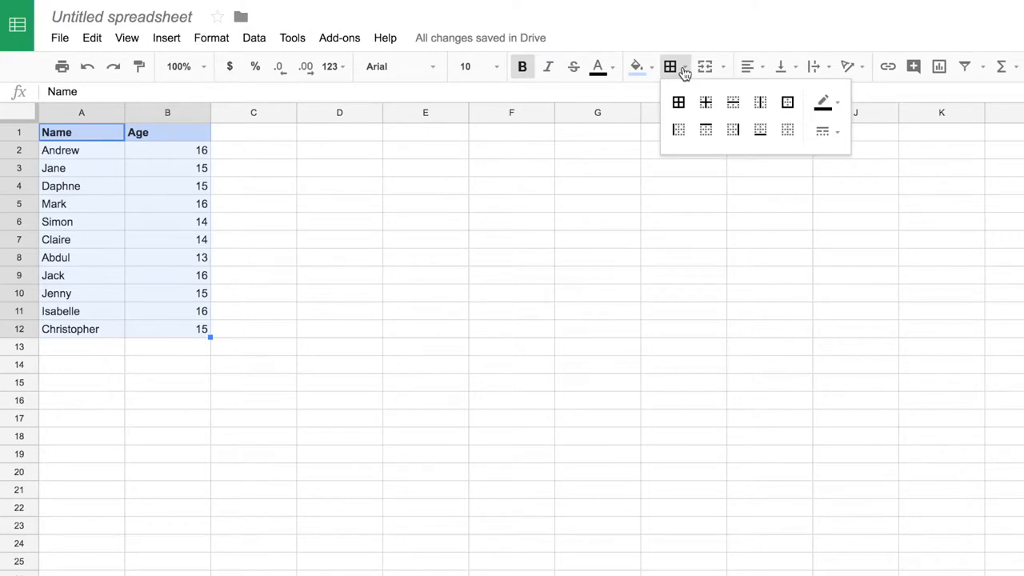
{"action": "mouse_move", "coordinate": [690, 95]}
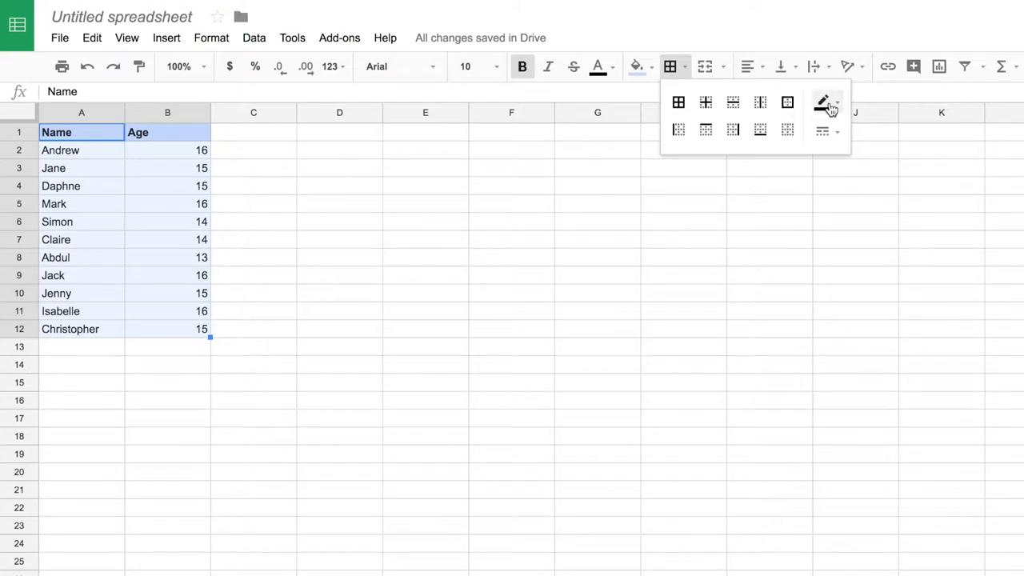
{"action": "left_click", "coordinate": [824, 102]}
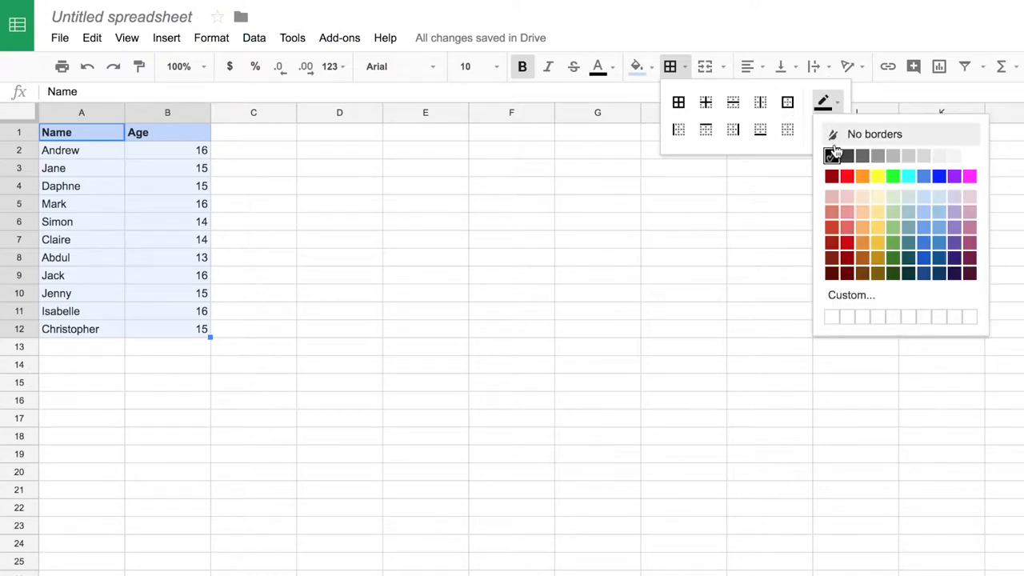
{"action": "left_click", "coordinate": [823, 131]}
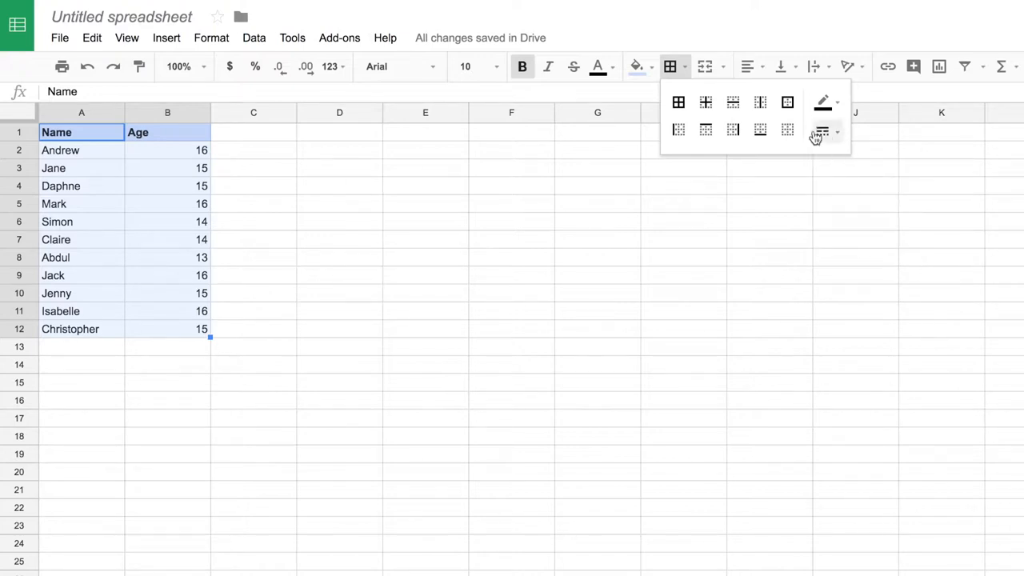
{"action": "mouse_move", "coordinate": [787, 104]}
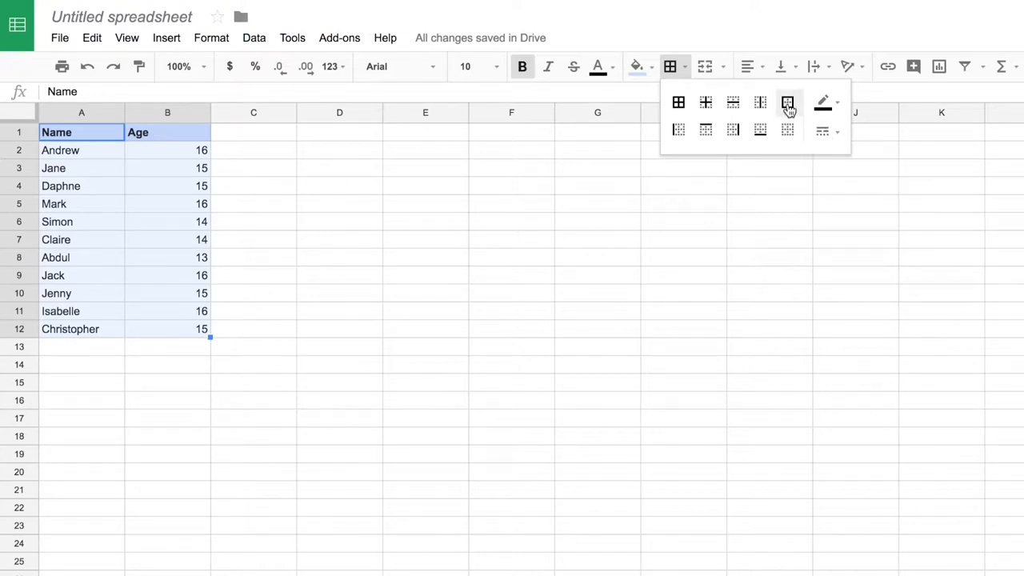
{"action": "left_click", "coordinate": [822, 131]}
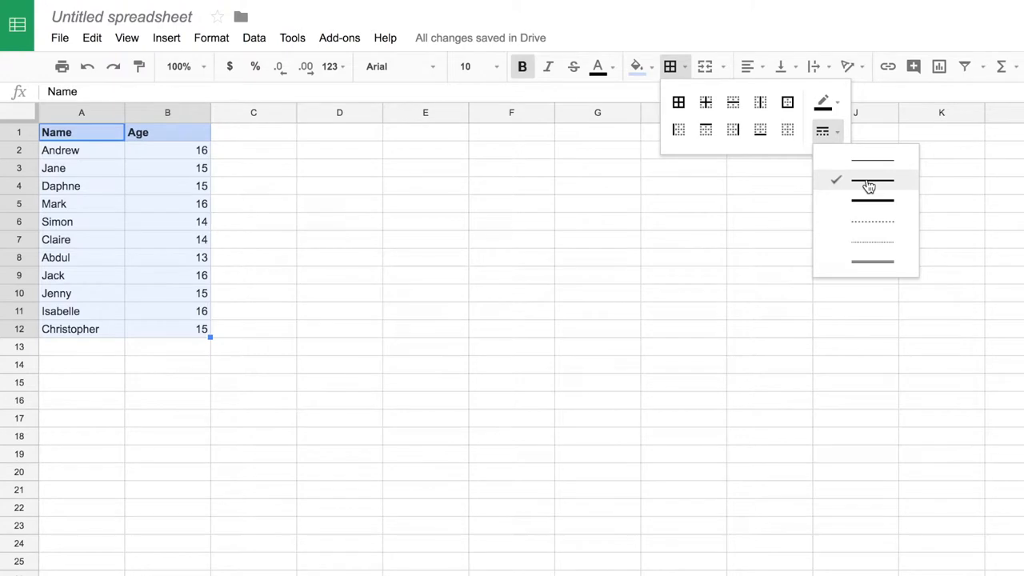
{"action": "left_click", "coordinate": [872, 179]}
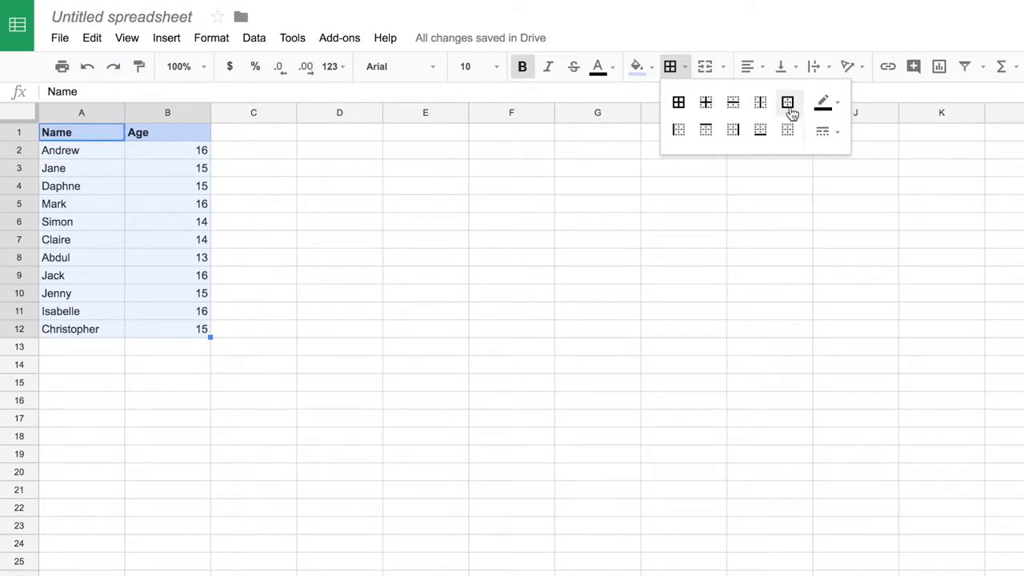
{"action": "left_click", "coordinate": [788, 102]}
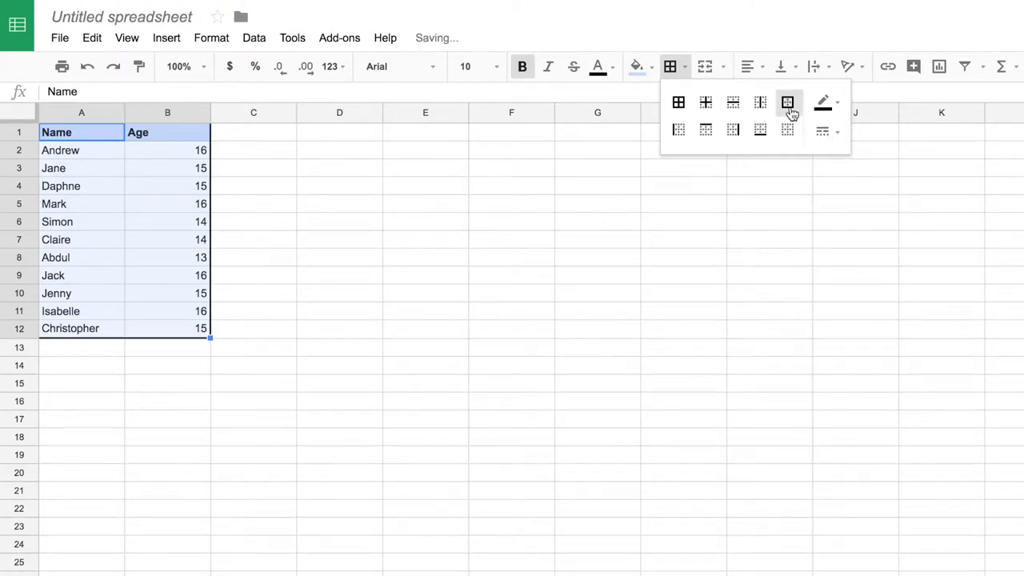
{"action": "left_click", "coordinate": [787, 102]}
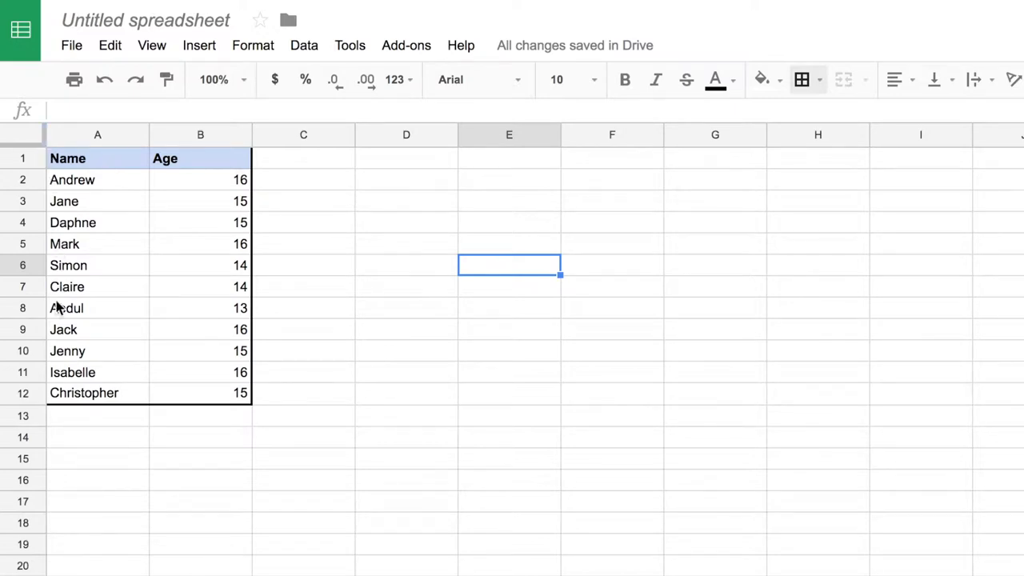
{"action": "mouse_move", "coordinate": [246, 144]}
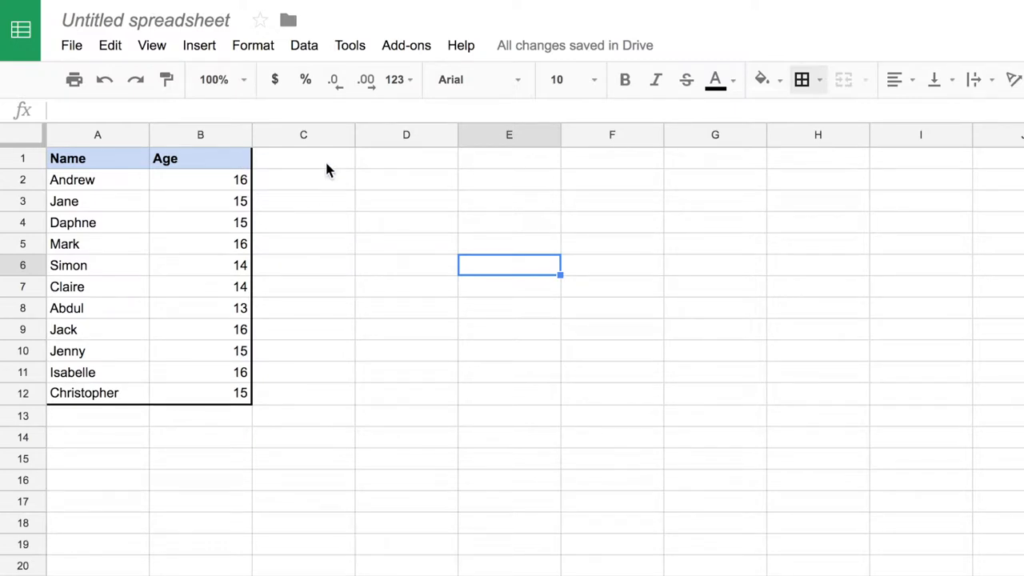
{"action": "mouse_move", "coordinate": [109, 178]}
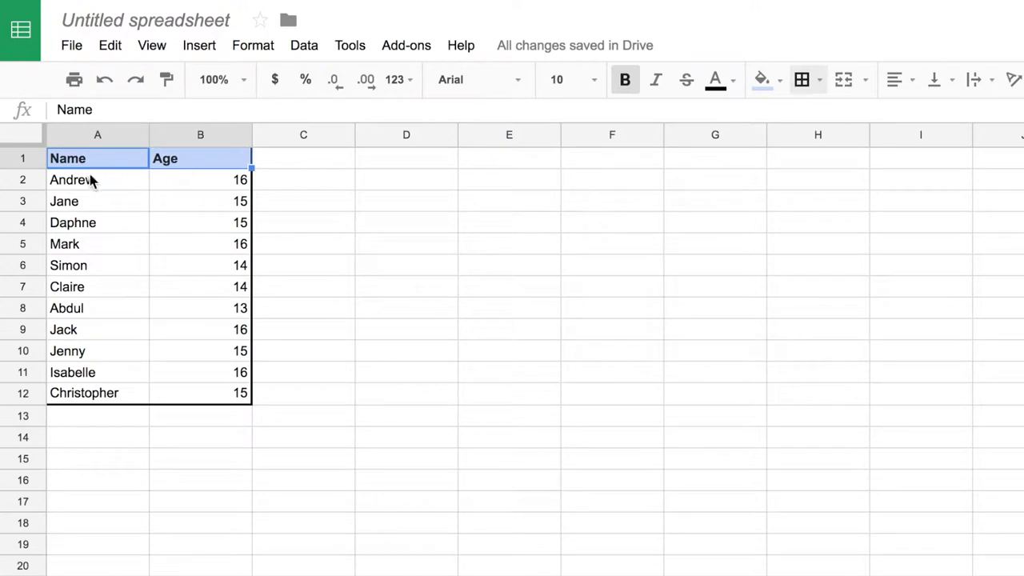
{"action": "mouse_move", "coordinate": [211, 185]}
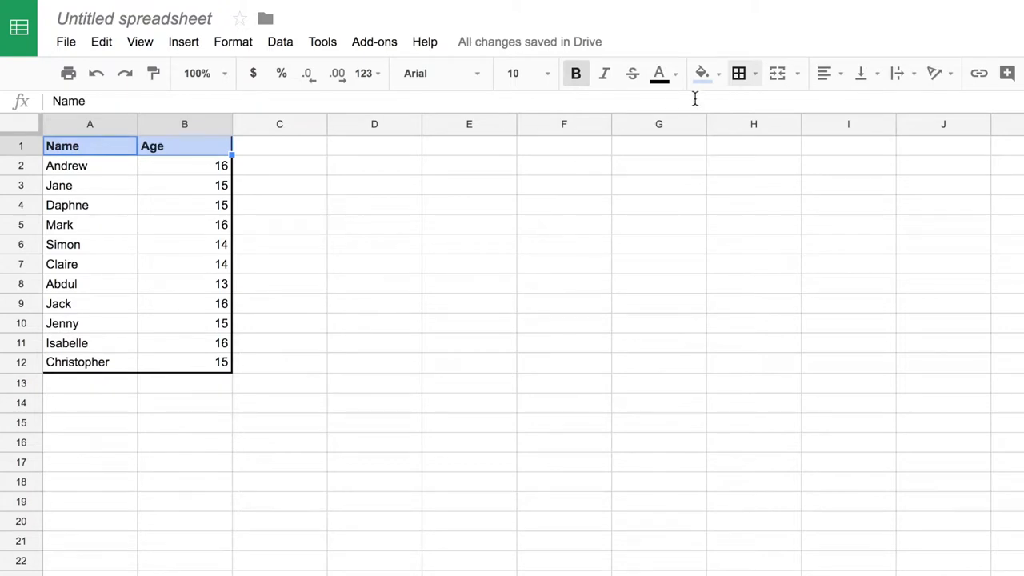
{"action": "left_click", "coordinate": [739, 74]}
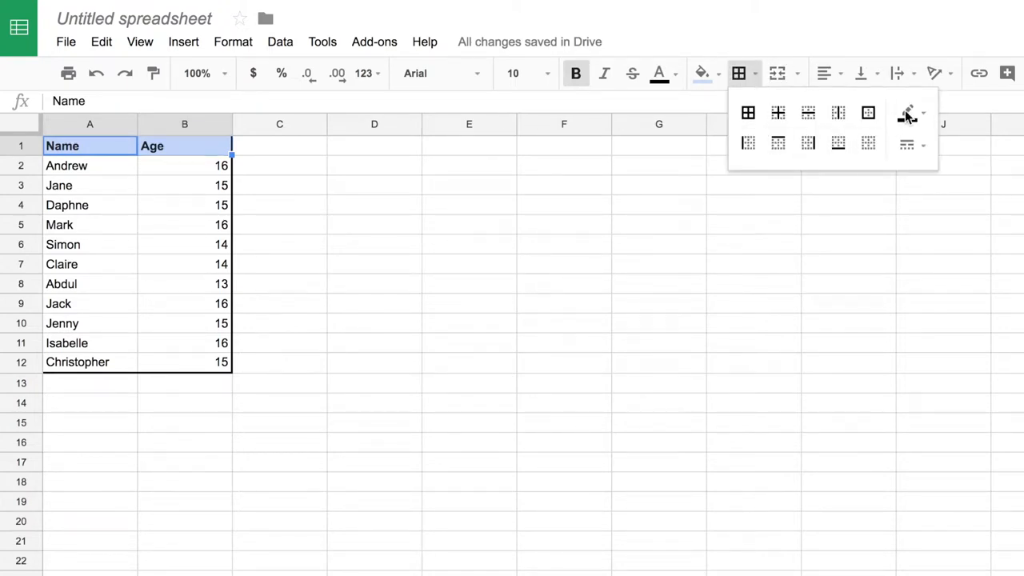
{"action": "left_click", "coordinate": [912, 144]}
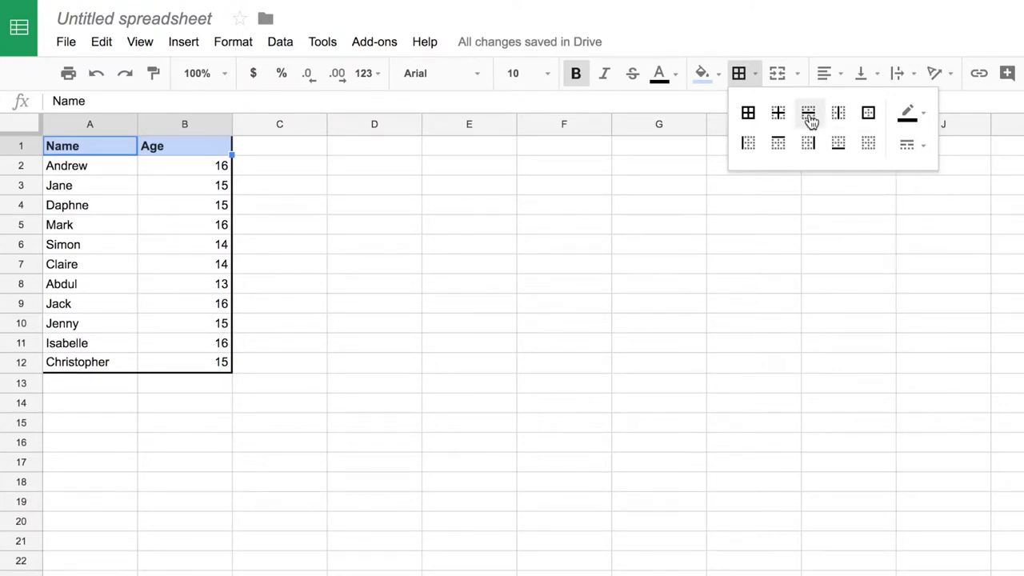
{"action": "mouse_move", "coordinate": [838, 145]}
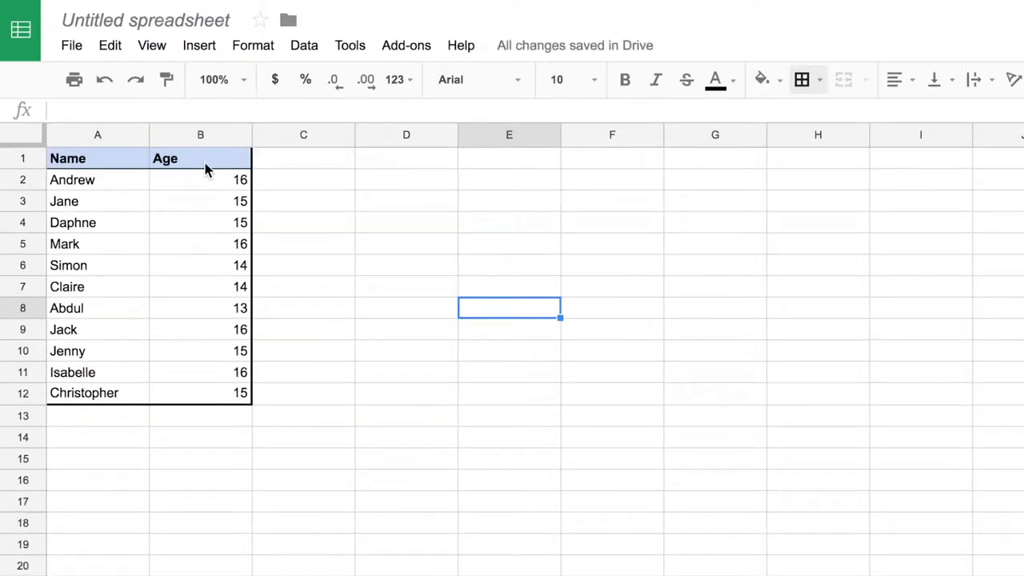
{"action": "mouse_move", "coordinate": [131, 262]}
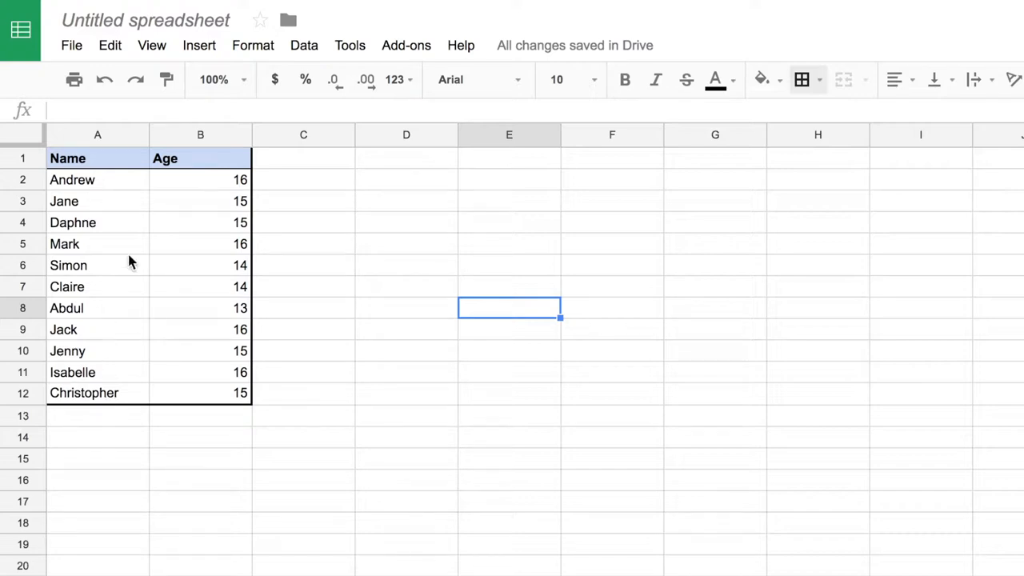
- Deselect the table to view the finished border and shaded headings
{"action": "left_click", "coordinate": [406, 244]}
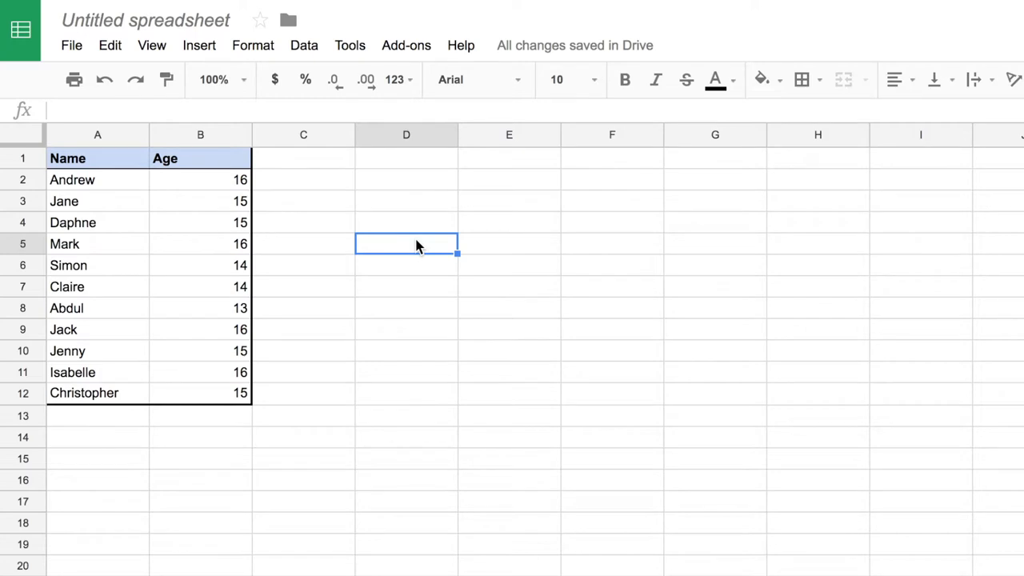
{"action": "mouse_move", "coordinate": [294, 198]}
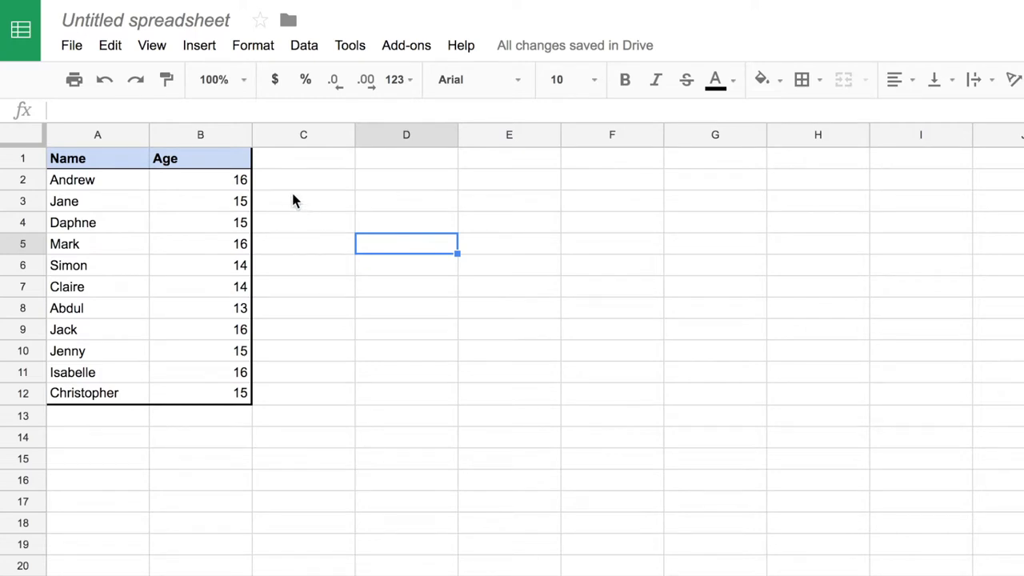
{"action": "mouse_move", "coordinate": [234, 202]}
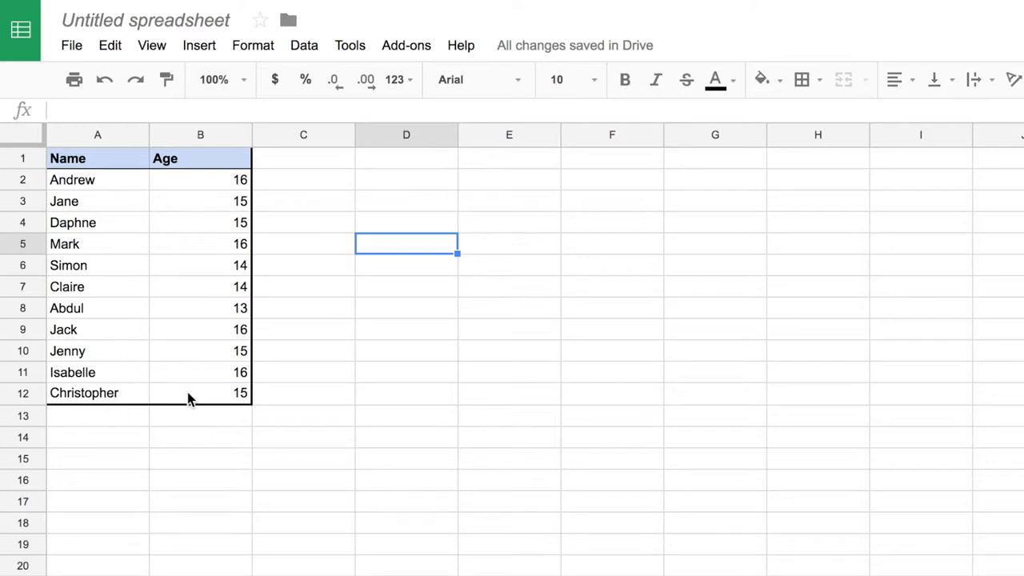
{"action": "mouse_move", "coordinate": [122, 175]}
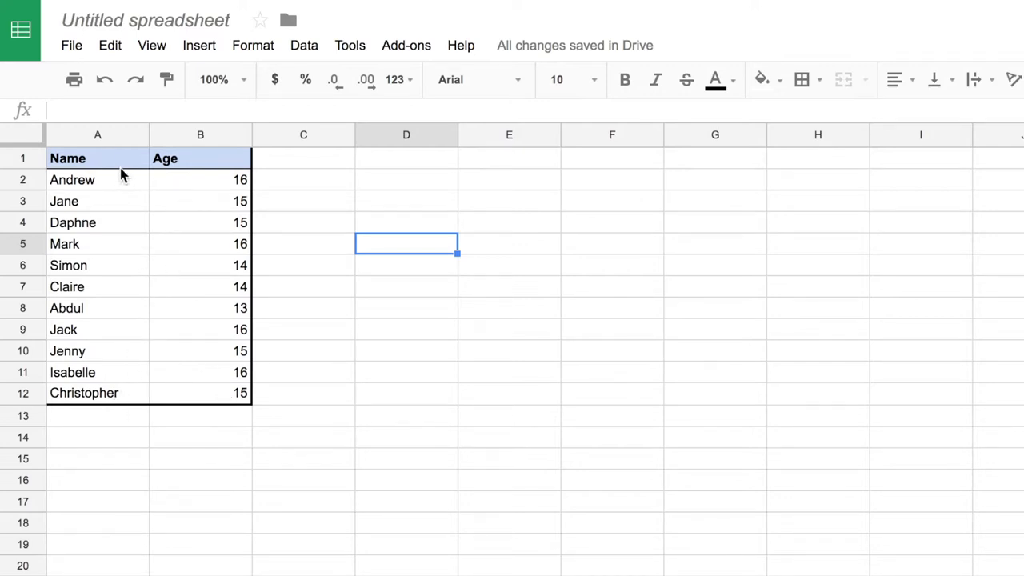
- Set Sort range on A1:B12 with a header row, sorting by Age Z→A
{"action": "left_click_drag", "start_coordinate": [67, 158], "coordinate": [224, 393]}
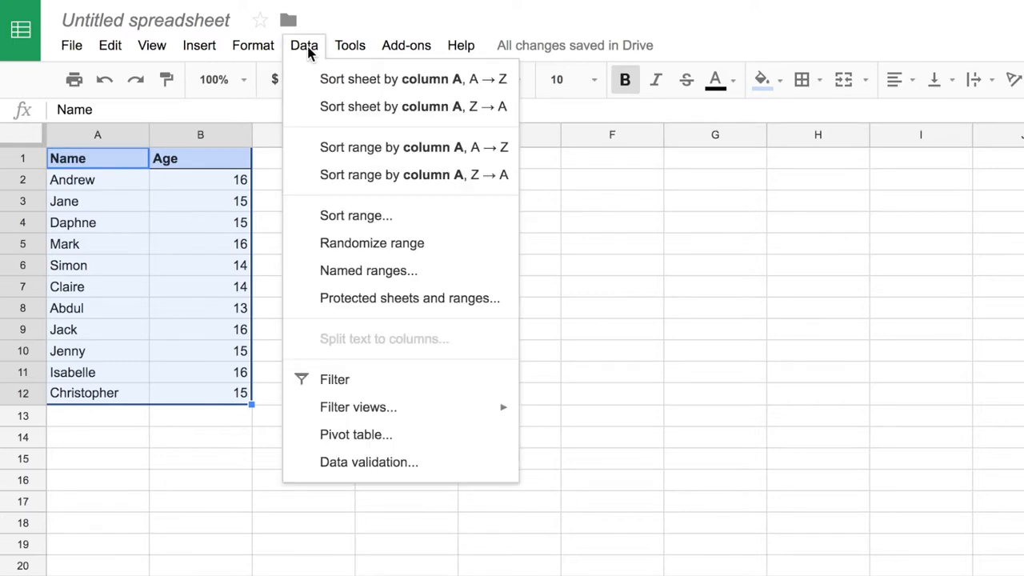
{"action": "left_click", "coordinate": [356, 215]}
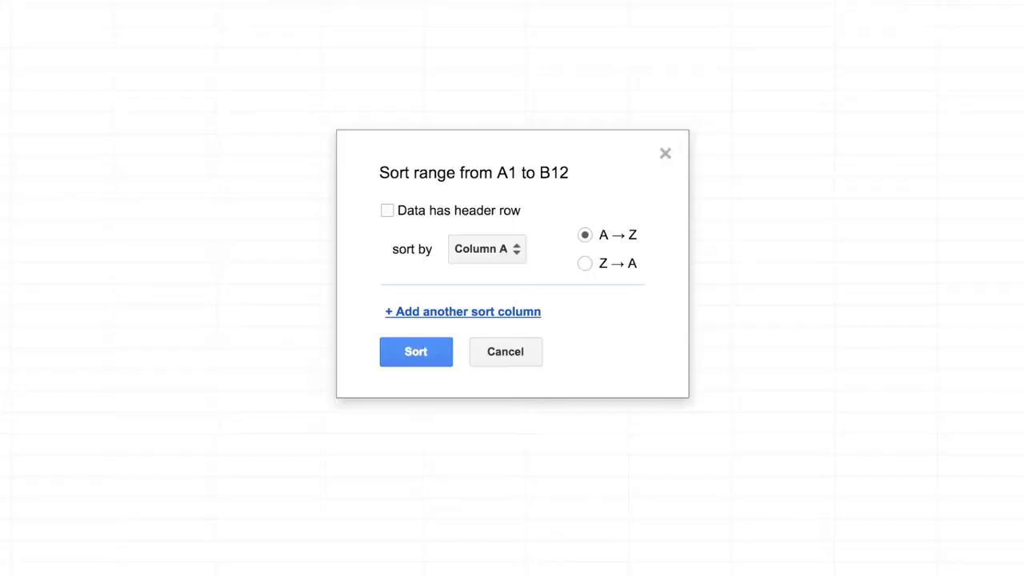
{"action": "mouse_move", "coordinate": [480, 218]}
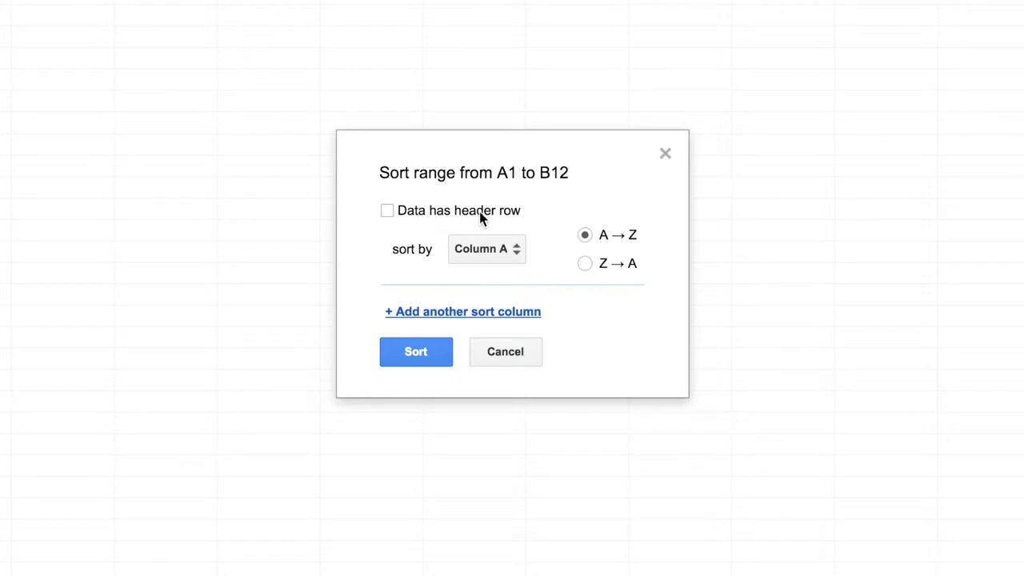
{"action": "mouse_move", "coordinate": [400, 214]}
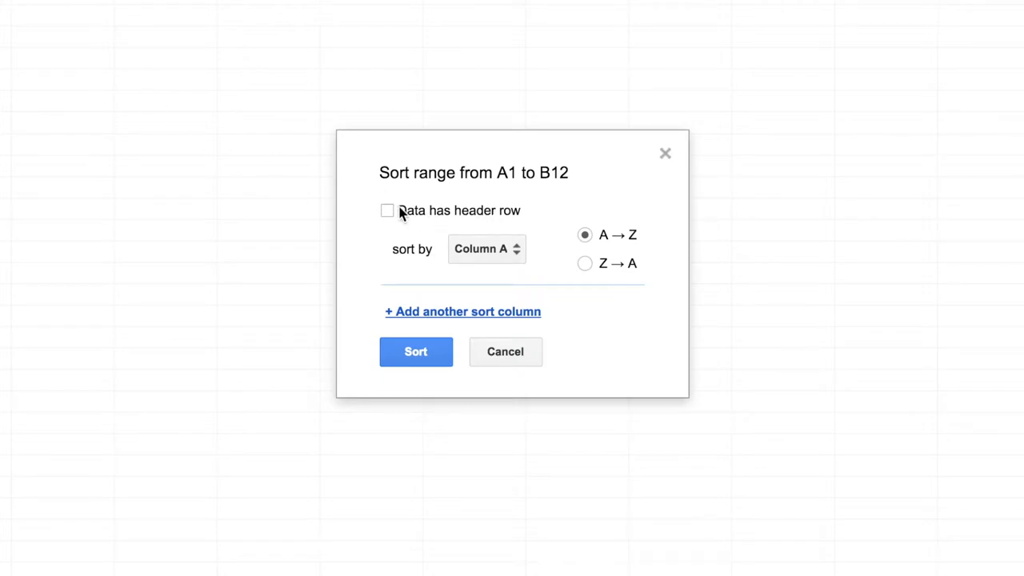
{"action": "left_click", "coordinate": [388, 211]}
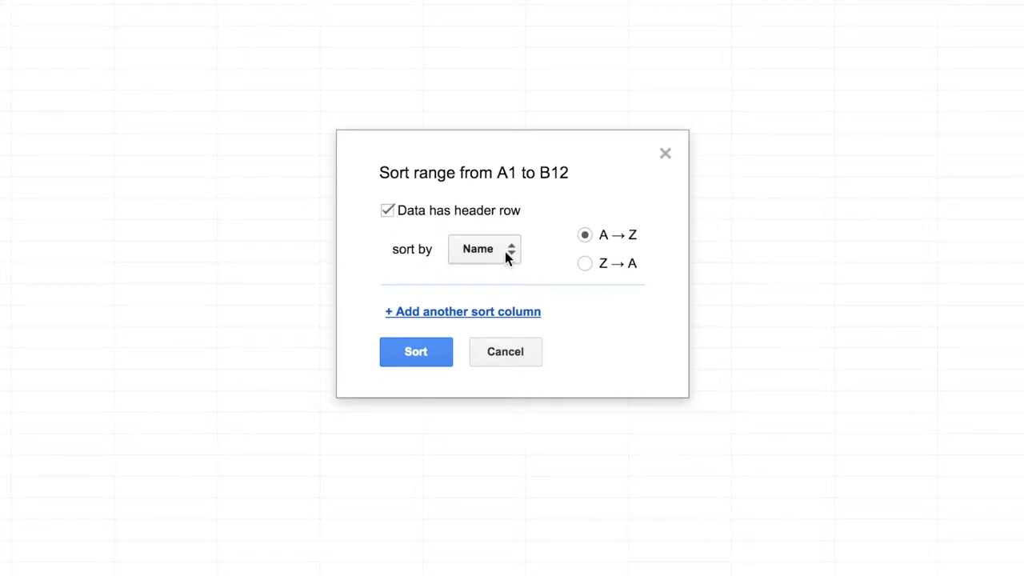
{"action": "left_click", "coordinate": [483, 250]}
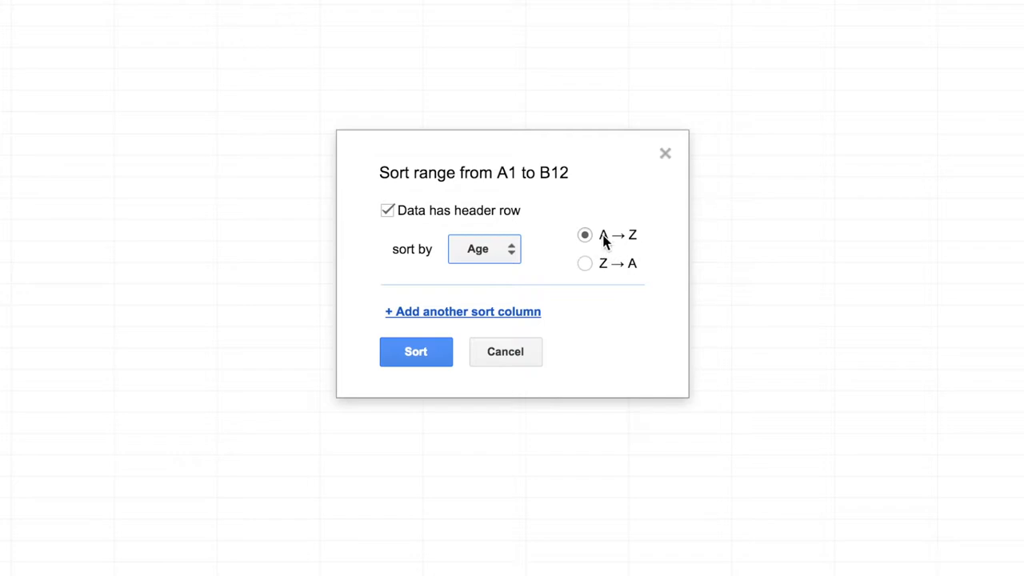
{"action": "mouse_move", "coordinate": [605, 240]}
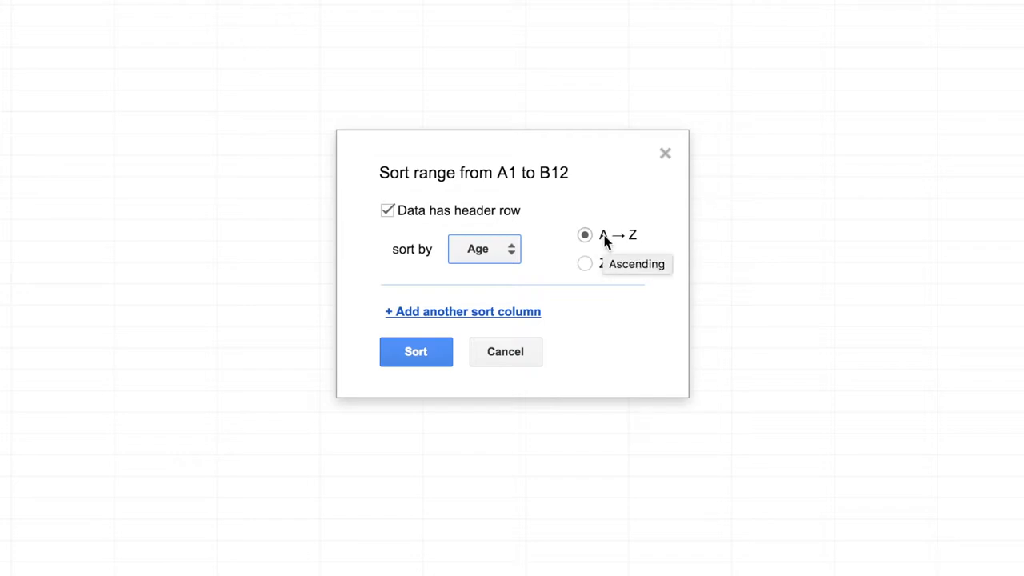
{"action": "mouse_move", "coordinate": [586, 264]}
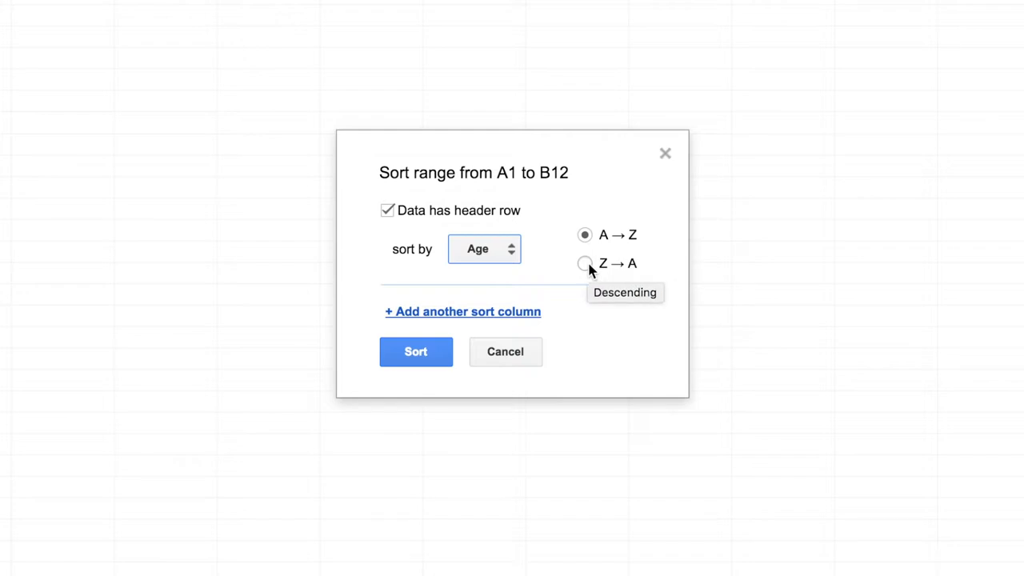
{"action": "left_click", "coordinate": [585, 262]}
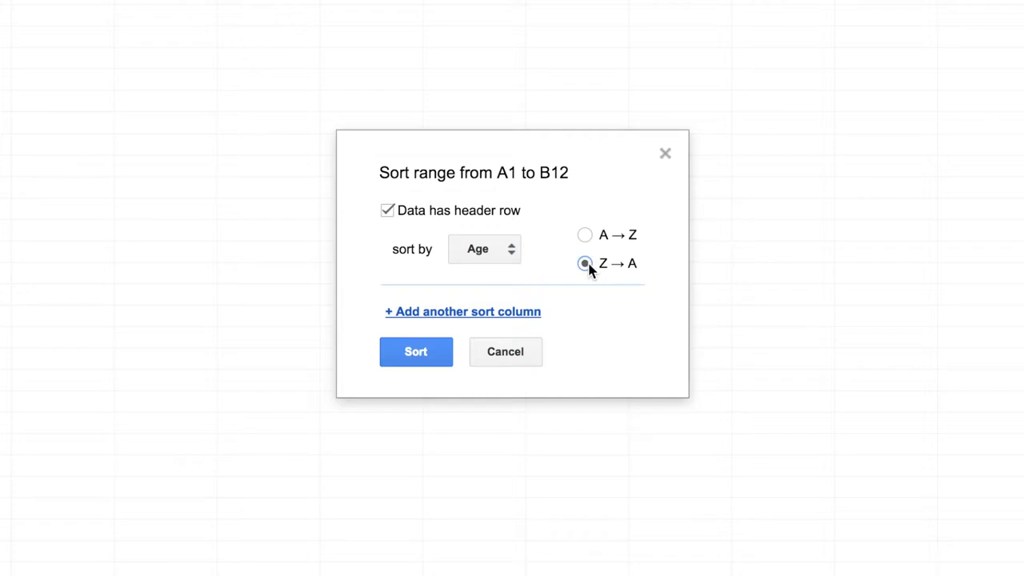
{"action": "mouse_move", "coordinate": [528, 314]}
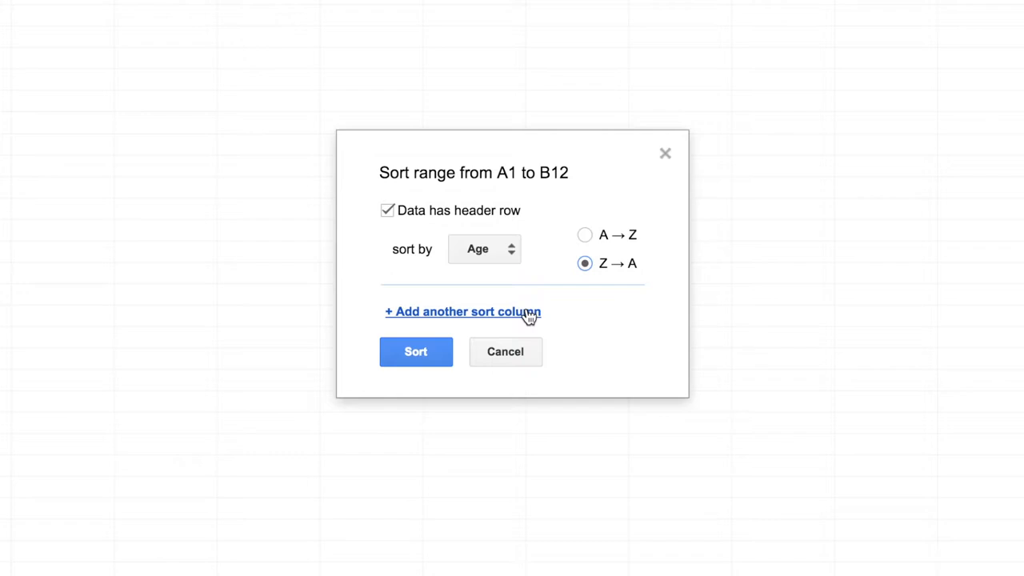
- Add a then-by Name A→Z sort level and apply the sort
{"action": "left_click", "coordinate": [462, 311]}
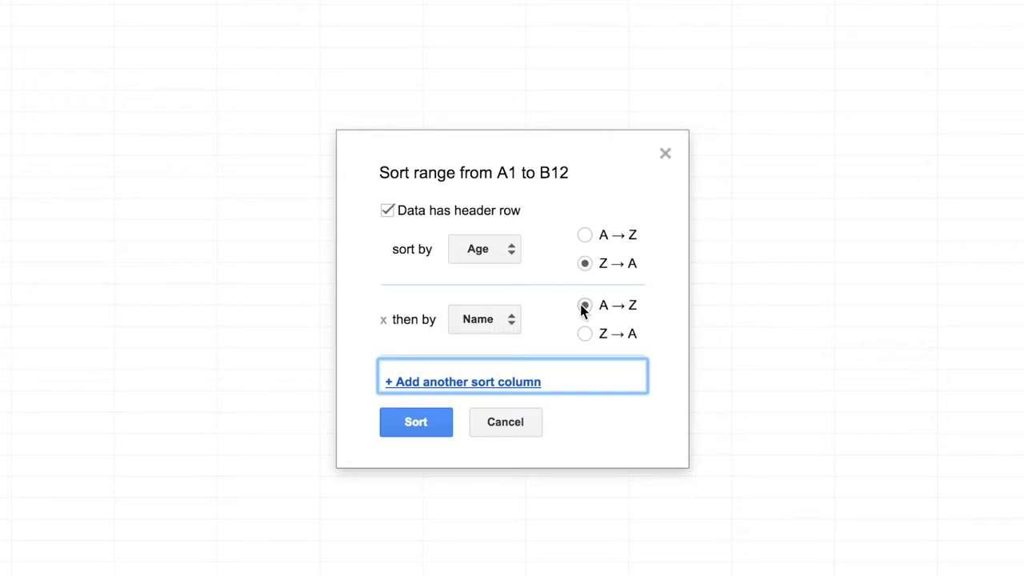
{"action": "left_click", "coordinate": [586, 304]}
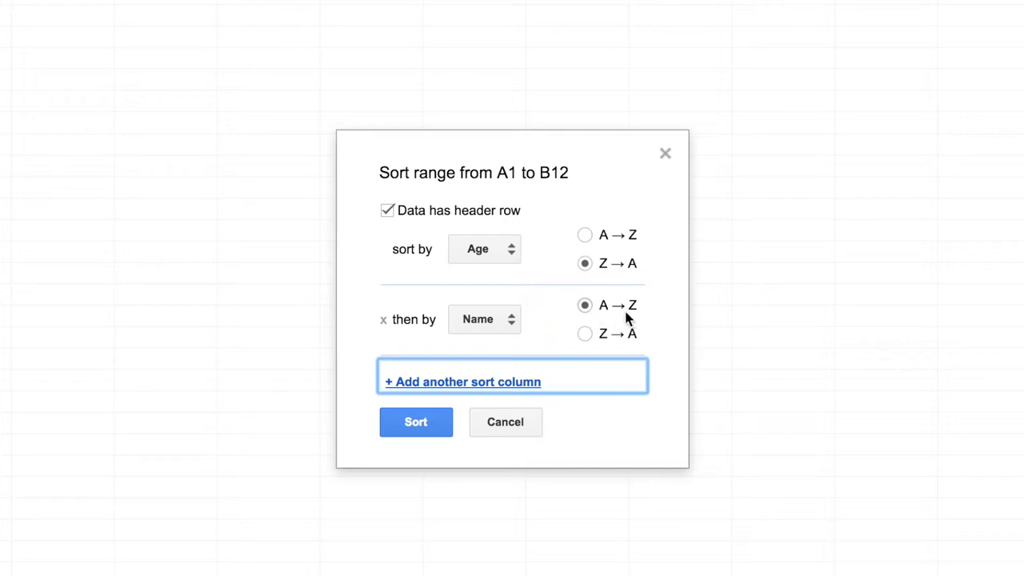
{"action": "mouse_move", "coordinate": [618, 304]}
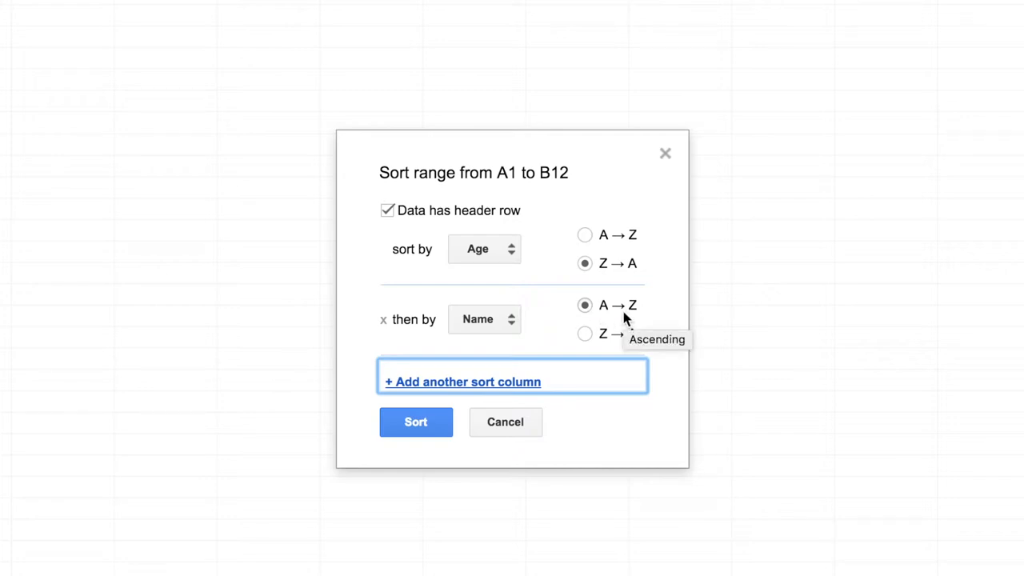
{"action": "mouse_move", "coordinate": [416, 445]}
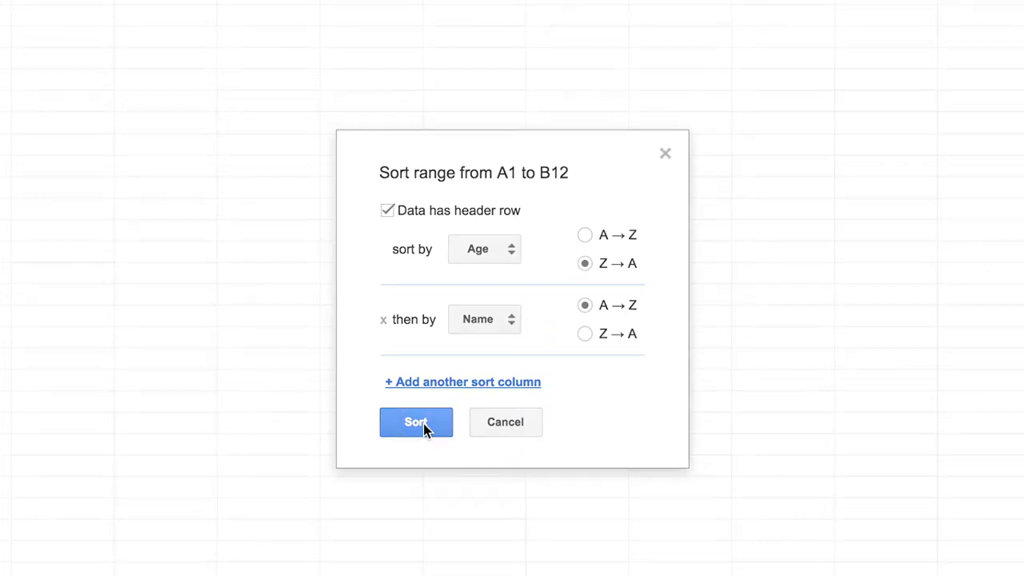
{"action": "left_click", "coordinate": [416, 423]}
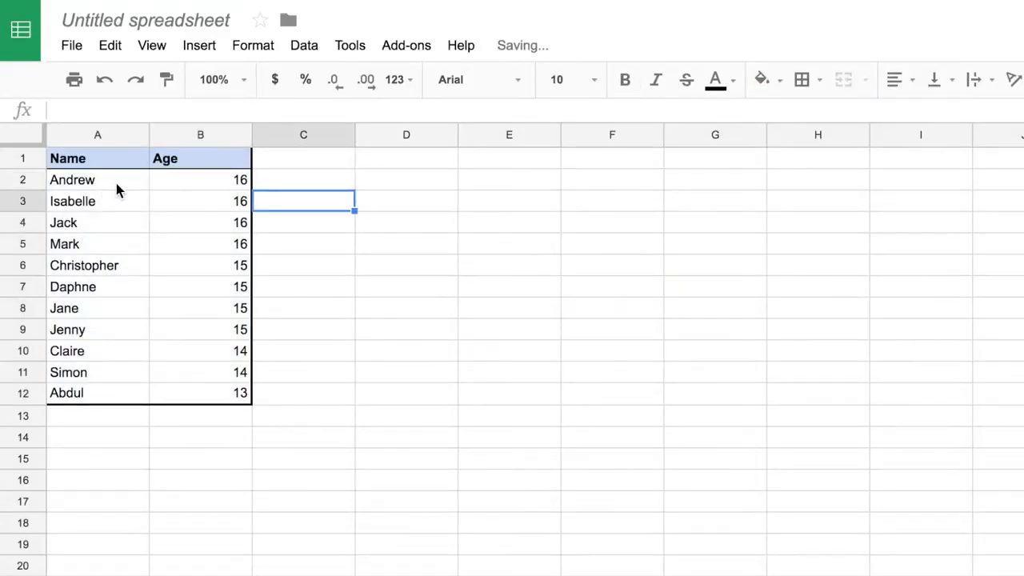
{"action": "mouse_move", "coordinate": [233, 398]}
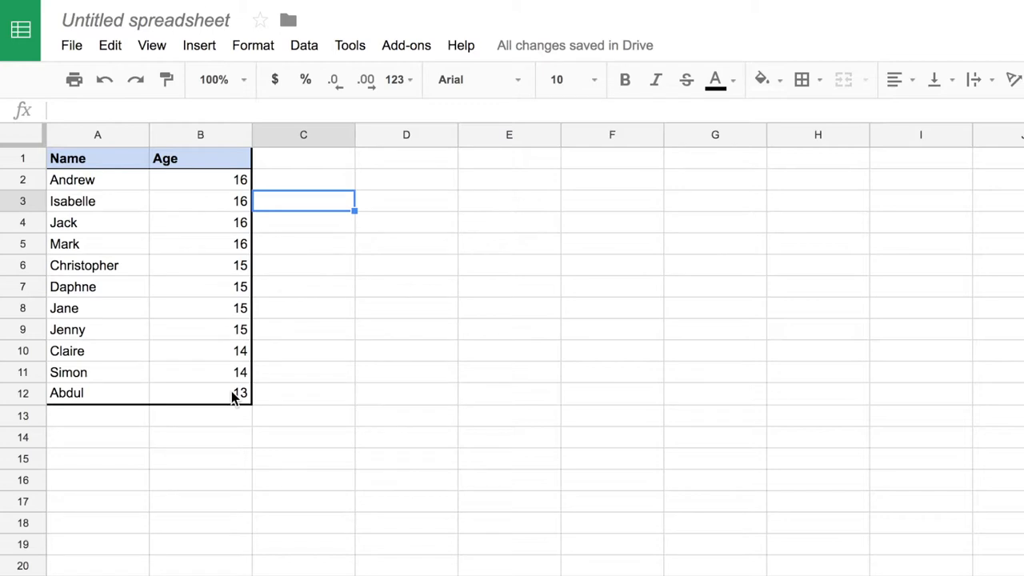
{"action": "mouse_move", "coordinate": [224, 280]}
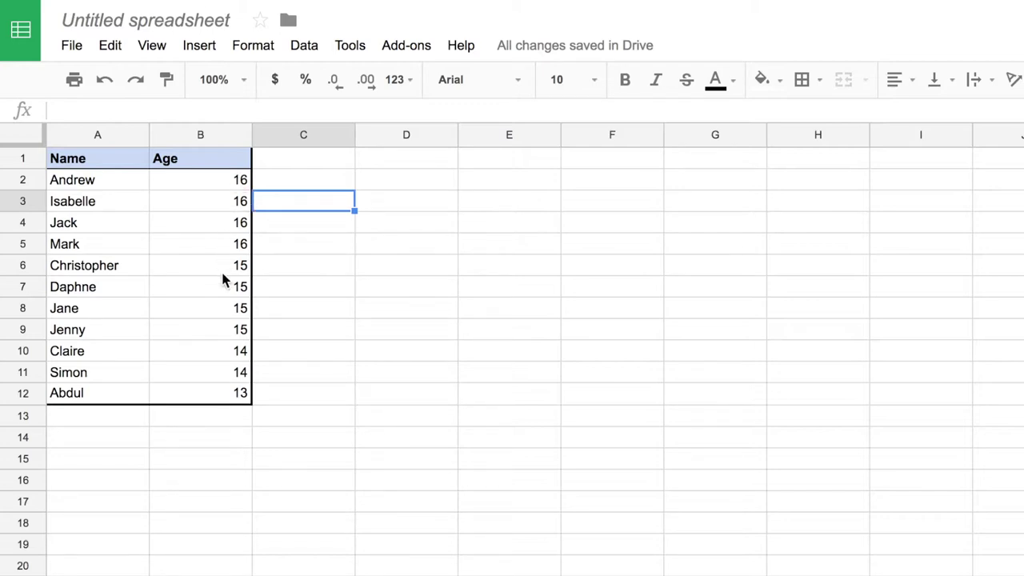
{"action": "mouse_move", "coordinate": [96, 202]}
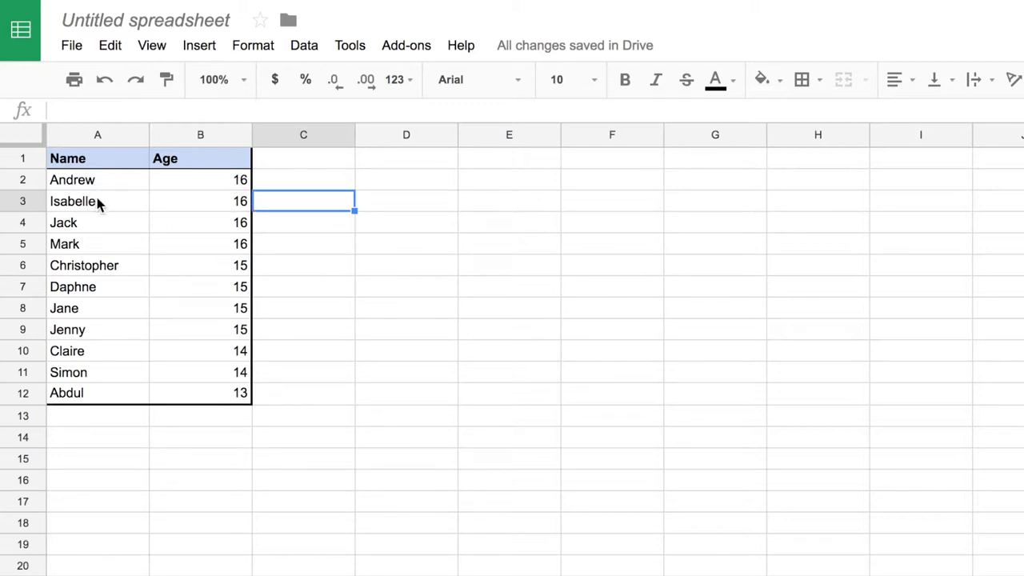
{"action": "left_click", "coordinate": [509, 372]}
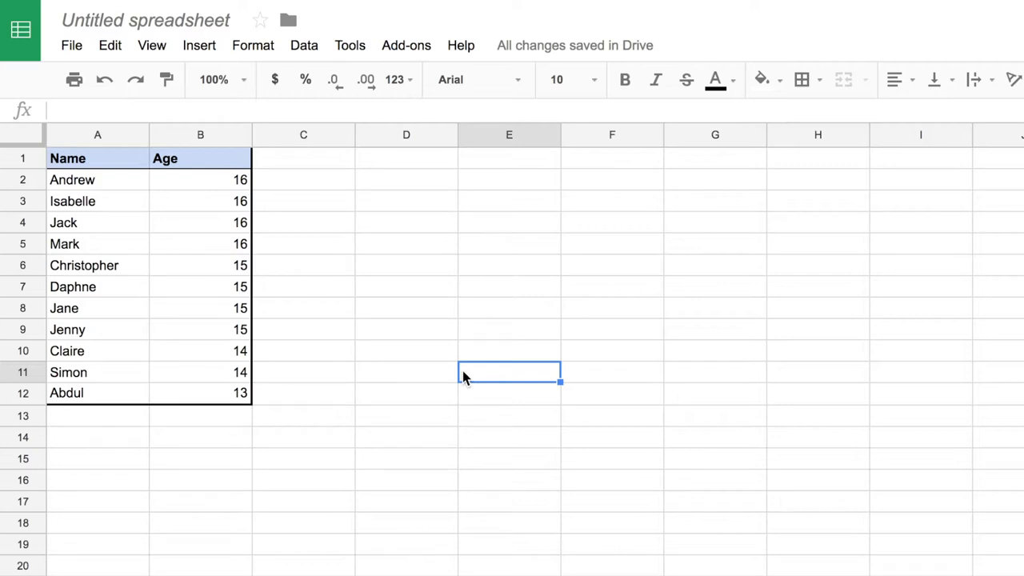
{"action": "mouse_move", "coordinate": [208, 391]}
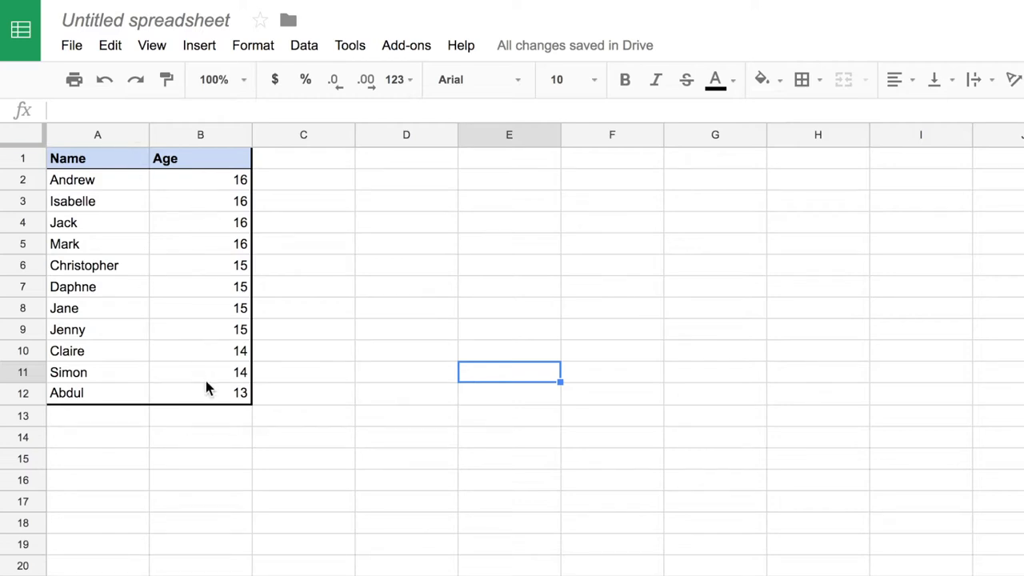
{"action": "mouse_move", "coordinate": [216, 448]}
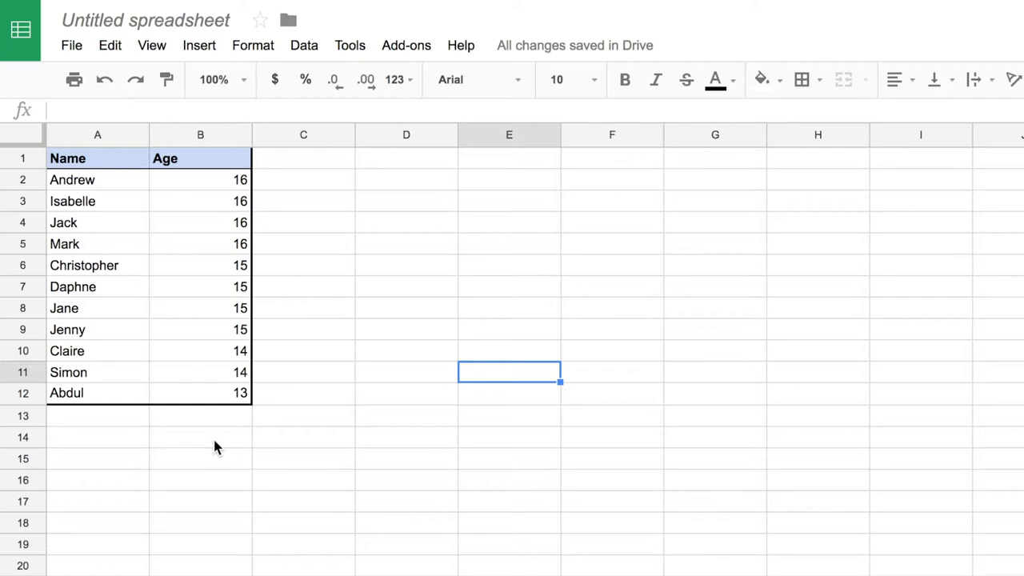
{"action": "mouse_move", "coordinate": [222, 400]}
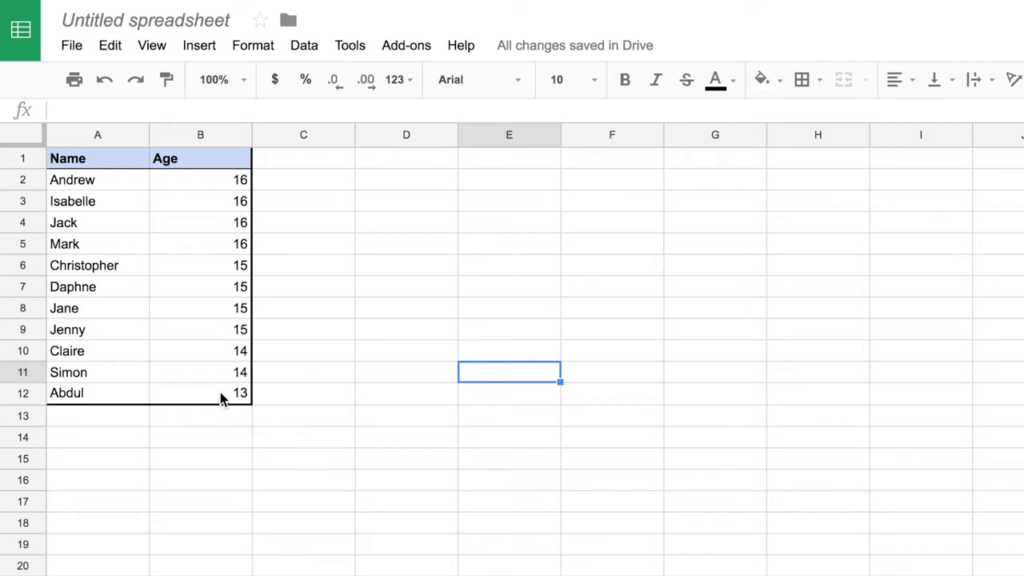
- Label A14 'Average age' and begin an =AVERAGE( formula in B14
{"action": "left_click", "coordinate": [96, 437]}
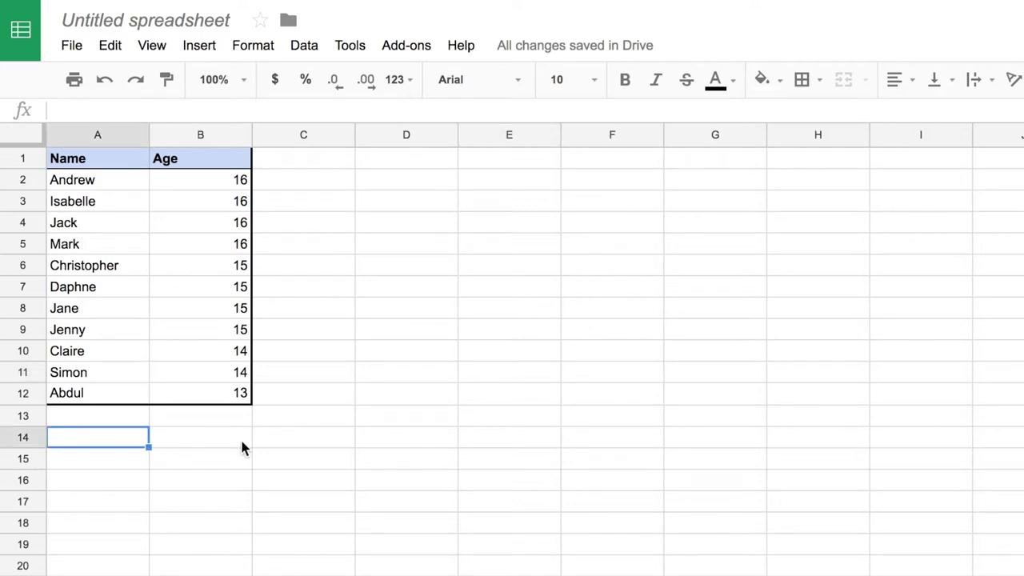
{"action": "mouse_move", "coordinate": [240, 448]}
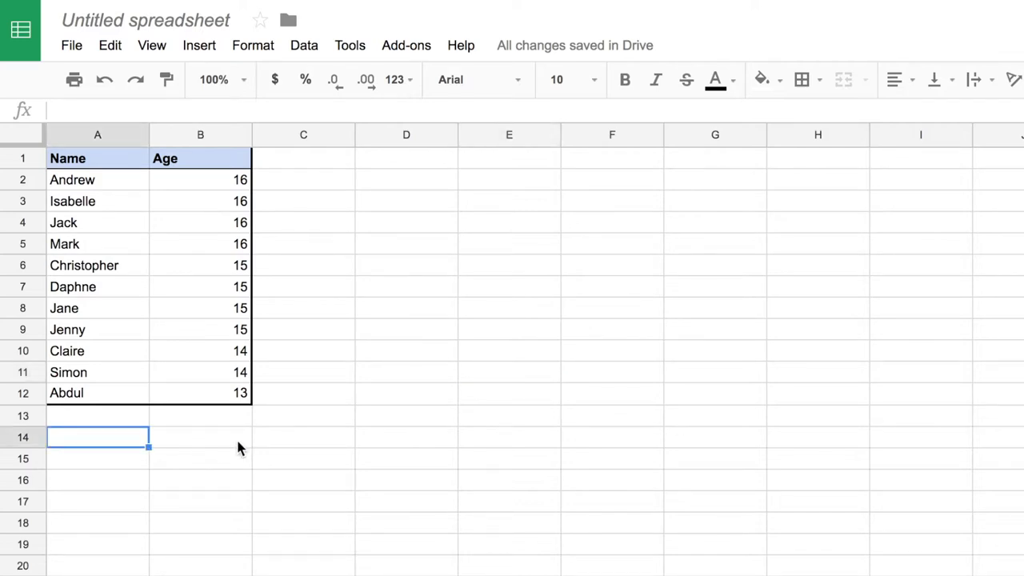
{"action": "type", "text": "Average age"}
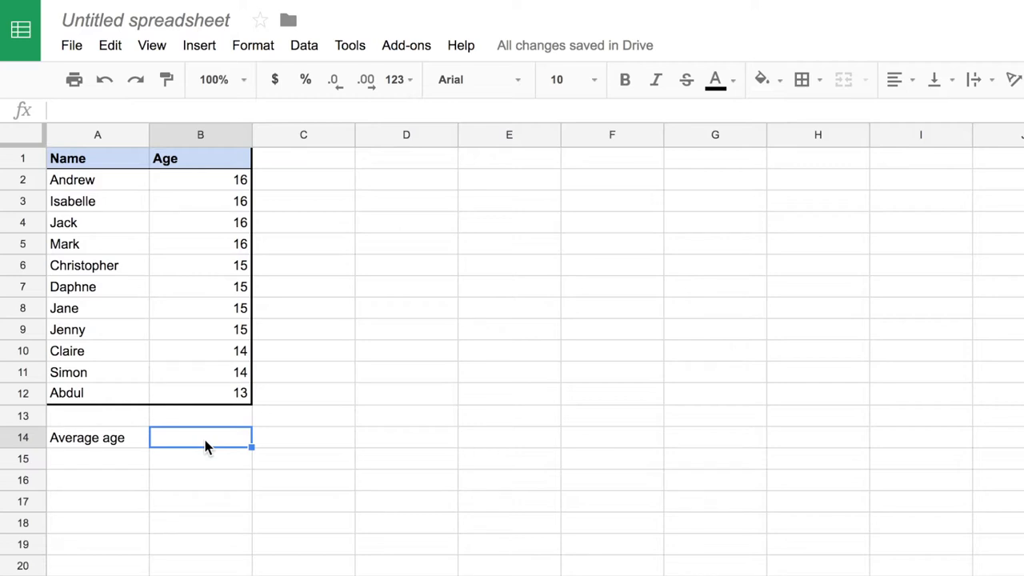
{"action": "type", "text": "="}
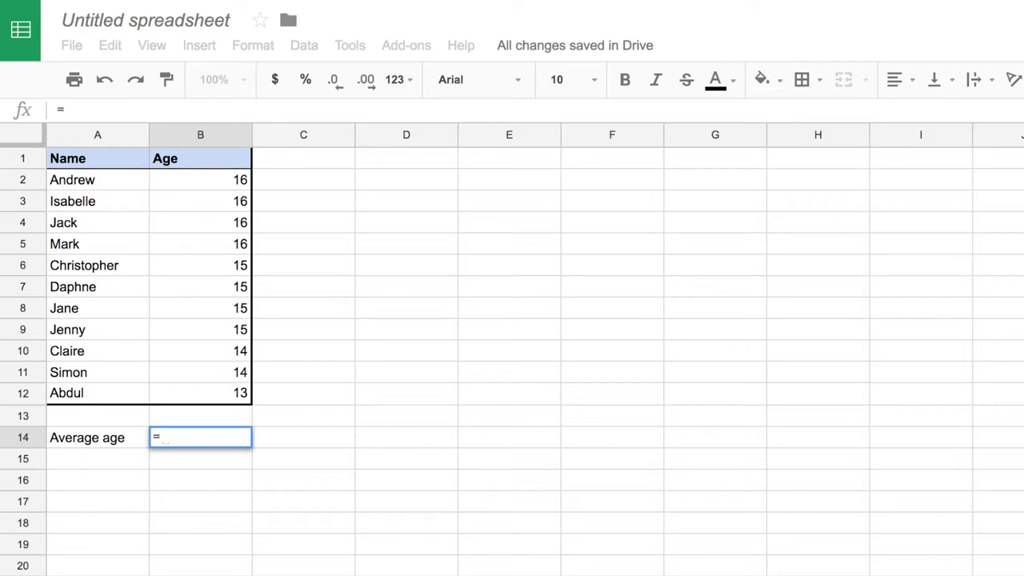
{"action": "type", "text": "av"}
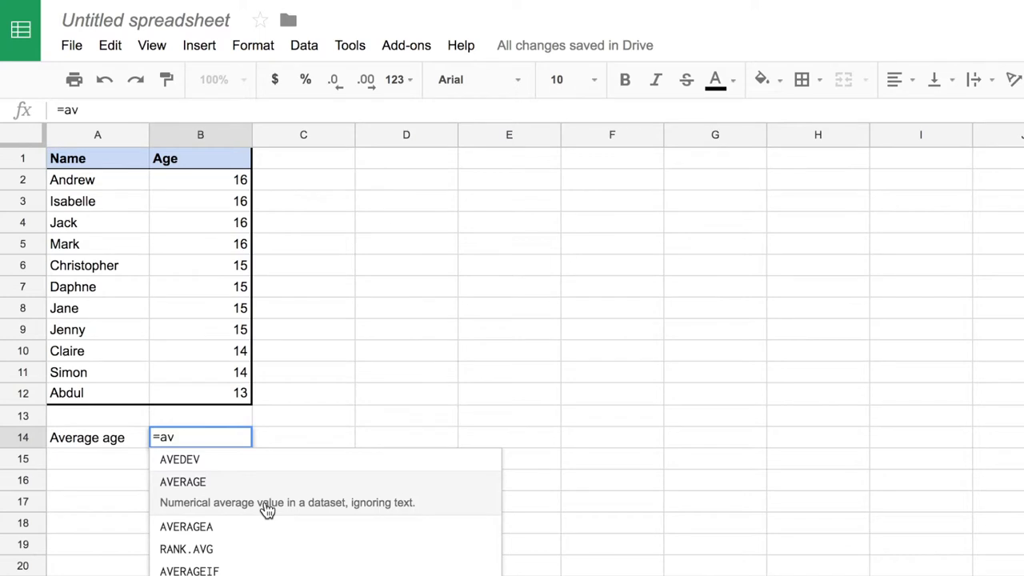
{"action": "mouse_move", "coordinate": [461, 510]}
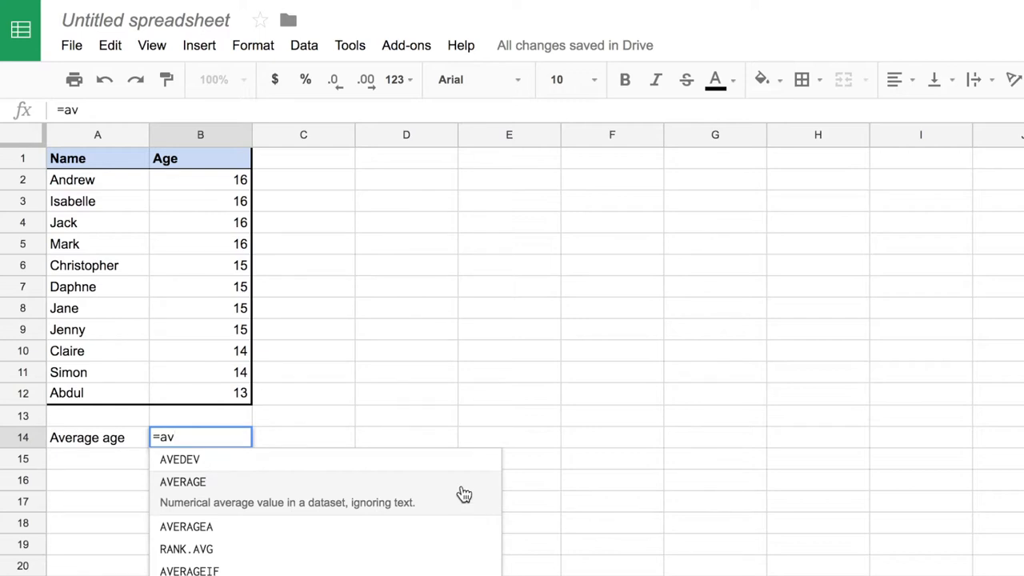
{"action": "left_click", "coordinate": [182, 481]}
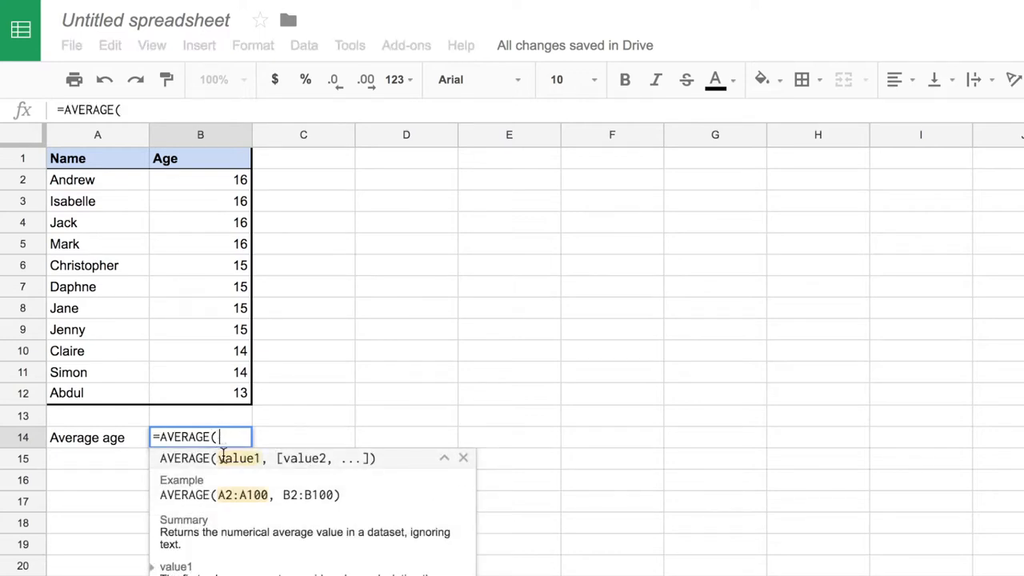
{"action": "mouse_move", "coordinate": [234, 436]}
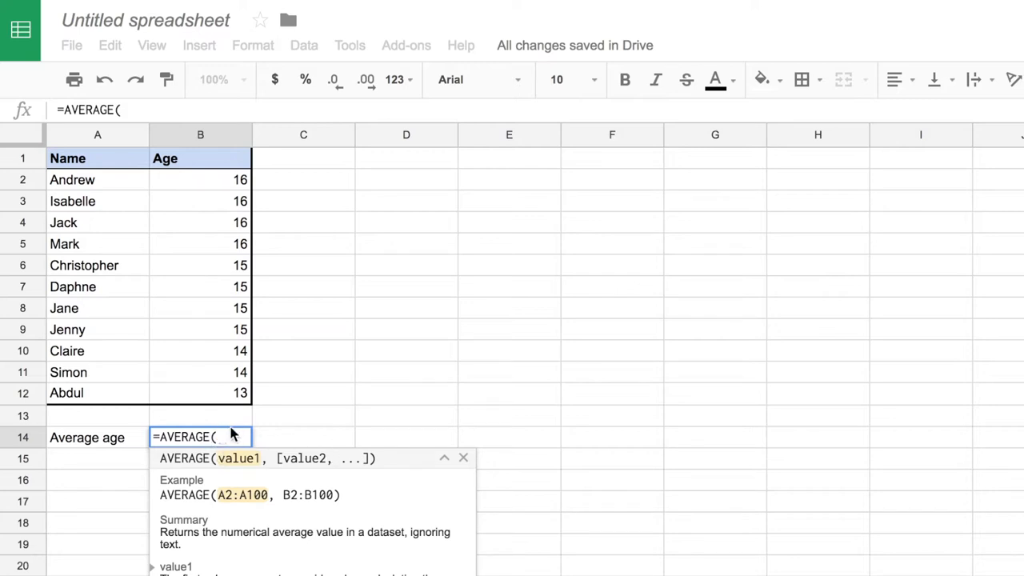
{"action": "mouse_move", "coordinate": [408, 469]}
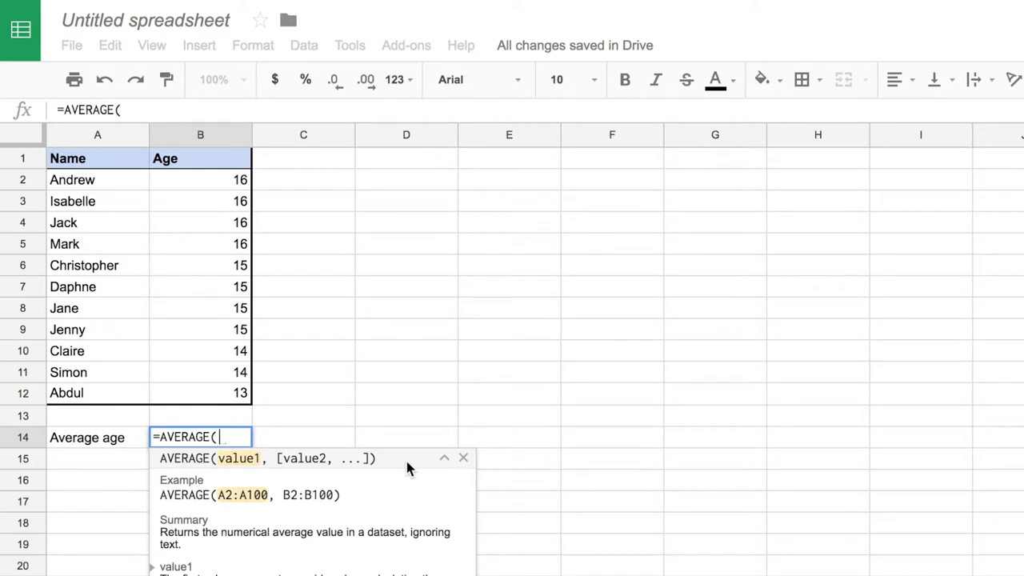
{"action": "mouse_move", "coordinate": [227, 189]}
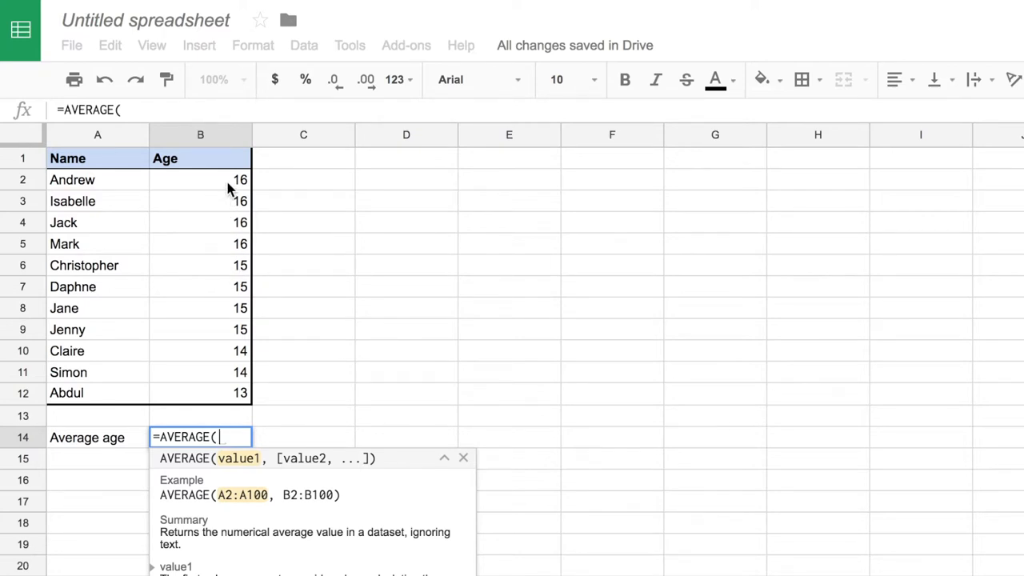
{"action": "mouse_move", "coordinate": [225, 375]}
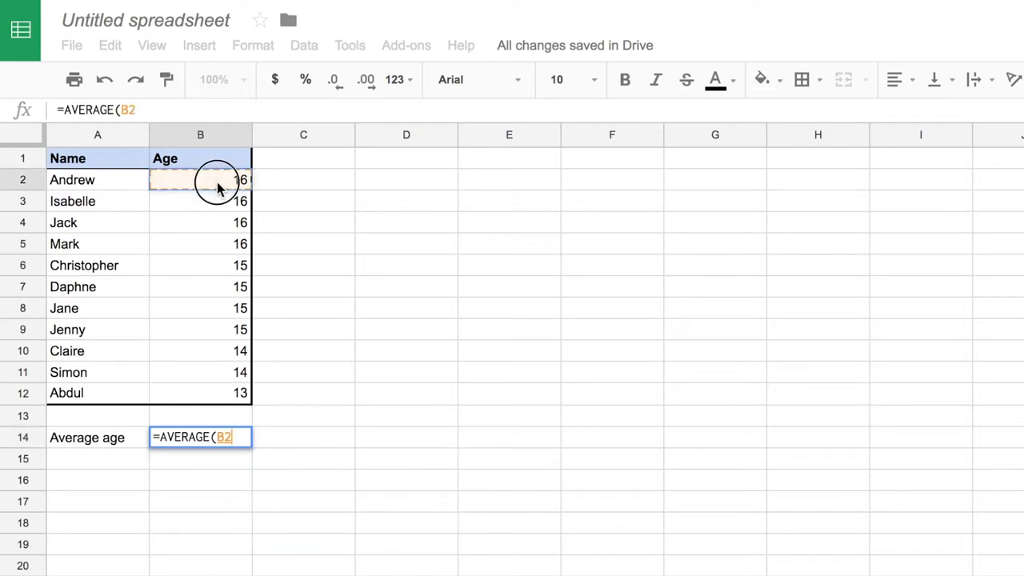
- Complete the formula as =AVERAGE(B2:B12), giving an average age of 15
{"action": "left_click_drag", "start_coordinate": [216, 179], "coordinate": [211, 394]}
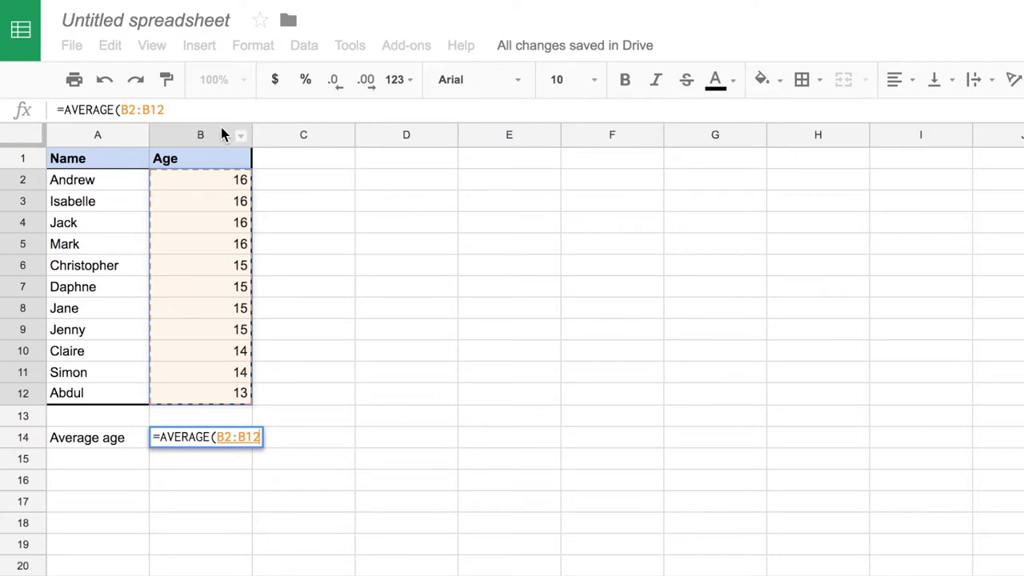
{"action": "mouse_move", "coordinate": [234, 189]}
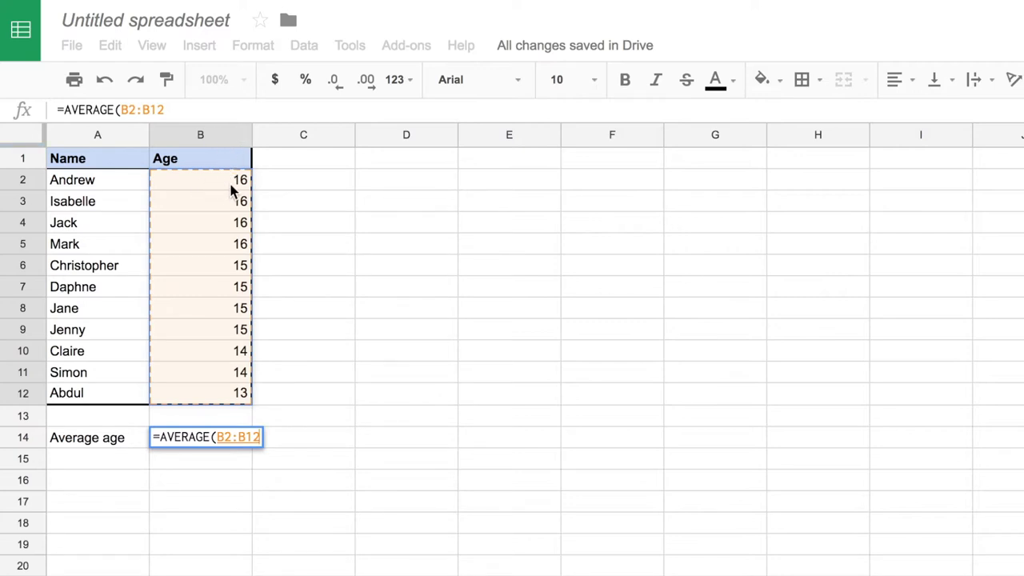
{"action": "mouse_move", "coordinate": [250, 455]}
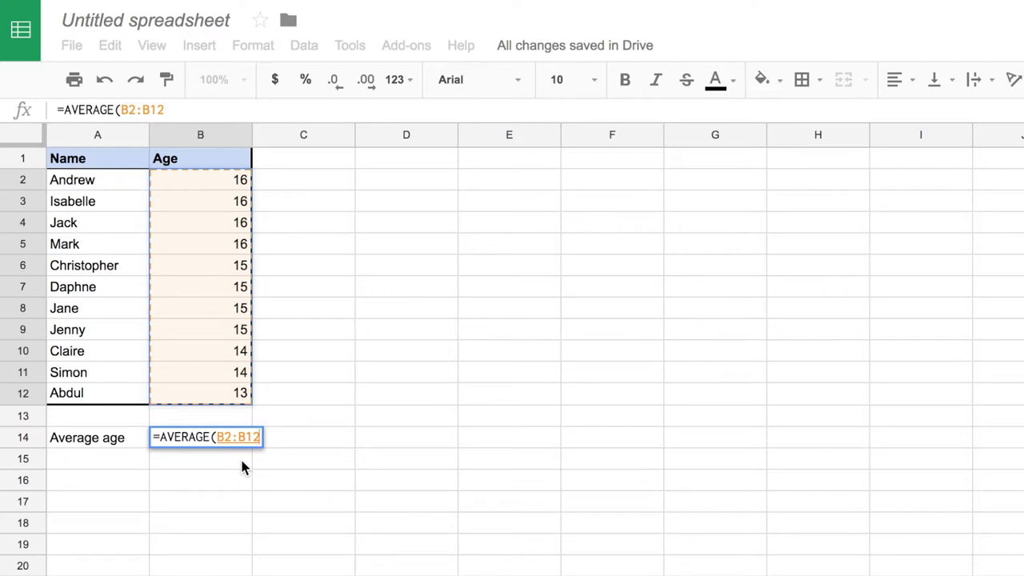
{"action": "mouse_move", "coordinate": [243, 214]}
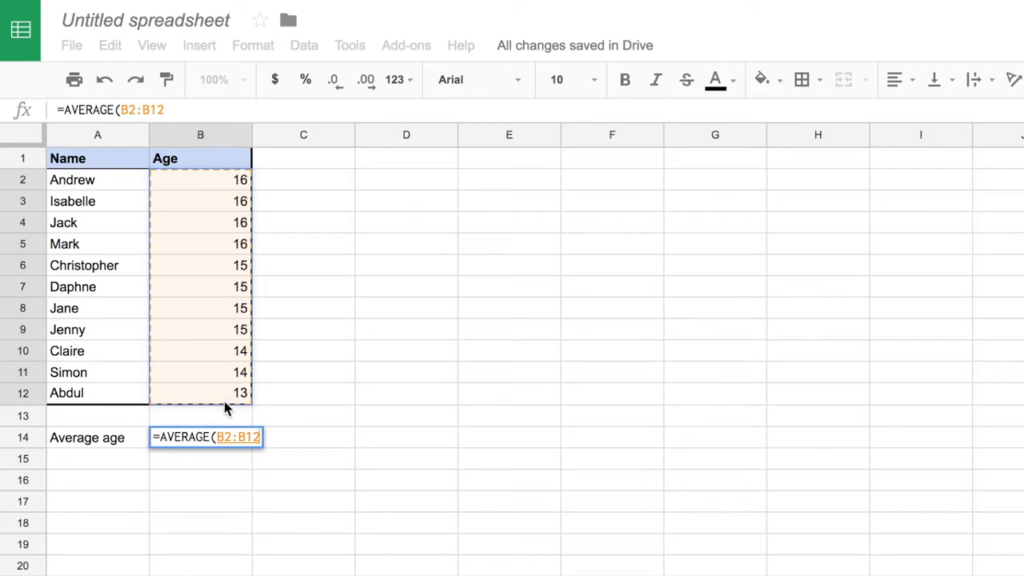
{"action": "mouse_move", "coordinate": [221, 181]}
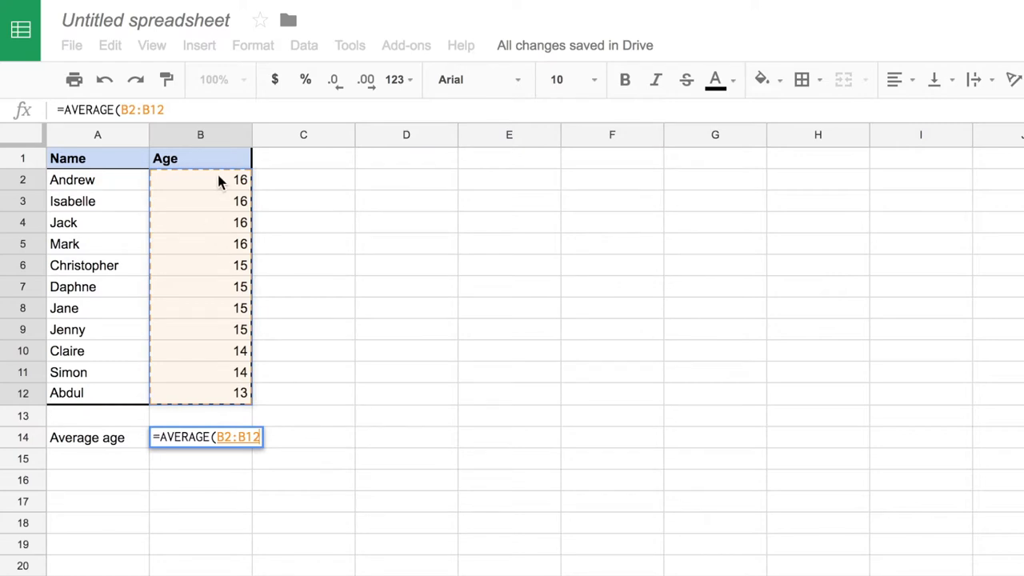
{"action": "mouse_move", "coordinate": [232, 285]}
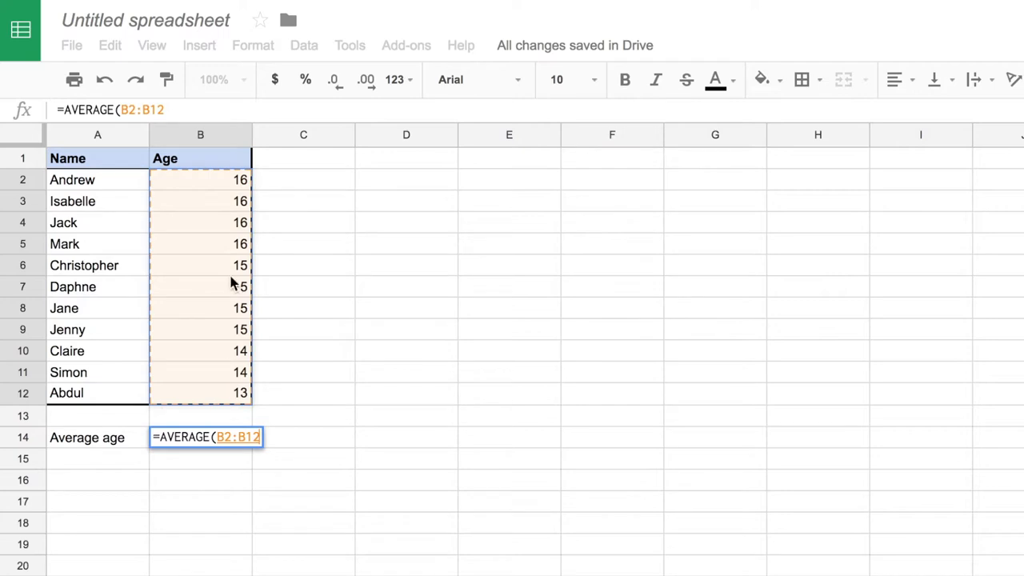
{"action": "mouse_move", "coordinate": [230, 404]}
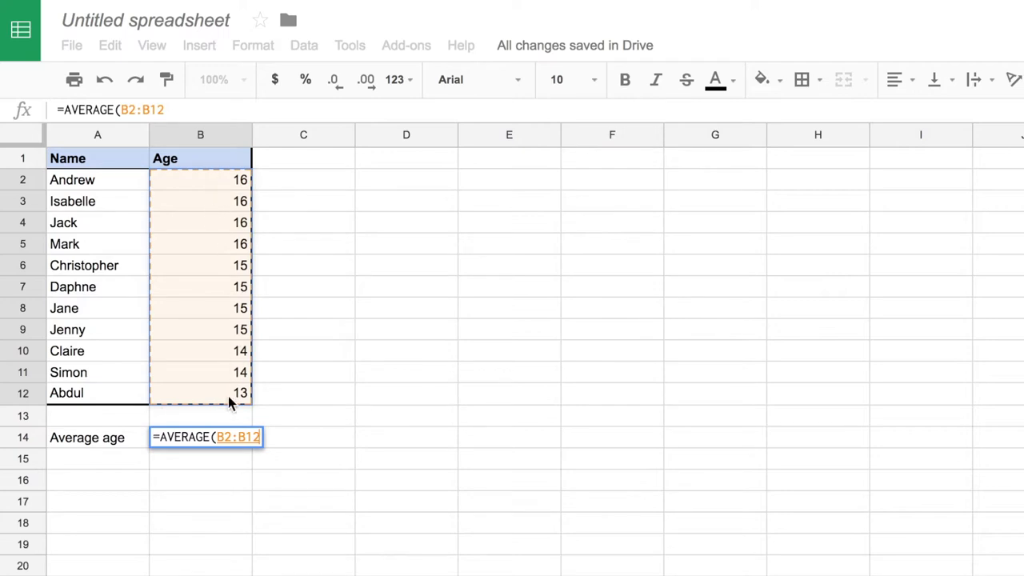
{"action": "mouse_move", "coordinate": [381, 477]}
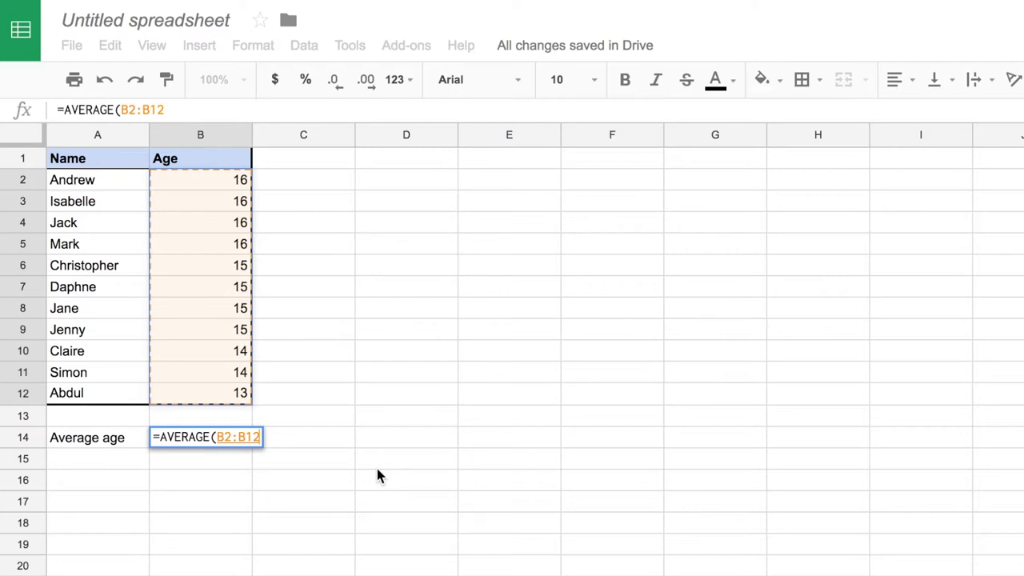
{"action": "type", "text": ")"}
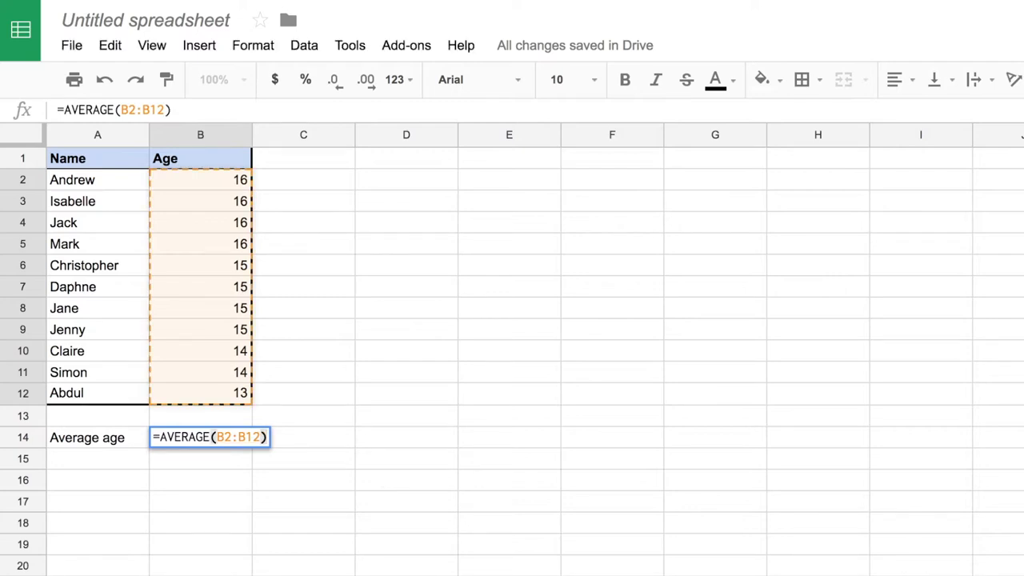
{"action": "key", "text": "Return"}
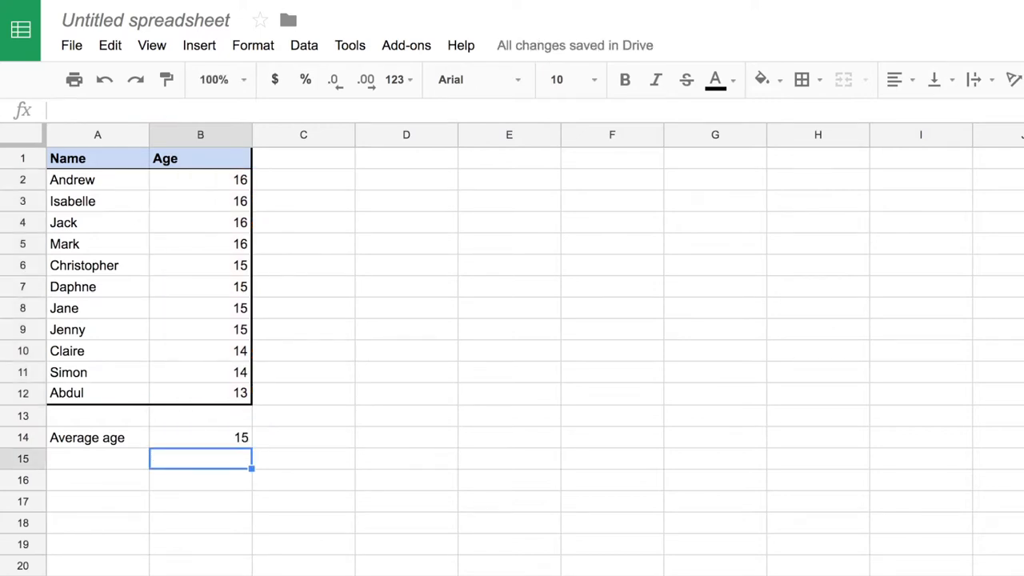
{"action": "mouse_move", "coordinate": [381, 475]}
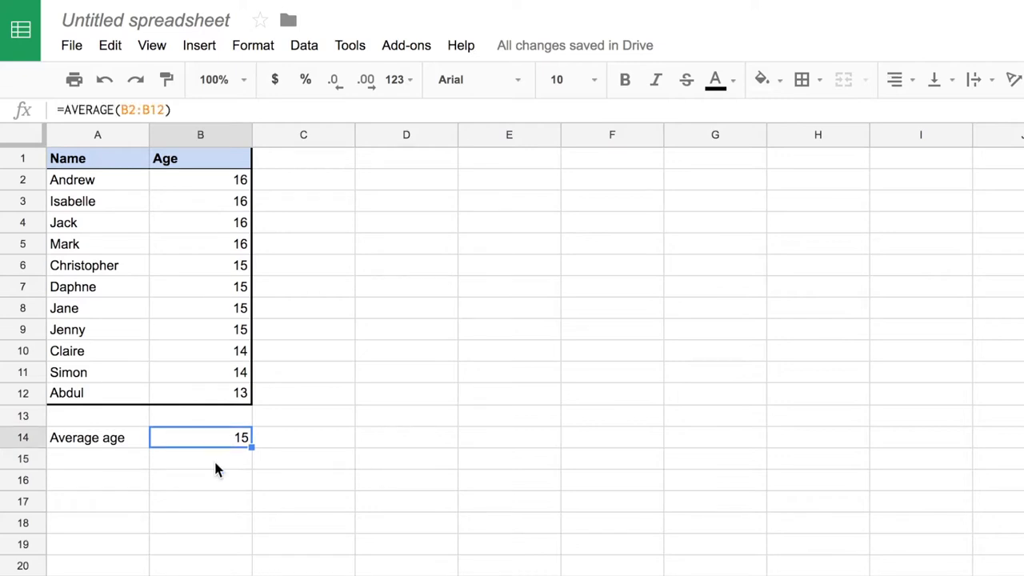
{"action": "mouse_move", "coordinate": [216, 289]}
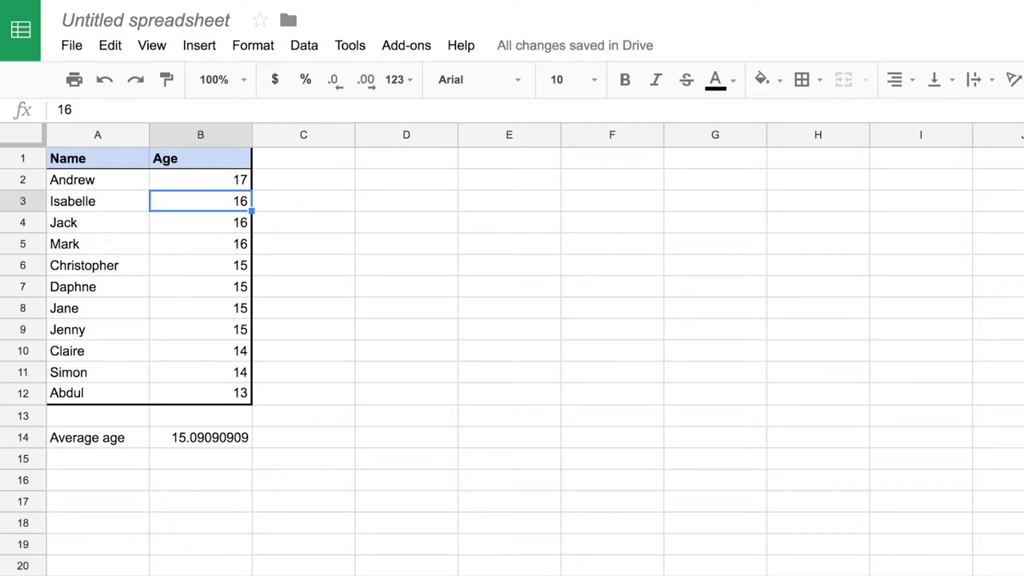
- Enter 17 as the new age so the average age recalculates to 15.18181818
{"action": "type", "text": "17"}
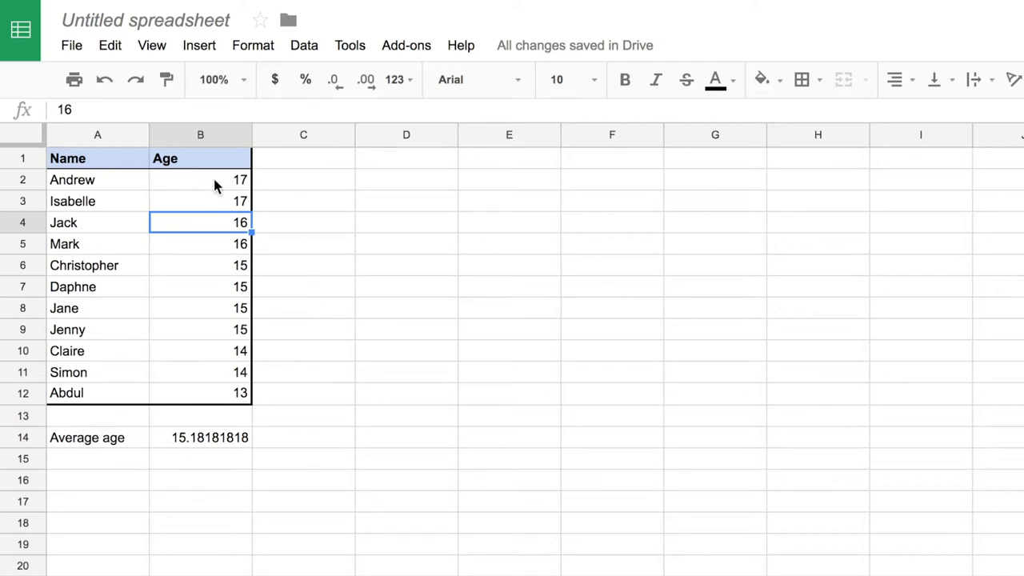
{"action": "mouse_move", "coordinate": [223, 209]}
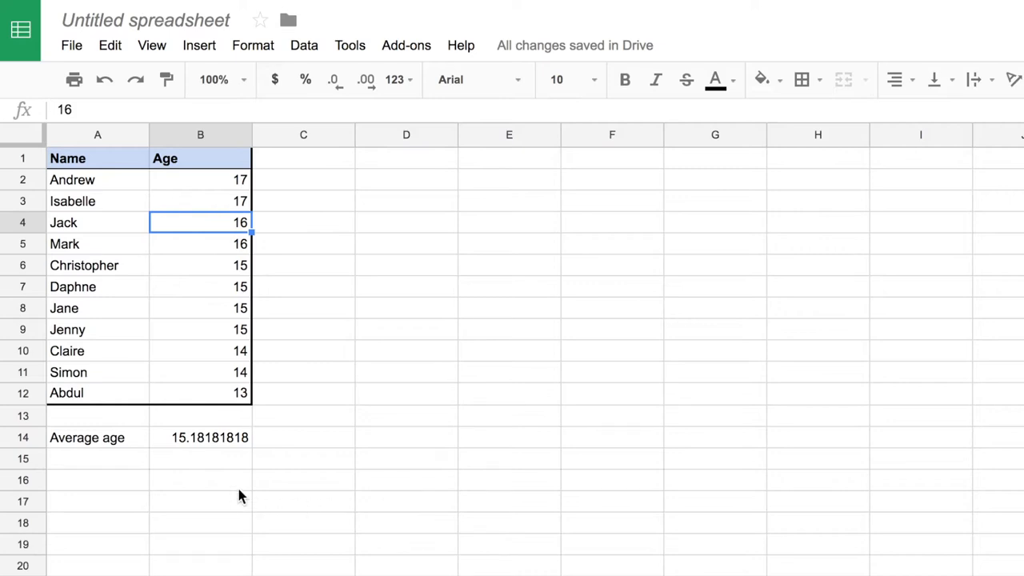
{"action": "mouse_move", "coordinate": [199, 447]}
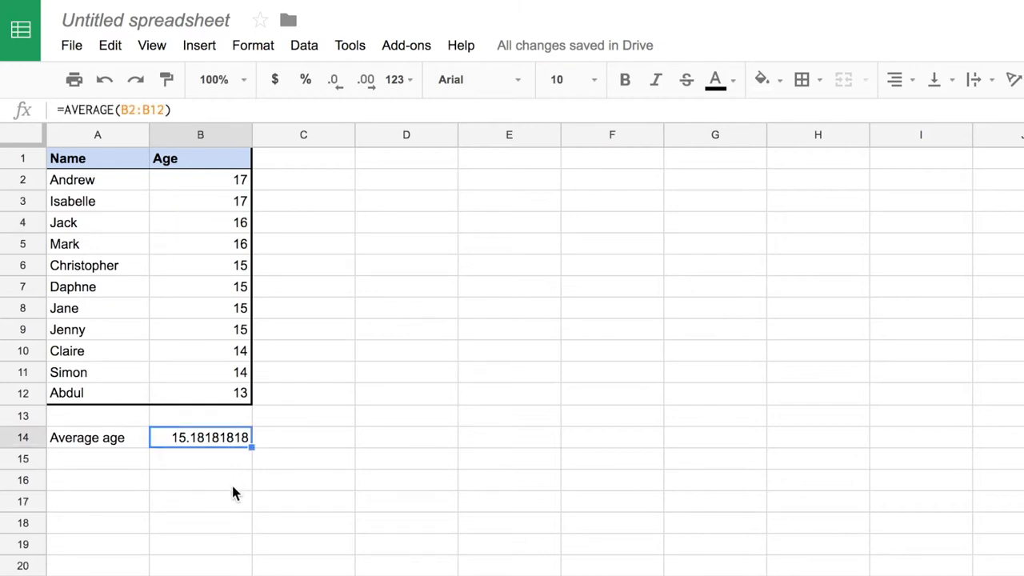
{"action": "mouse_move", "coordinate": [239, 447]}
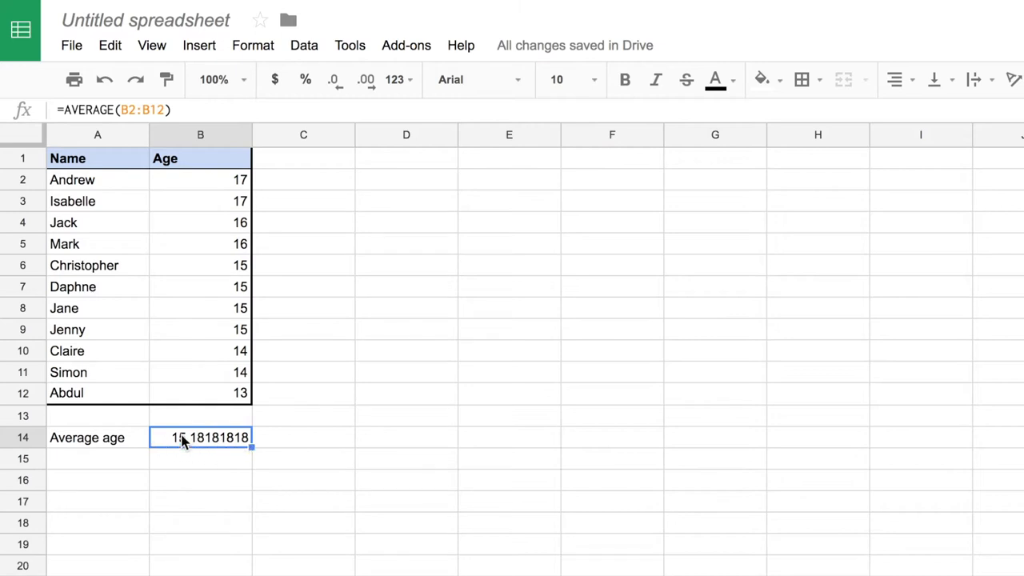
{"action": "mouse_move", "coordinate": [264, 457]}
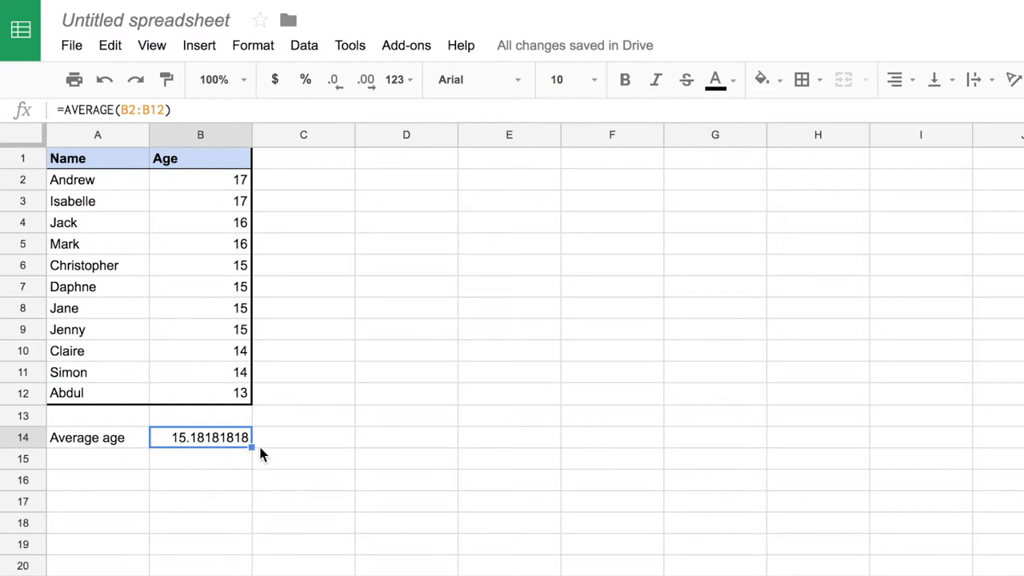
{"action": "mouse_move", "coordinate": [333, 80]}
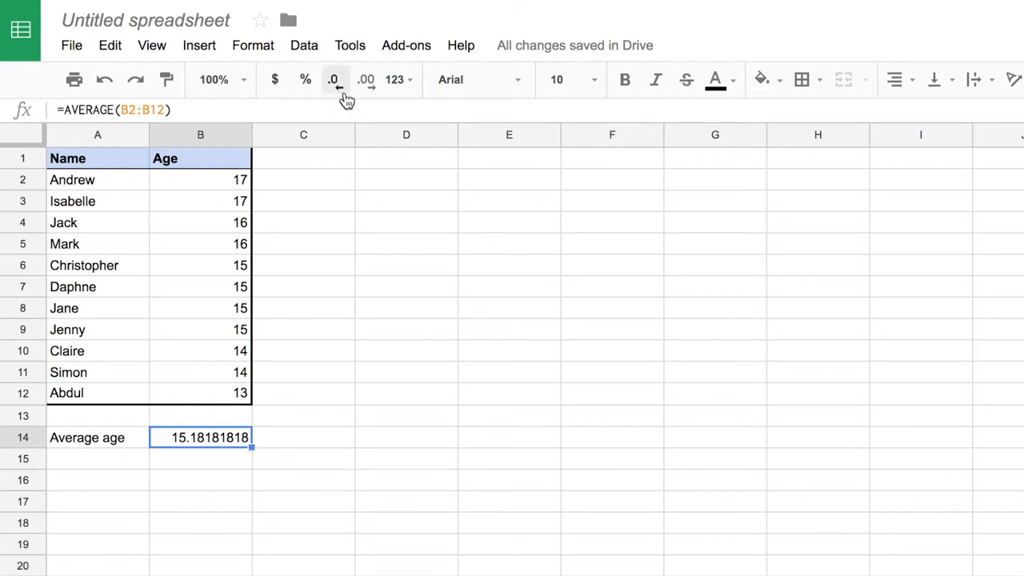
{"action": "mouse_move", "coordinate": [333, 80]}
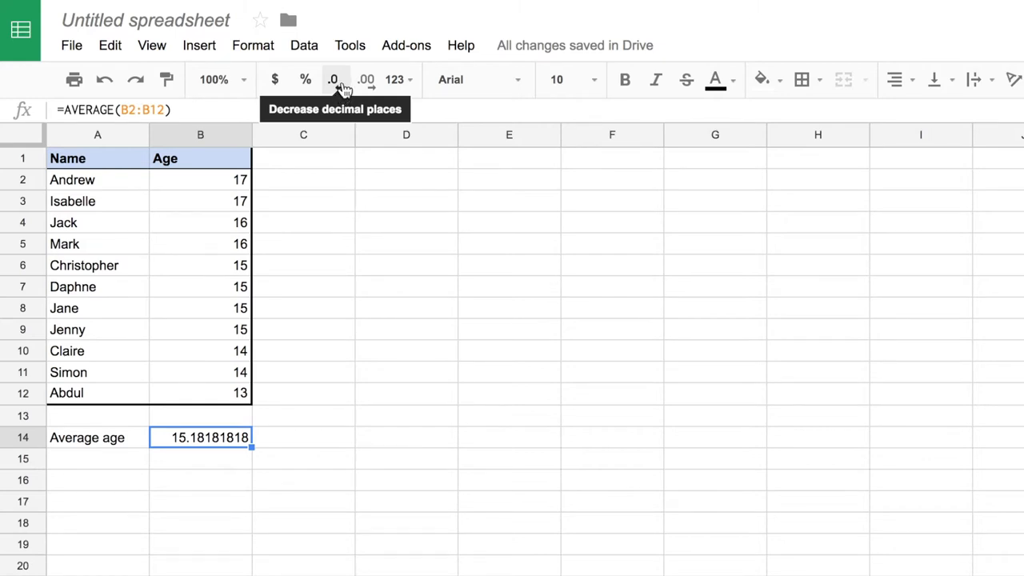
- Reduce the average age's decimal places until it reads 15.18
{"action": "left_click", "coordinate": [333, 80]}
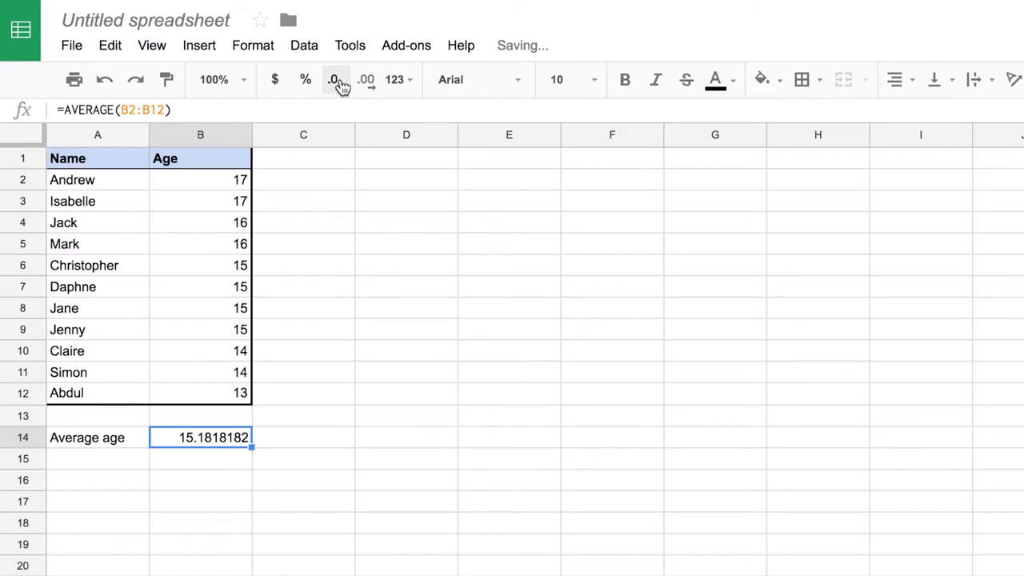
{"action": "left_click", "coordinate": [333, 80]}
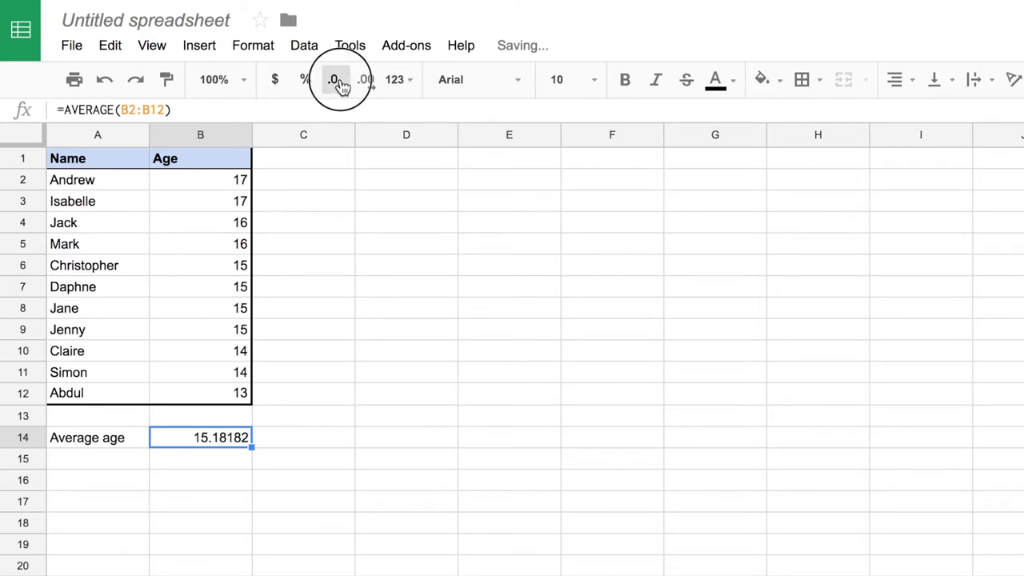
{"action": "left_click", "coordinate": [332, 80]}
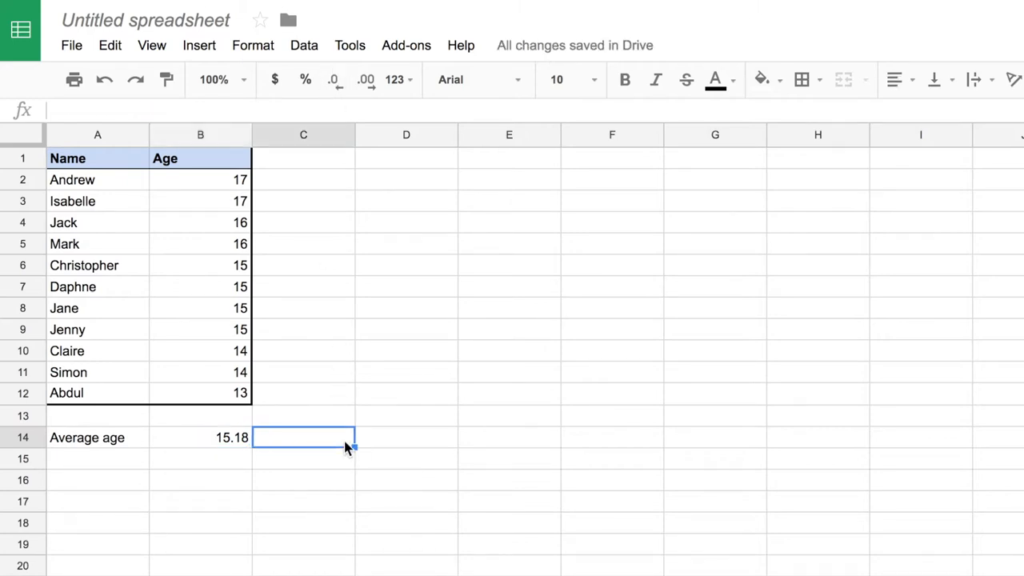
{"action": "left_click", "coordinate": [406, 480]}
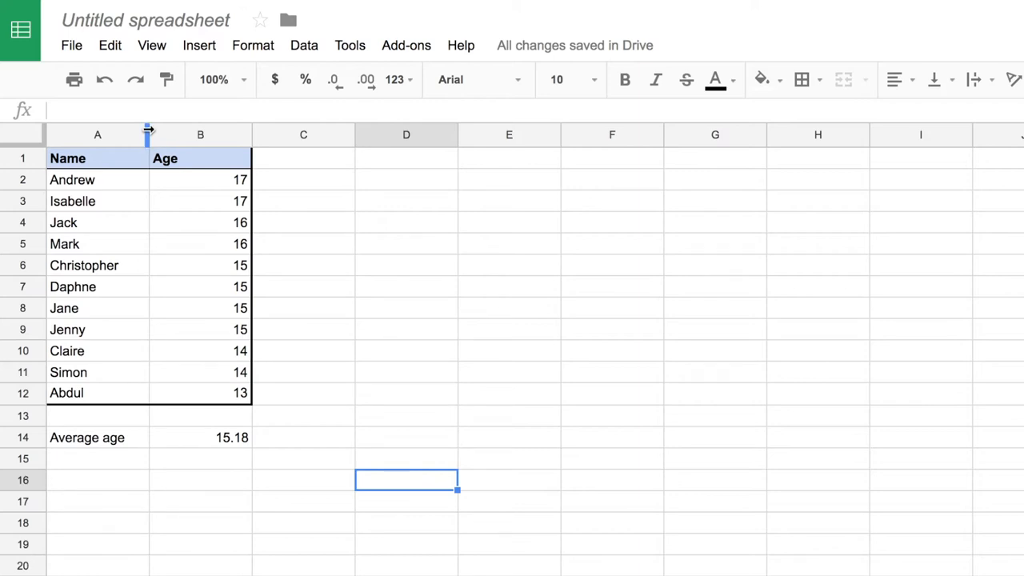
{"action": "mouse_move", "coordinate": [147, 135]}
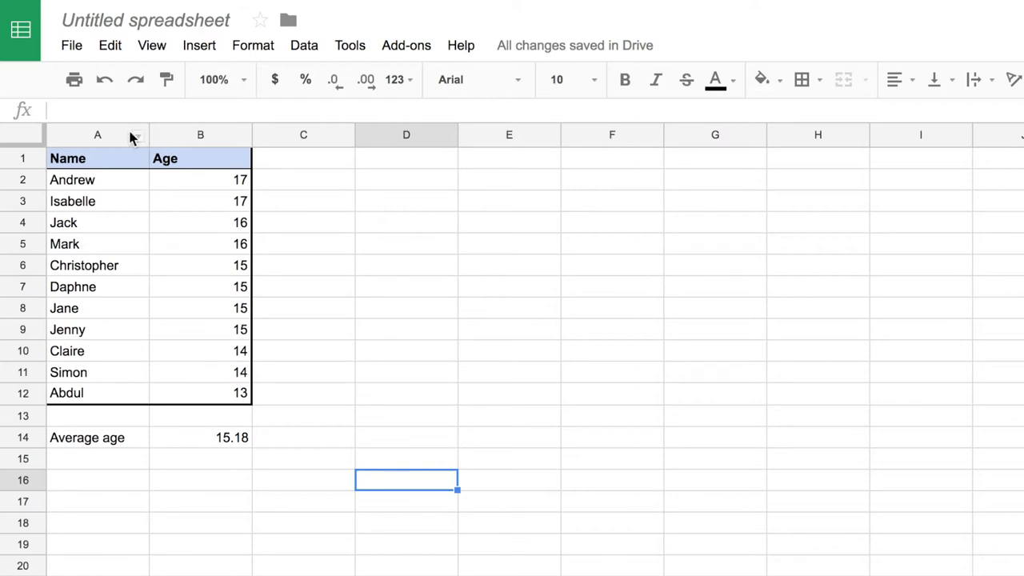
{"action": "mouse_move", "coordinate": [147, 134]}
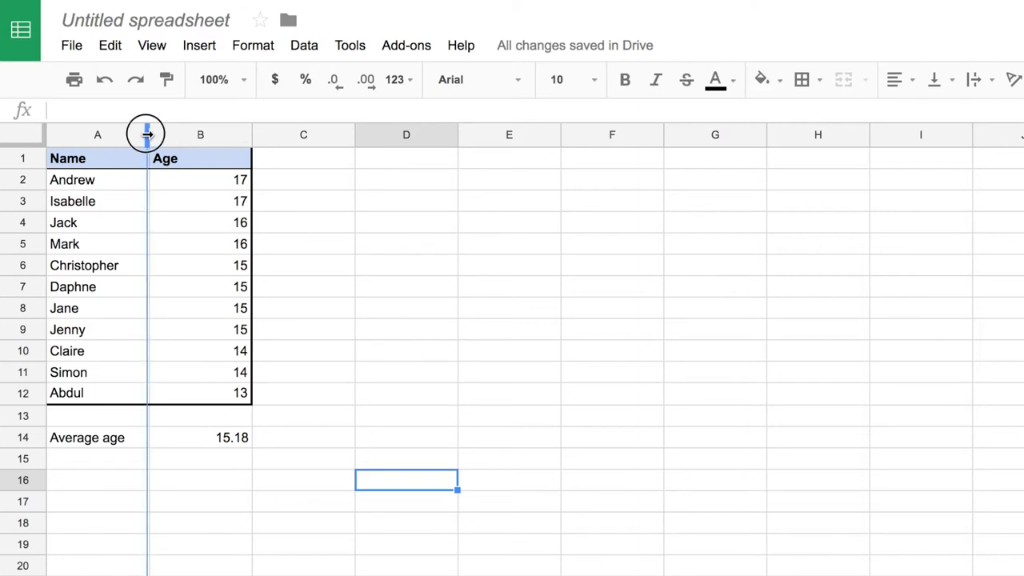
- Widen the Name column and narrow the Age column by dragging their header boundaries
{"action": "left_click_drag", "start_coordinate": [148, 134], "coordinate": [133, 134]}
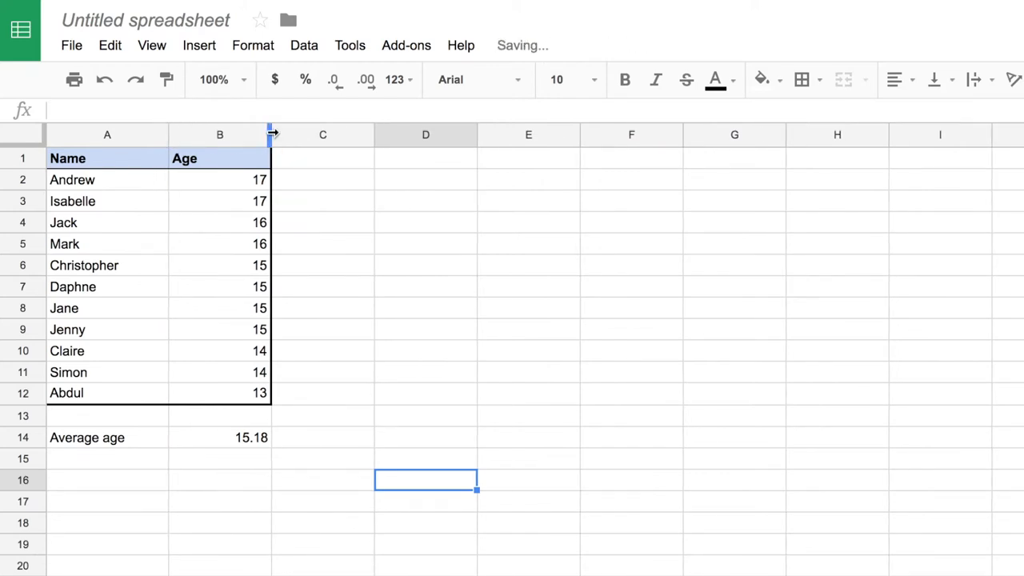
{"action": "left_click_drag", "start_coordinate": [270, 135], "coordinate": [232, 134]}
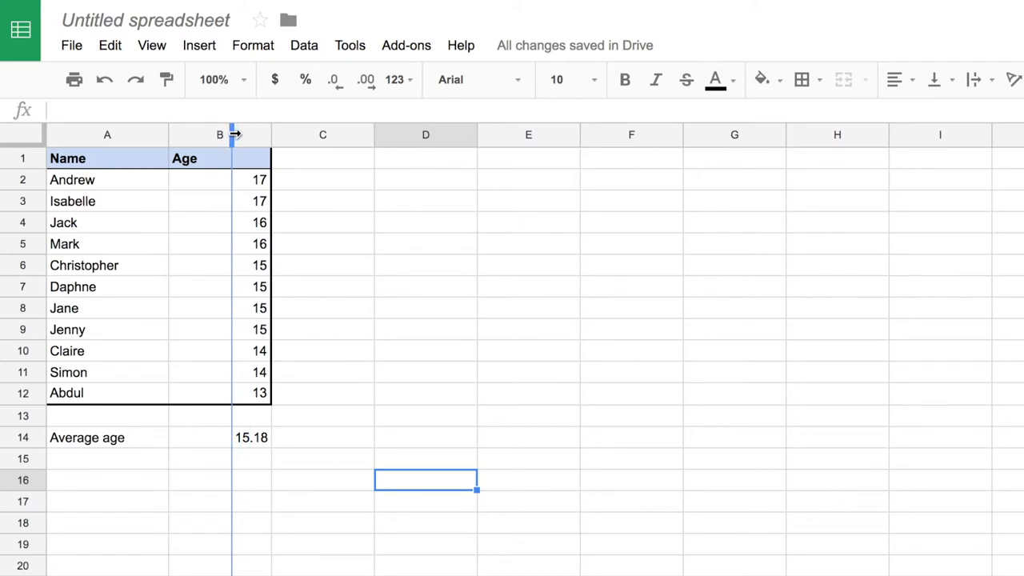
{"action": "left_click_drag", "start_coordinate": [270, 135], "coordinate": [234, 134]}
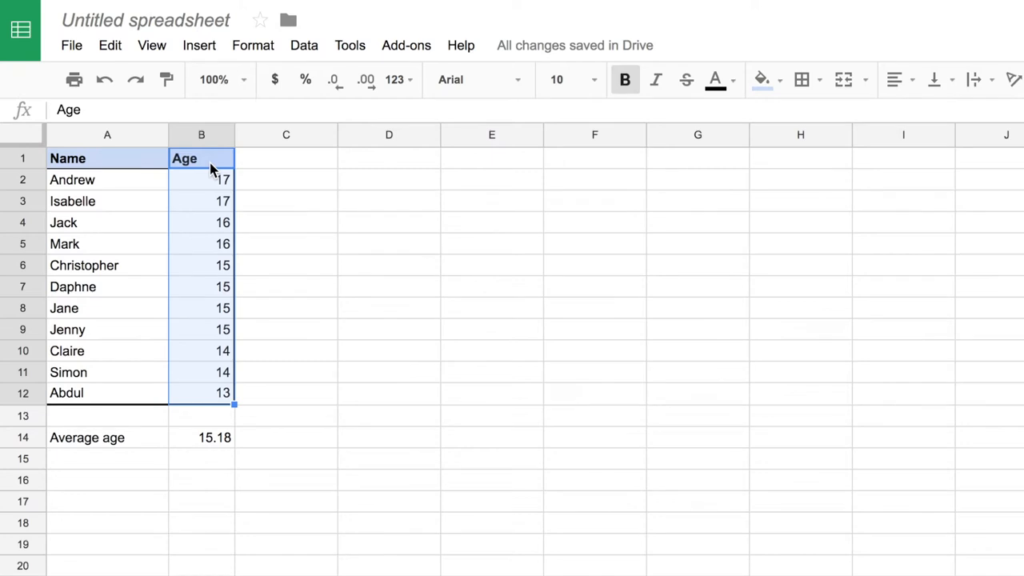
{"action": "mouse_move", "coordinate": [896, 80]}
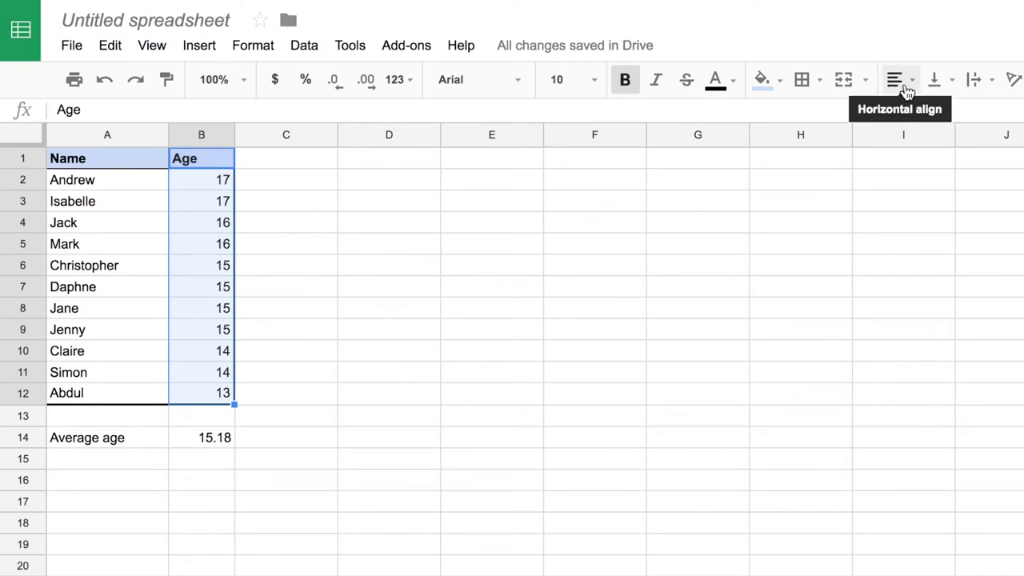
- Centre the selected Age header and values (B1:B12) horizontally
{"action": "left_click", "coordinate": [895, 80]}
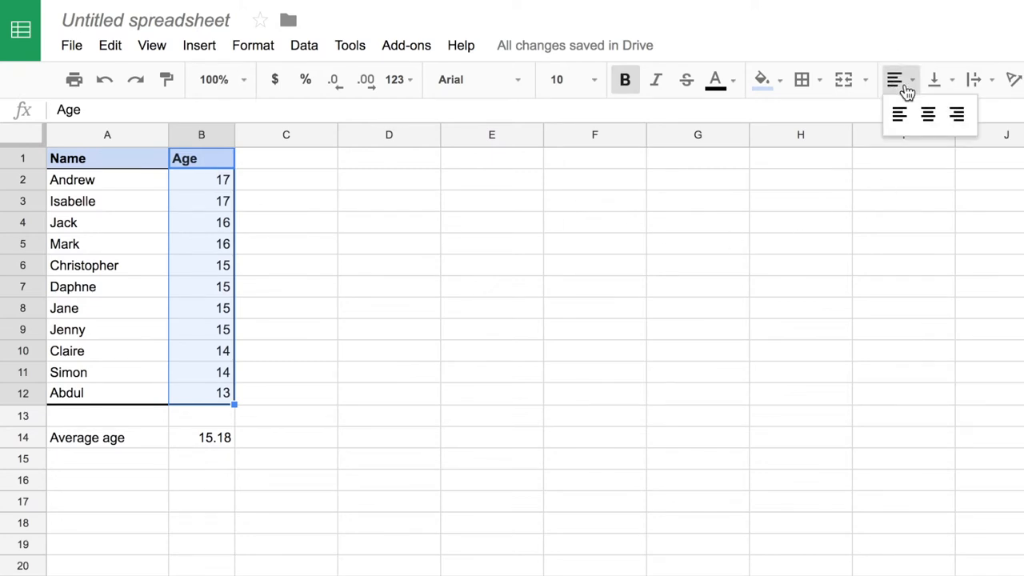
{"action": "mouse_move", "coordinate": [928, 115]}
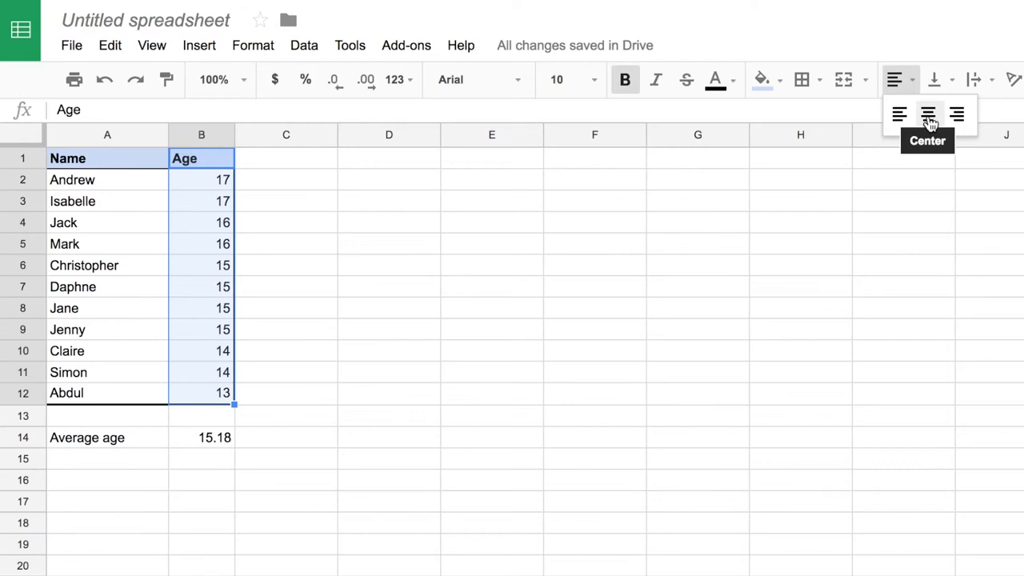
{"action": "left_click", "coordinate": [928, 113]}
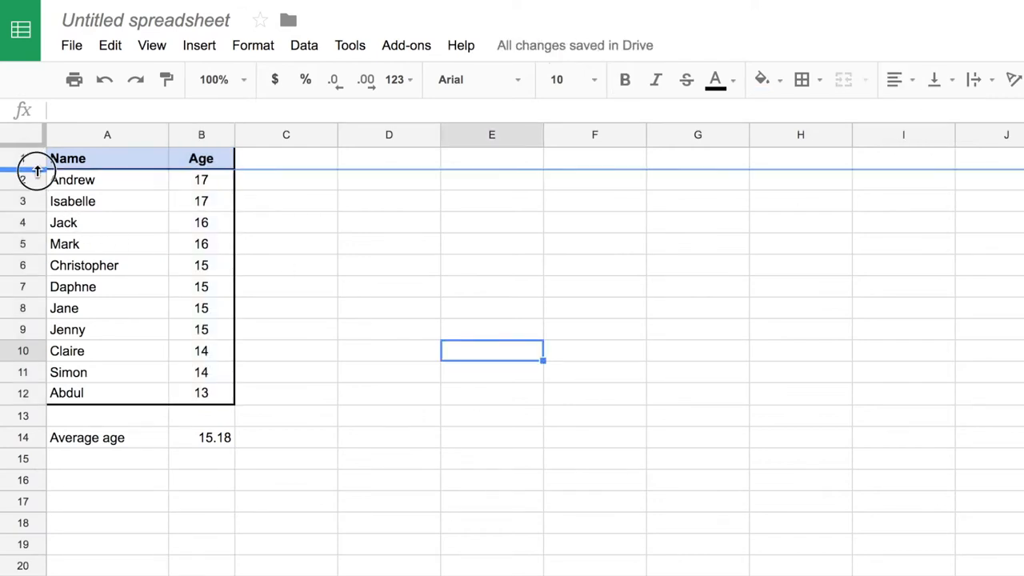
- Make row 1 taller and vertically centre the Name and Age headings in it
{"action": "left_click_drag", "start_coordinate": [35, 170], "coordinate": [35, 176]}
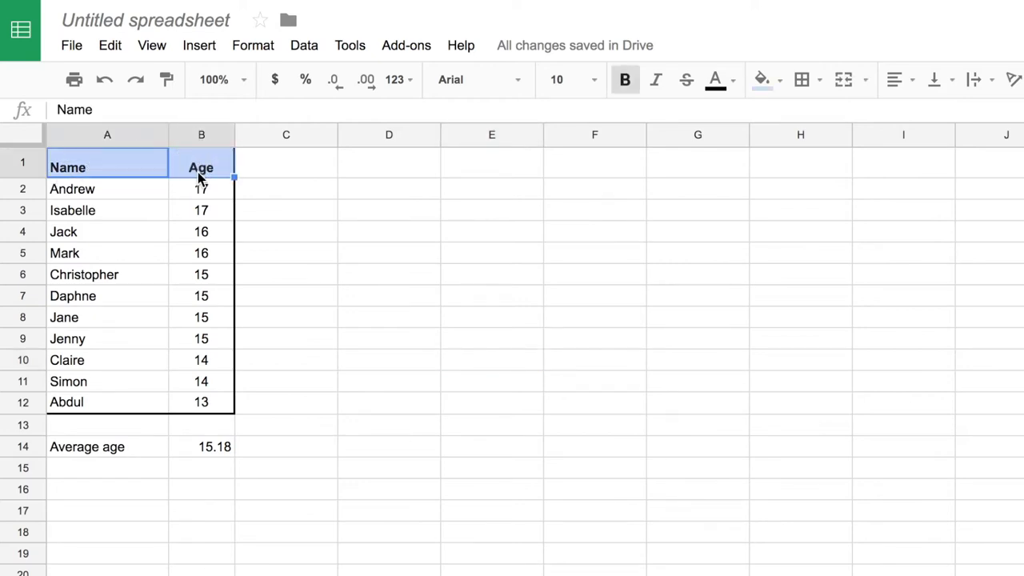
{"action": "left_click", "coordinate": [284, 167]}
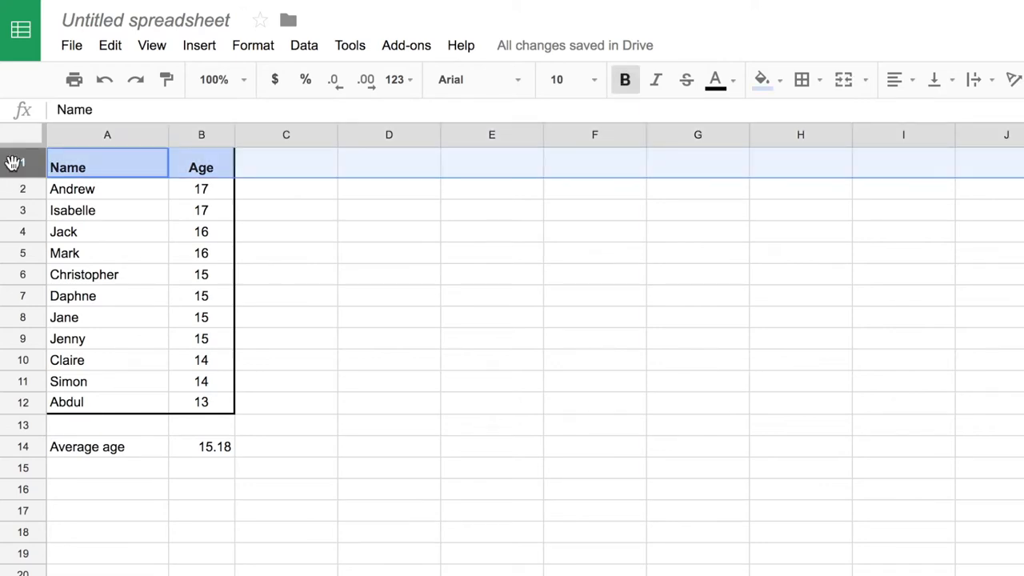
{"action": "mouse_move", "coordinate": [842, 164]}
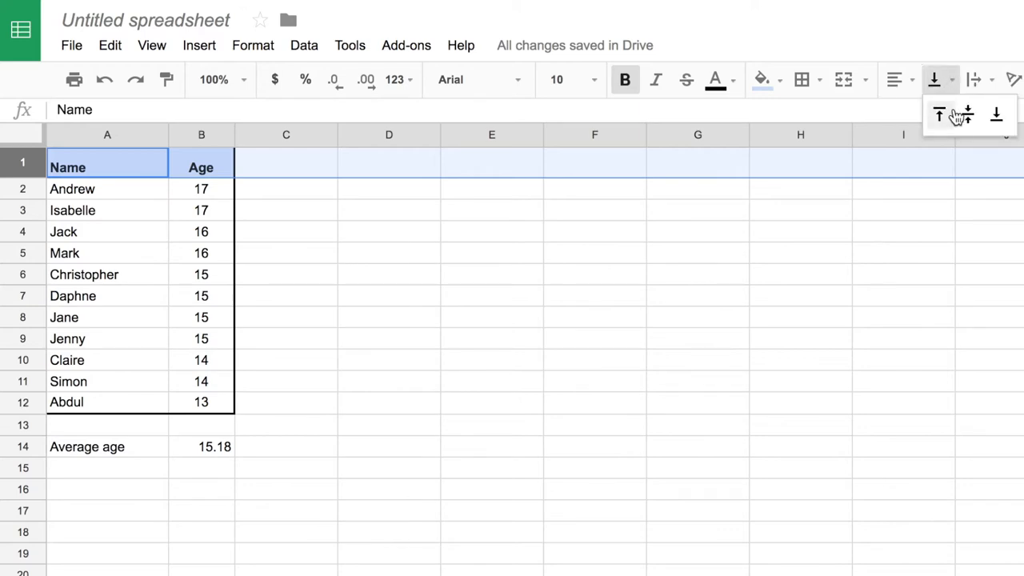
{"action": "left_click", "coordinate": [966, 115]}
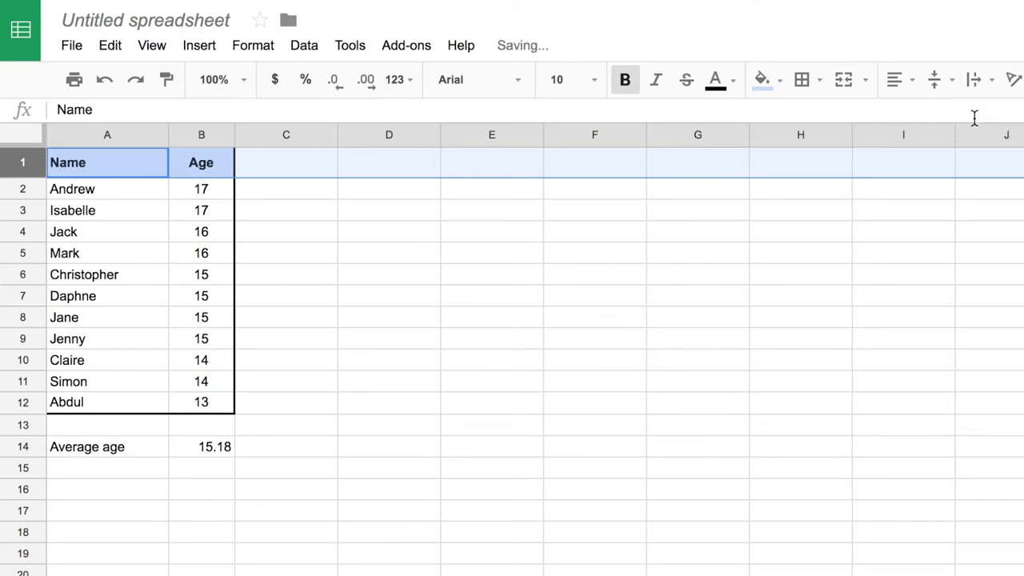
{"action": "left_click", "coordinate": [389, 275]}
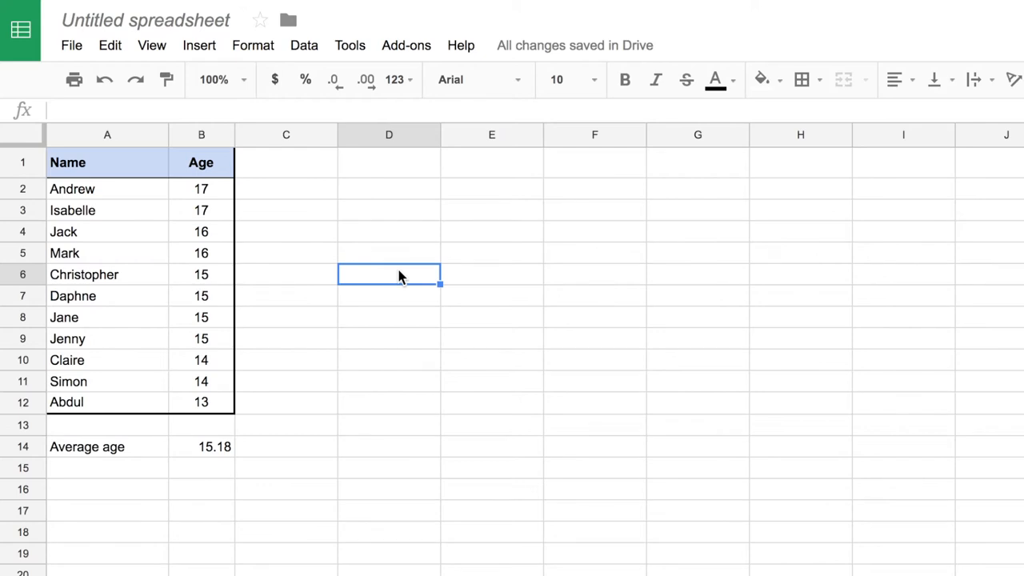
{"action": "mouse_move", "coordinate": [271, 168]}
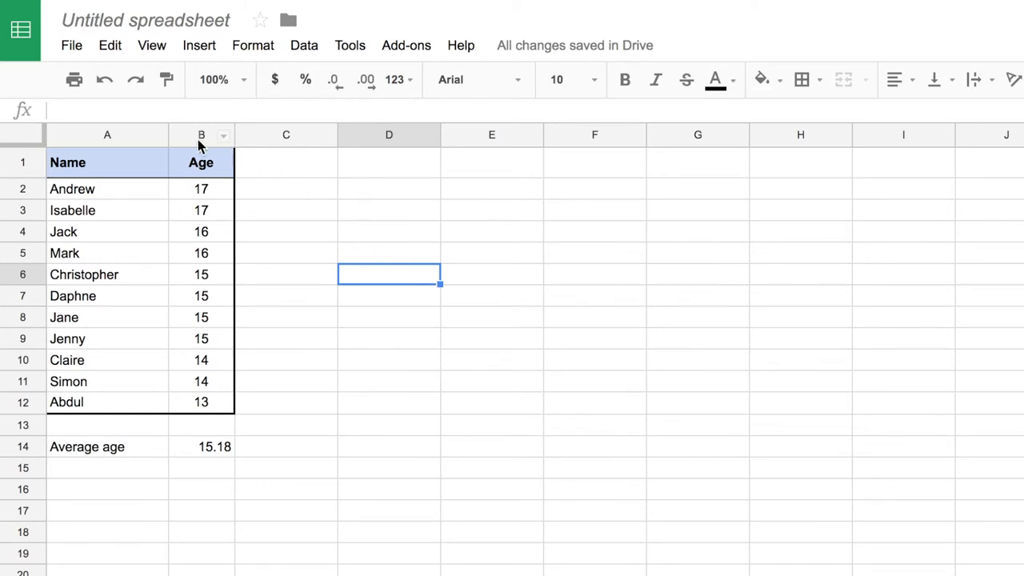
- Insert a new column left of Age and start its header with 'Pocket'
{"action": "right_click", "coordinate": [202, 134]}
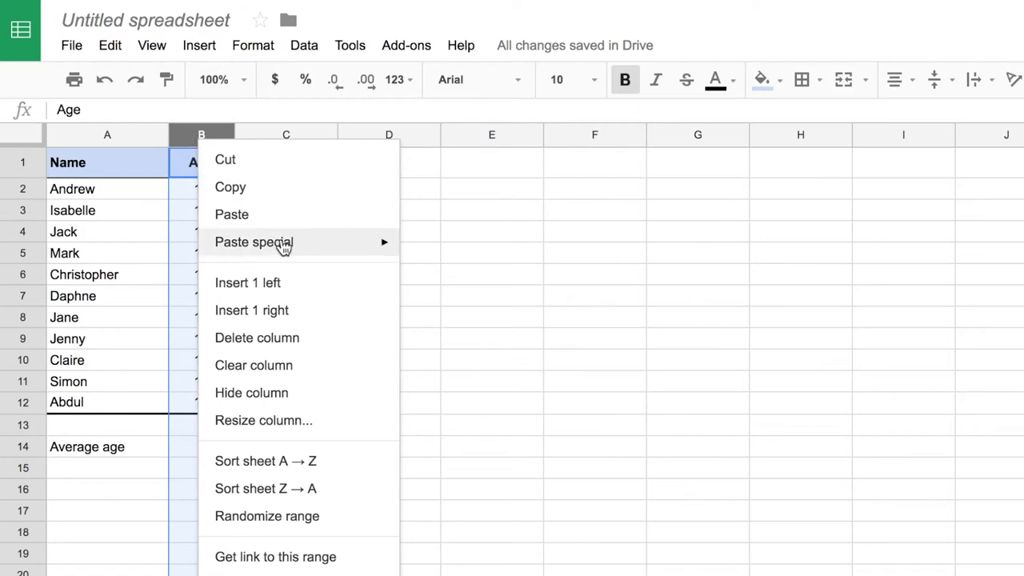
{"action": "mouse_move", "coordinate": [304, 292]}
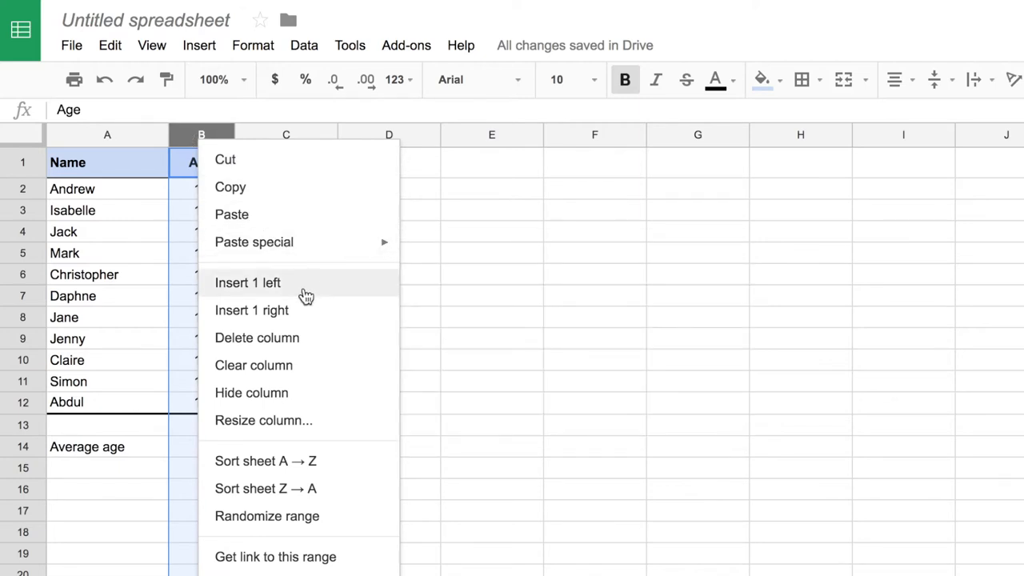
{"action": "mouse_move", "coordinate": [301, 310]}
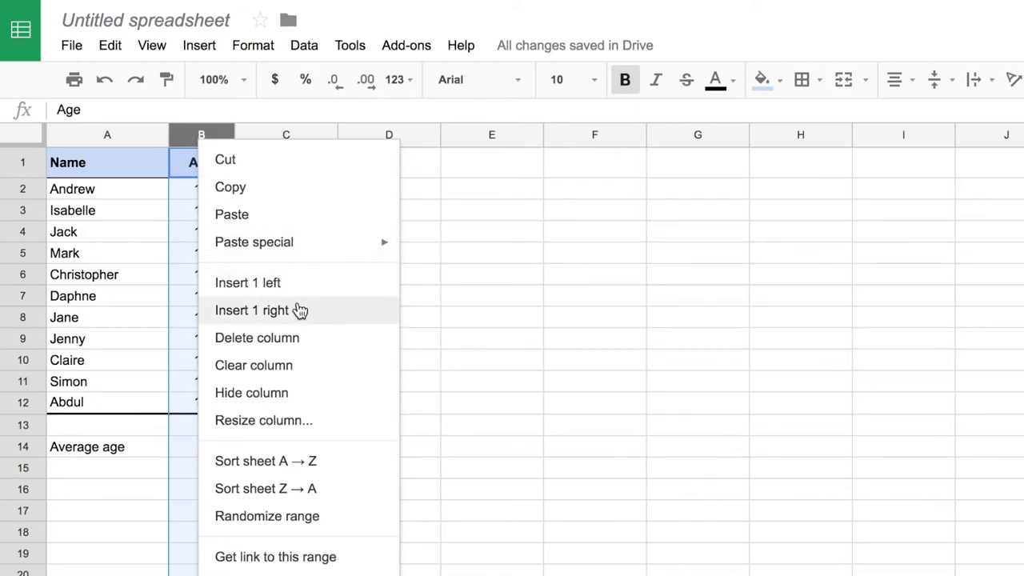
{"action": "mouse_move", "coordinate": [336, 291]}
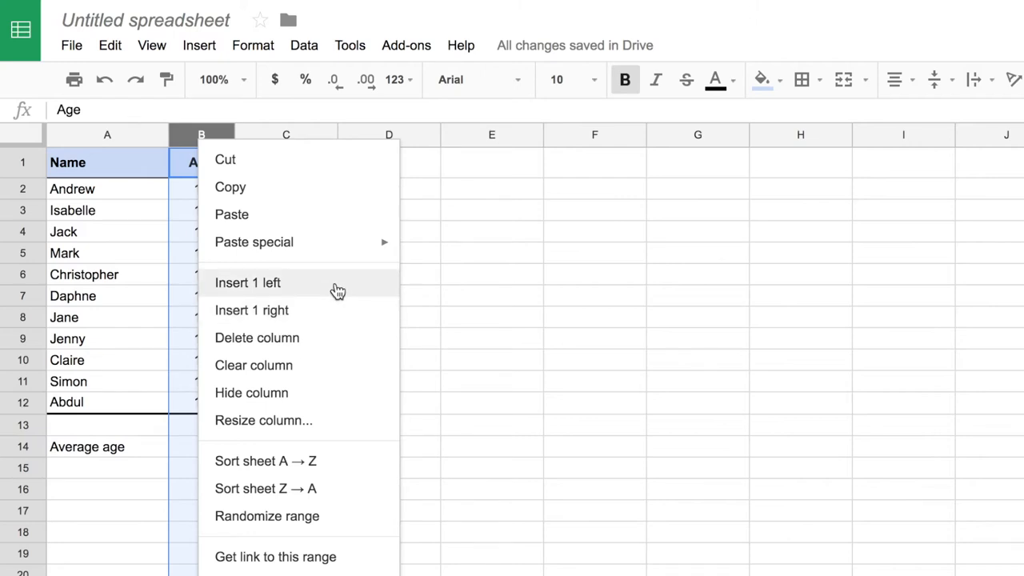
{"action": "right_click", "coordinate": [22, 253]}
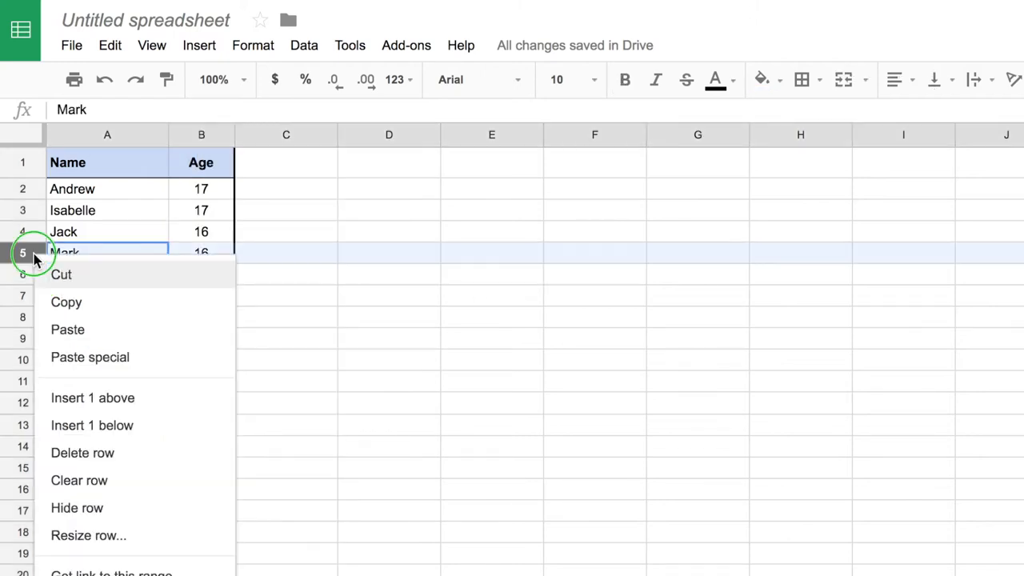
{"action": "mouse_move", "coordinate": [189, 397]}
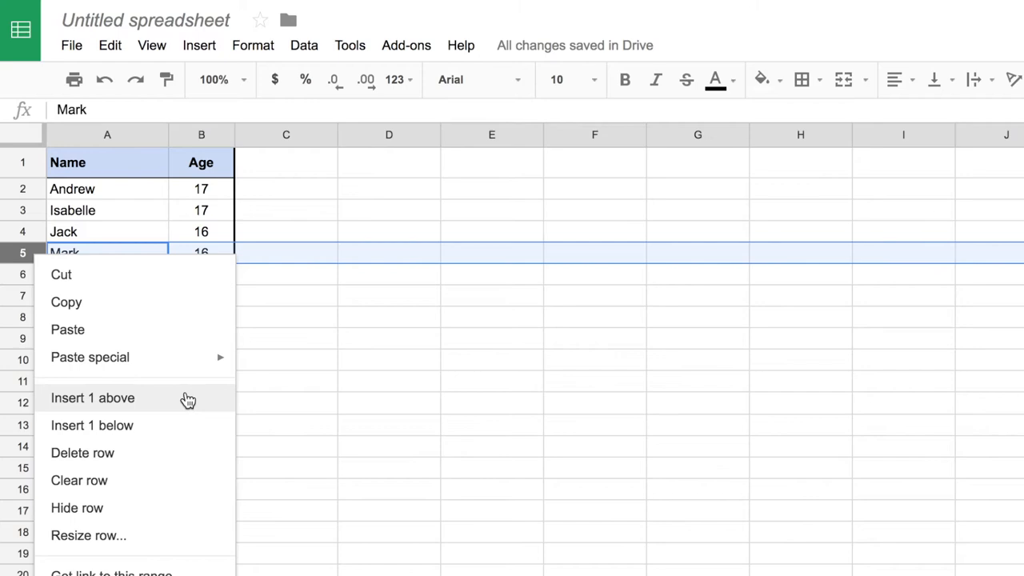
{"action": "mouse_move", "coordinate": [190, 432]}
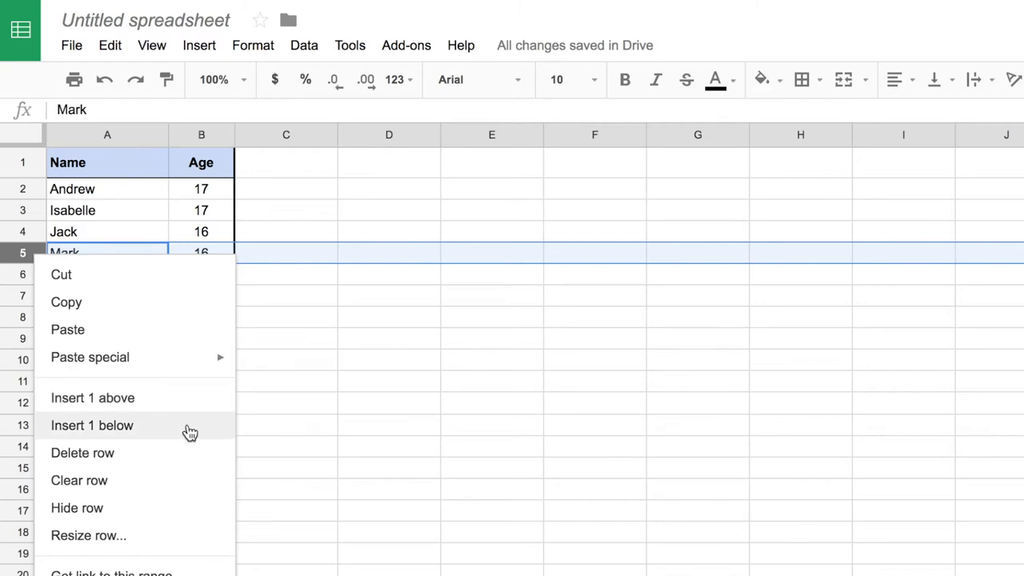
{"action": "right_click", "coordinate": [201, 135]}
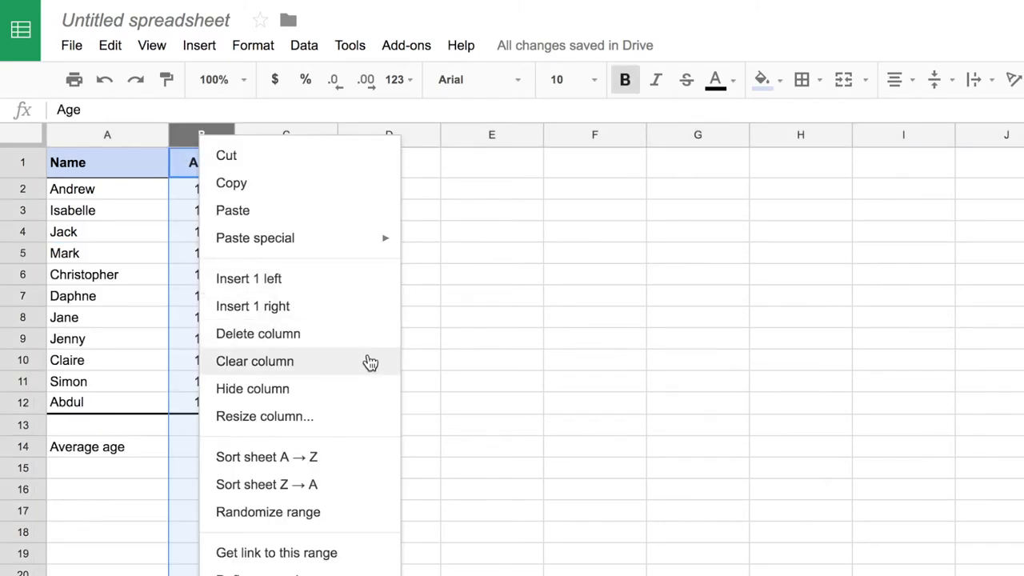
{"action": "mouse_move", "coordinate": [378, 400]}
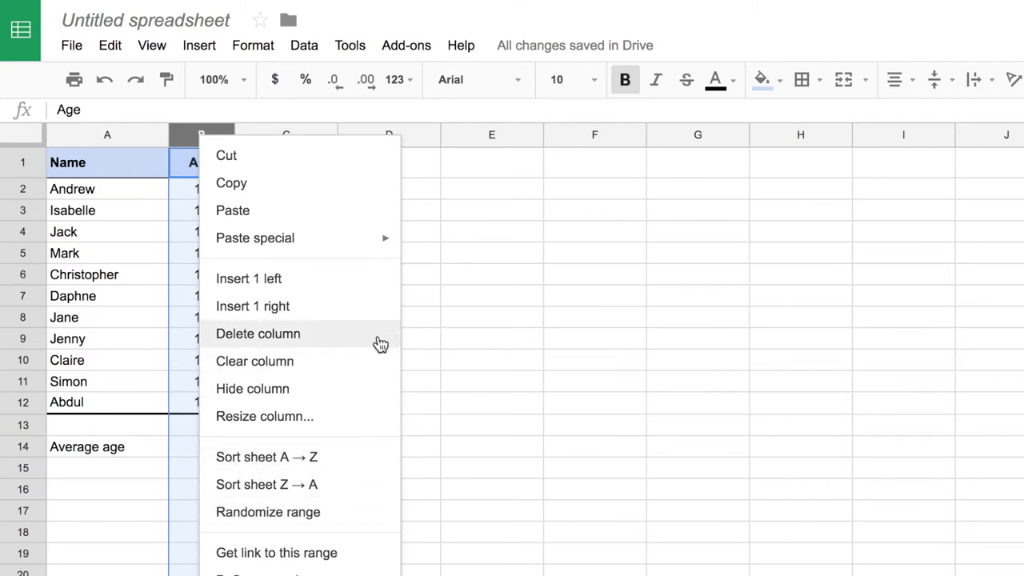
{"action": "mouse_move", "coordinate": [360, 291]}
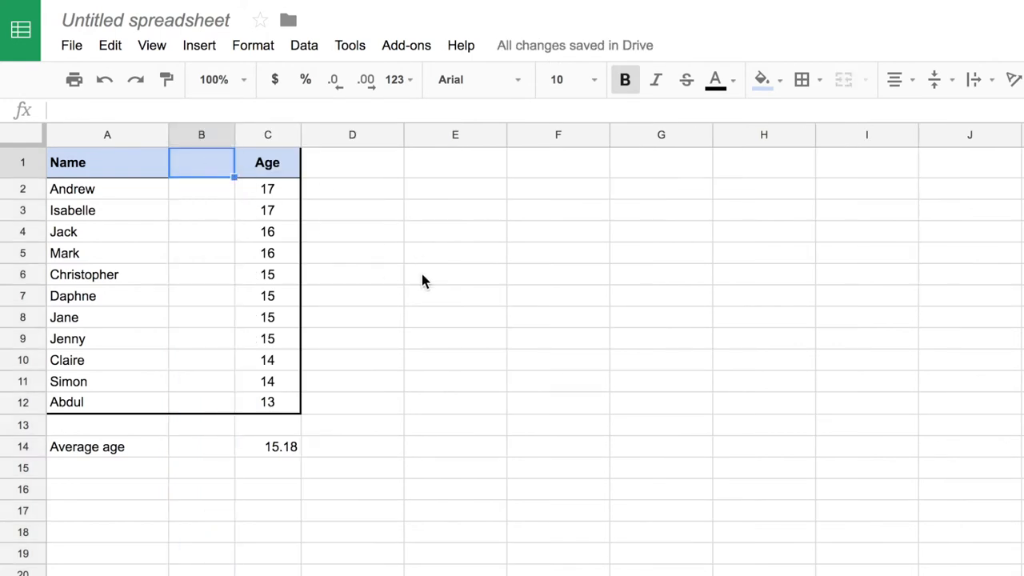
{"action": "type", "text": "Pocket mon"}
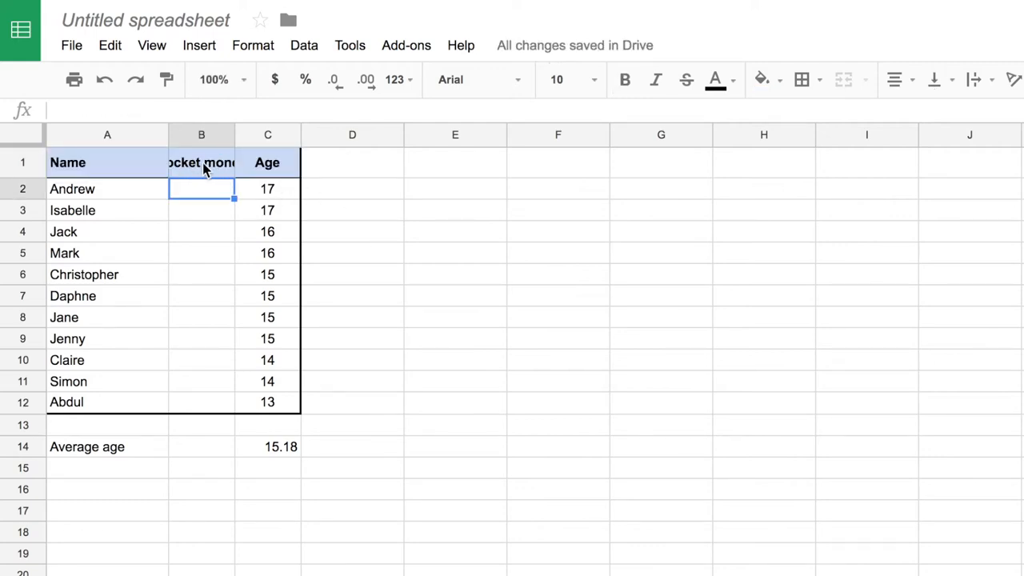
{"action": "mouse_move", "coordinate": [195, 179]}
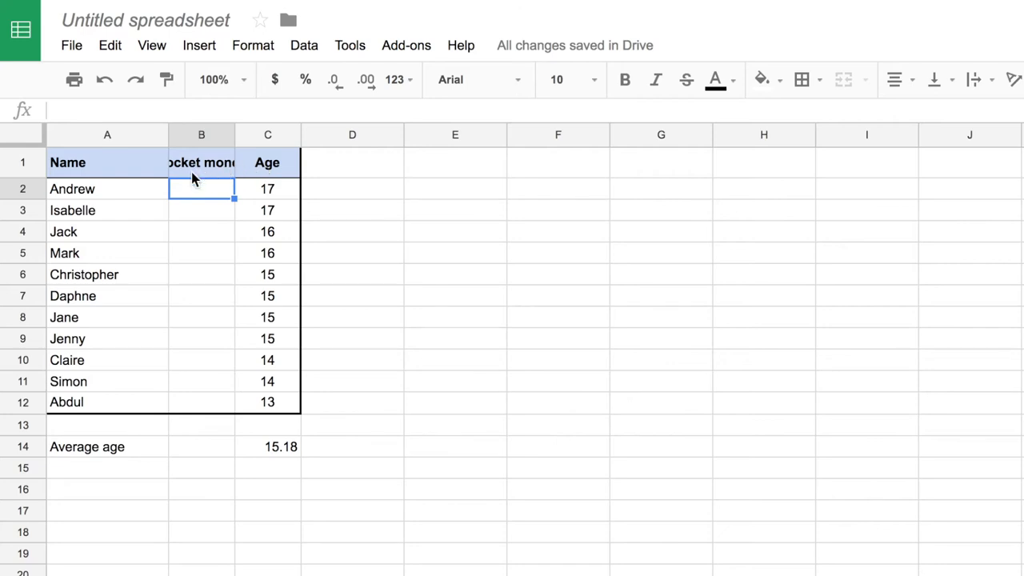
{"action": "mouse_move", "coordinate": [233, 135]}
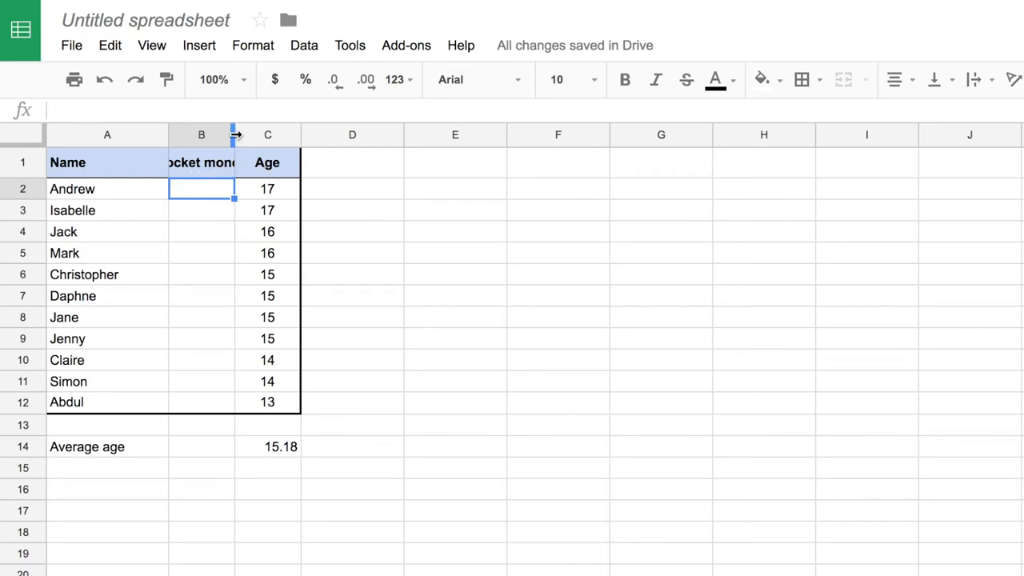
- Keep column B narrow and wrap the 'Pocket money' header onto two lines
{"action": "left_click_drag", "start_coordinate": [234, 135], "coordinate": [263, 134]}
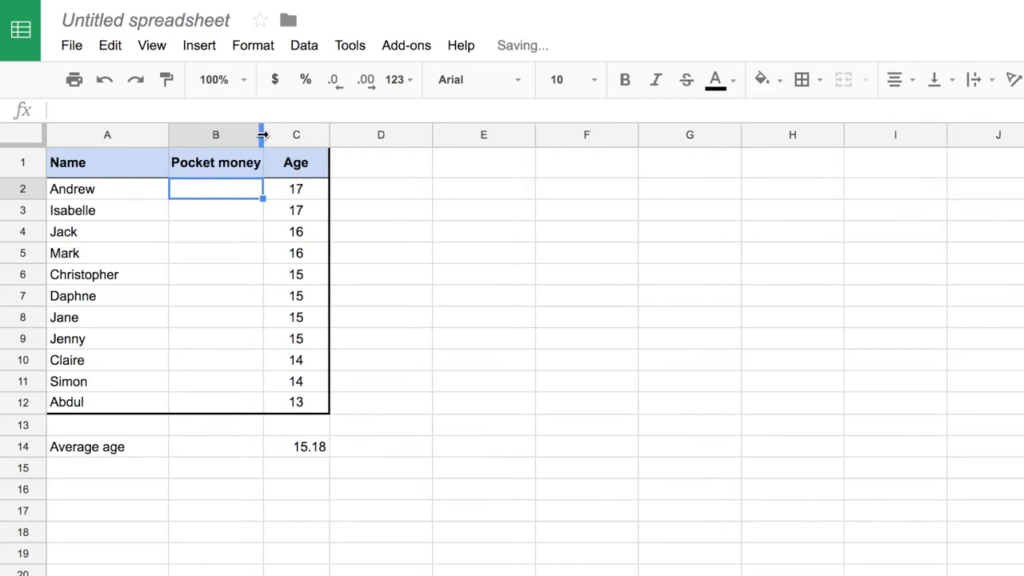
{"action": "left_click_drag", "start_coordinate": [263, 134], "coordinate": [234, 134]}
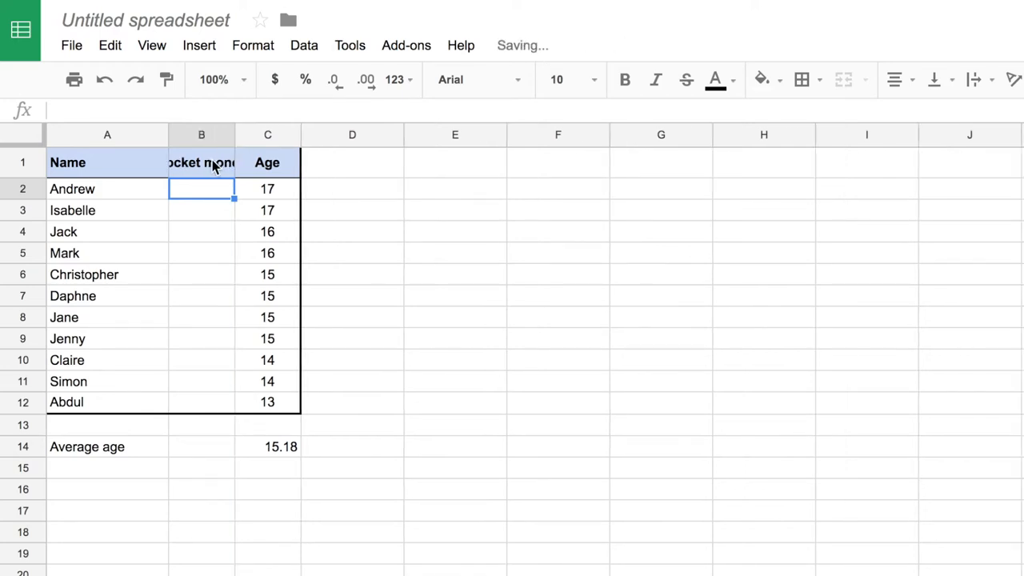
{"action": "left_click", "coordinate": [202, 163]}
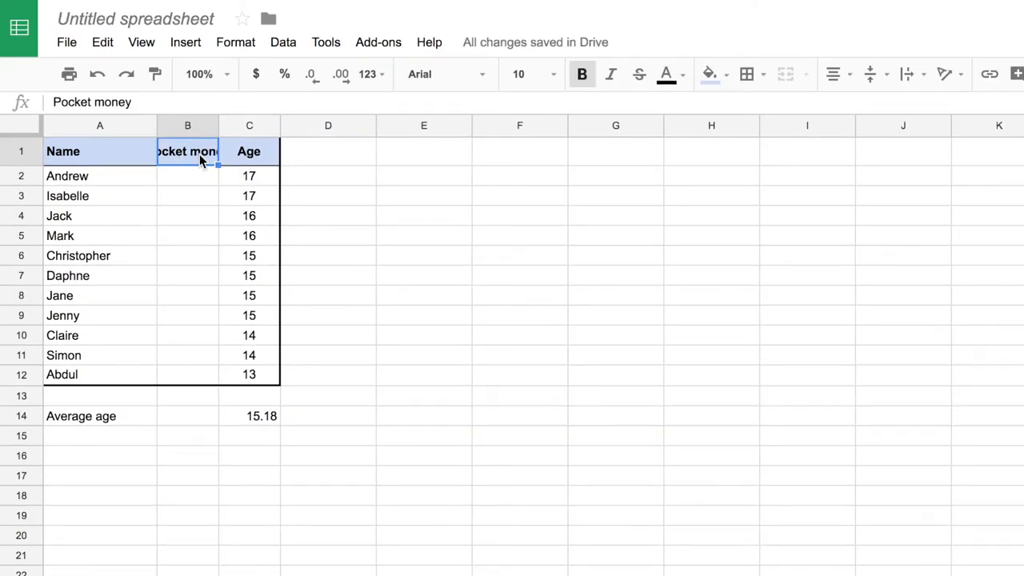
{"action": "mouse_move", "coordinate": [906, 76]}
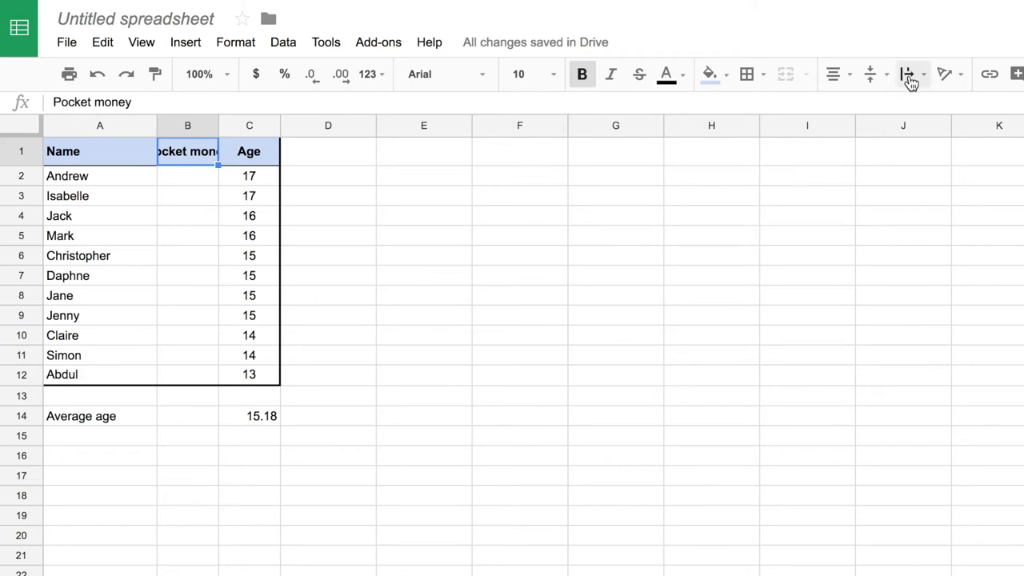
{"action": "left_click", "coordinate": [911, 75]}
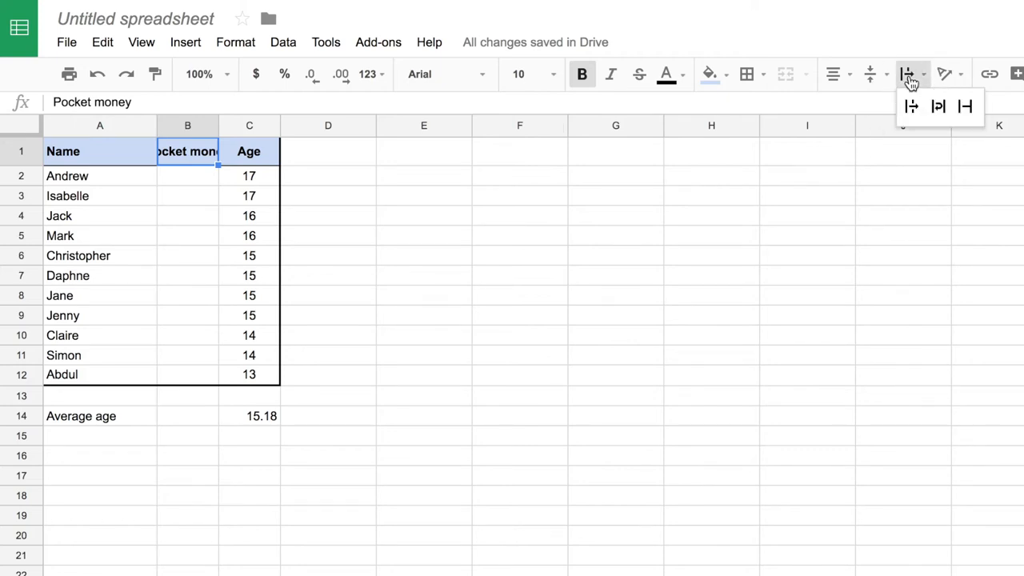
{"action": "mouse_move", "coordinate": [938, 106]}
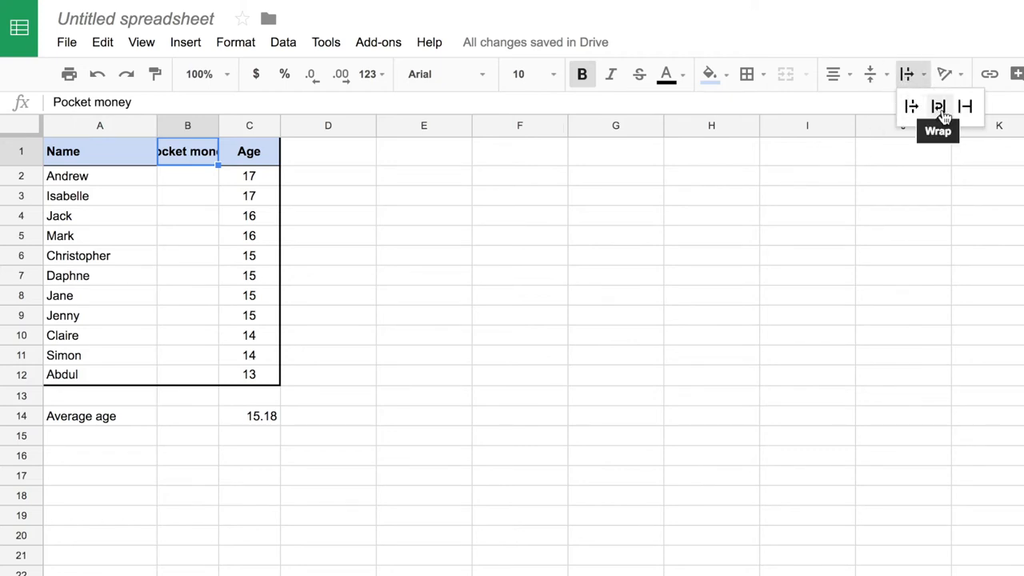
{"action": "left_click", "coordinate": [938, 105]}
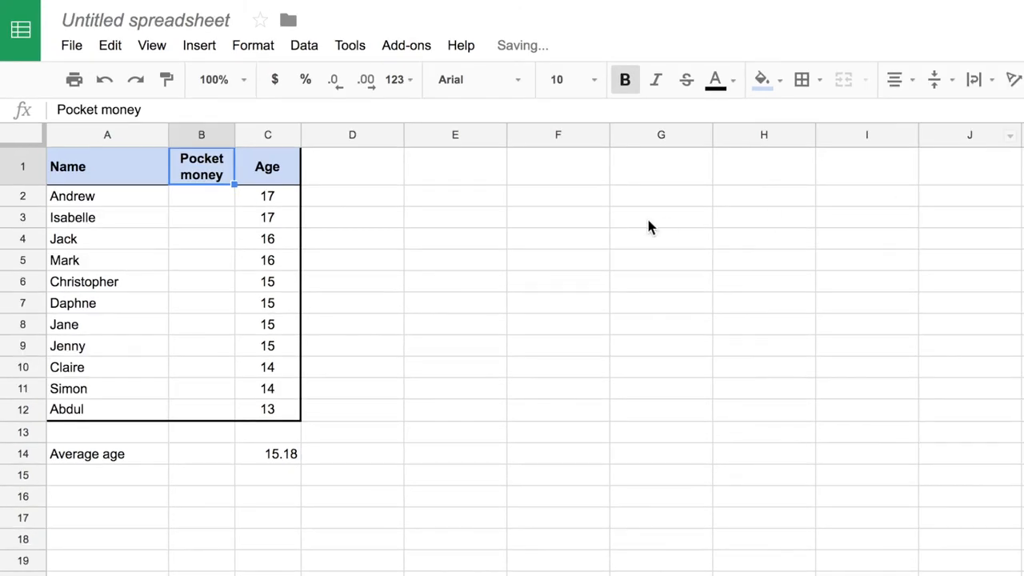
{"action": "left_click", "coordinate": [353, 218]}
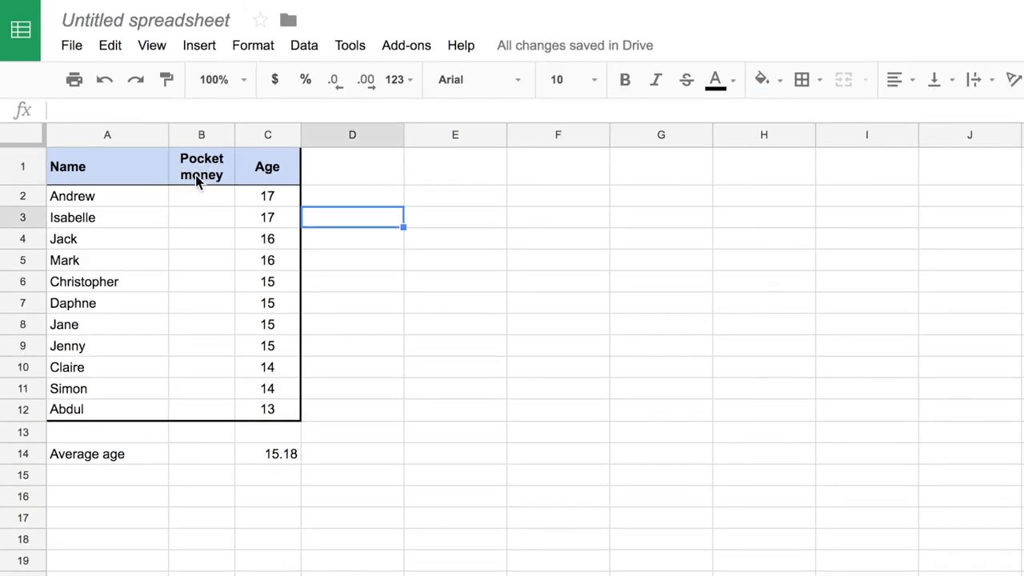
{"action": "left_click", "coordinate": [202, 196]}
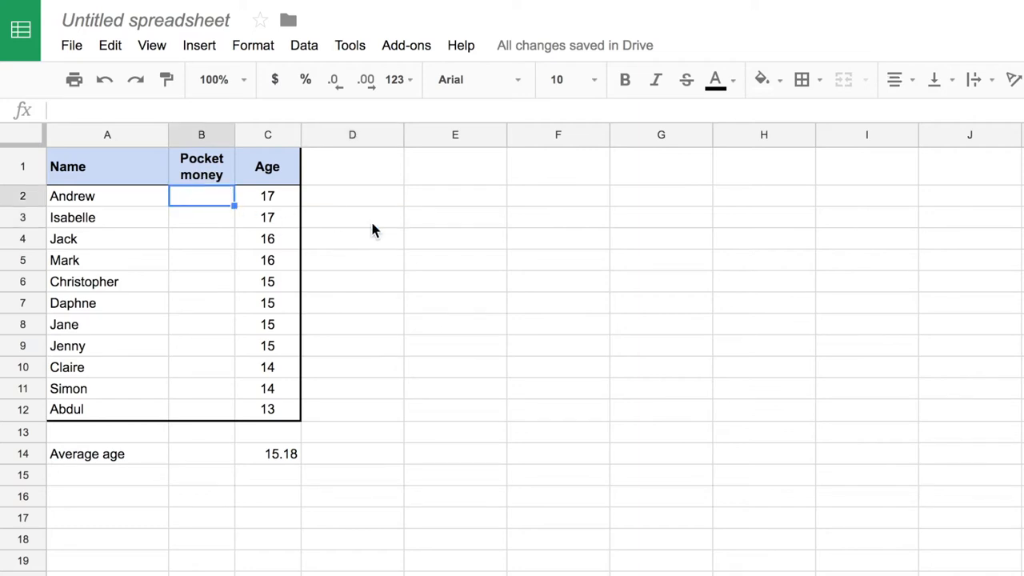
{"action": "mouse_move", "coordinate": [491, 269]}
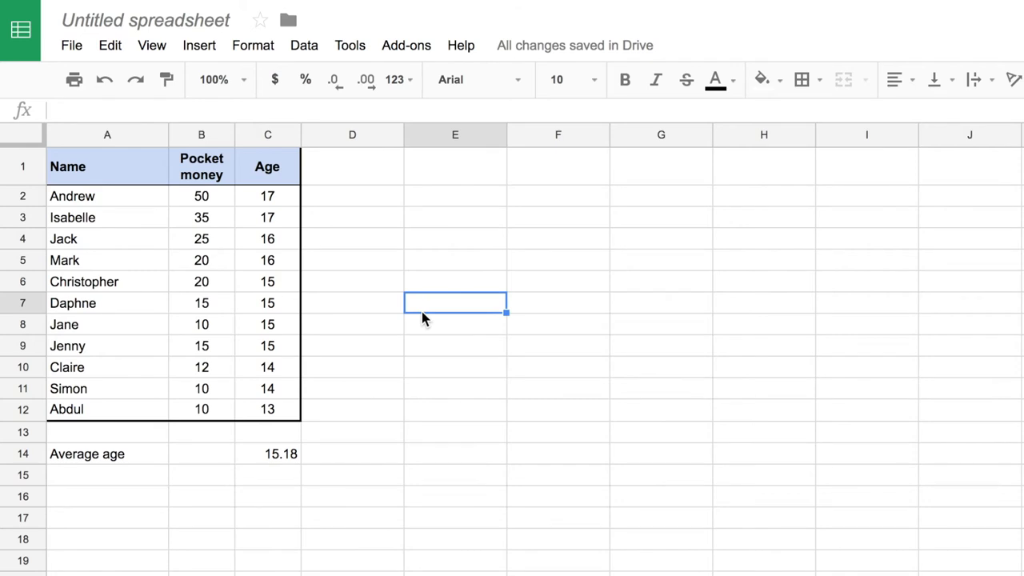
{"action": "mouse_move", "coordinate": [222, 217]}
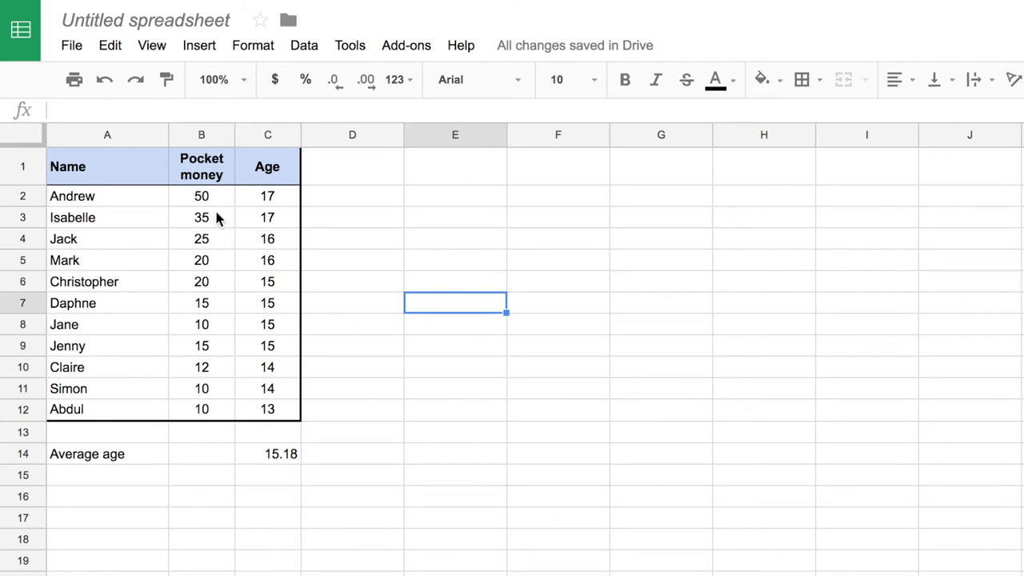
{"action": "mouse_move", "coordinate": [224, 202]}
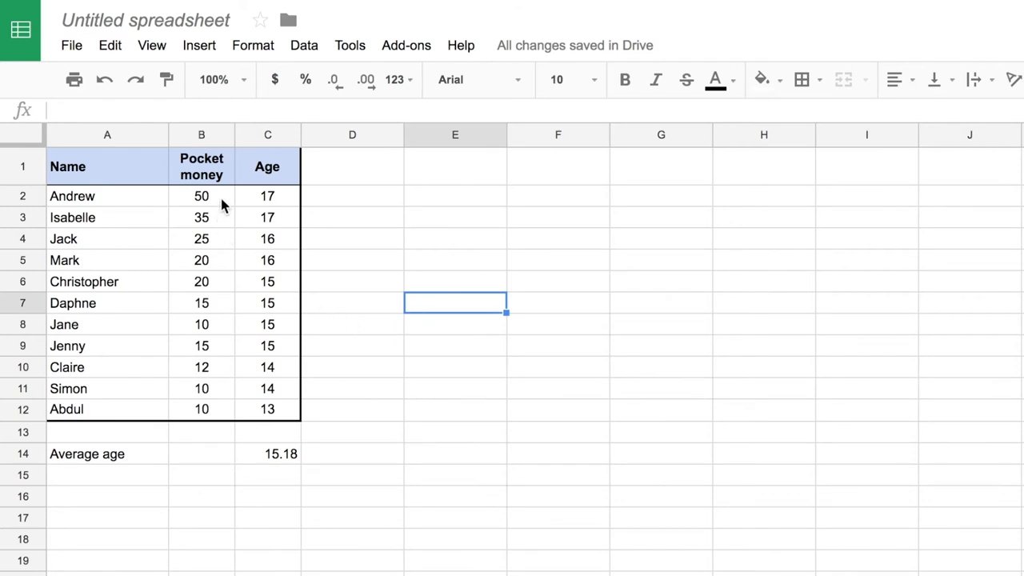
- Select the entered pocket money amounts (50 down to 10) in column B for formatting
{"action": "left_click", "coordinate": [202, 195]}
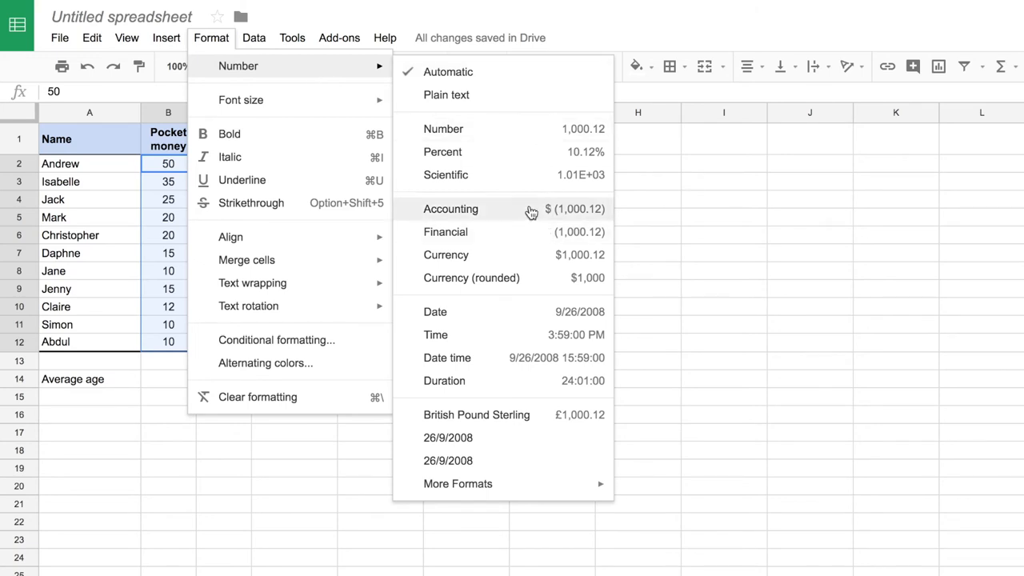
{"action": "mouse_move", "coordinate": [516, 259]}
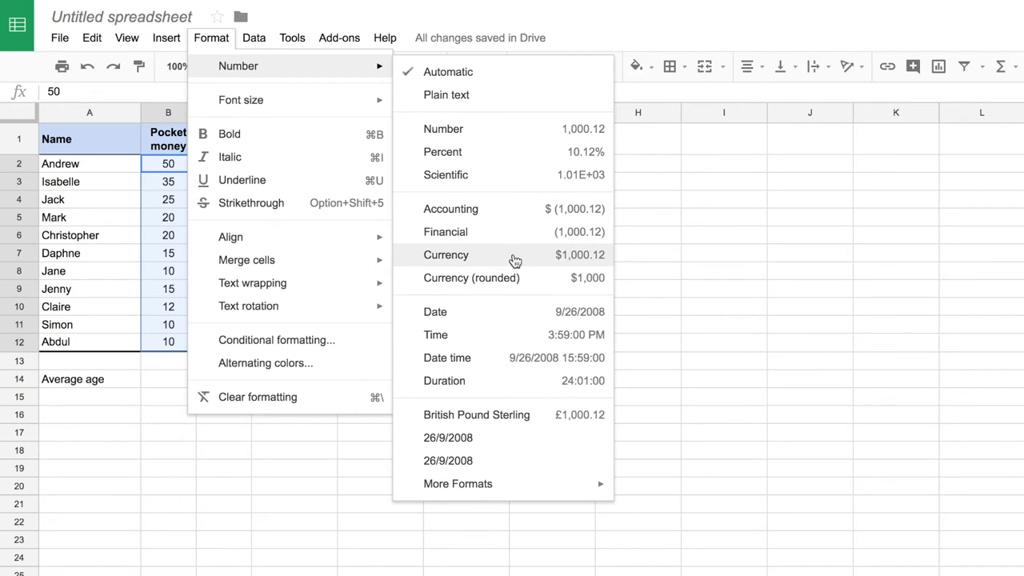
{"action": "mouse_move", "coordinate": [557, 261]}
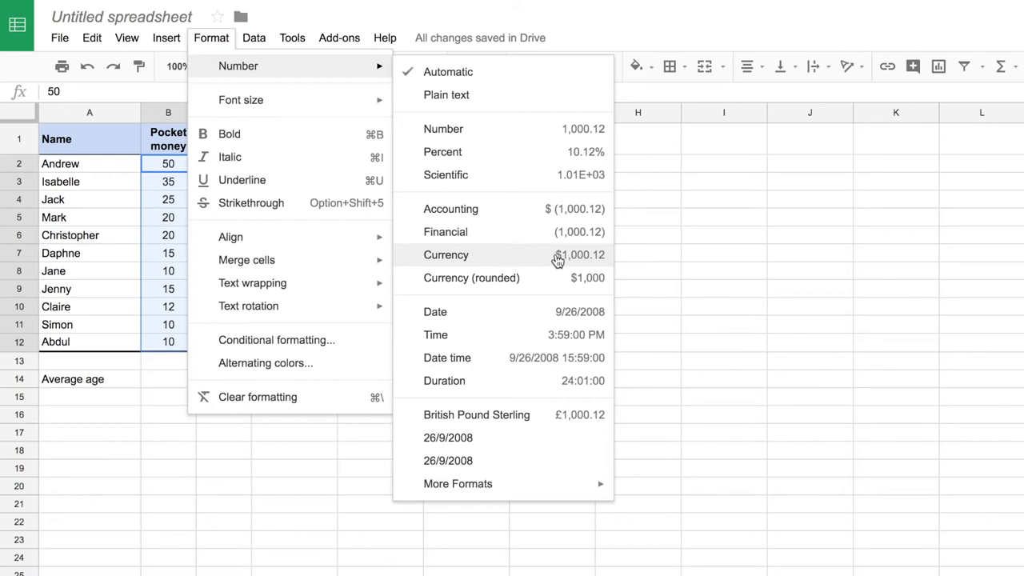
{"action": "mouse_move", "coordinate": [551, 423]}
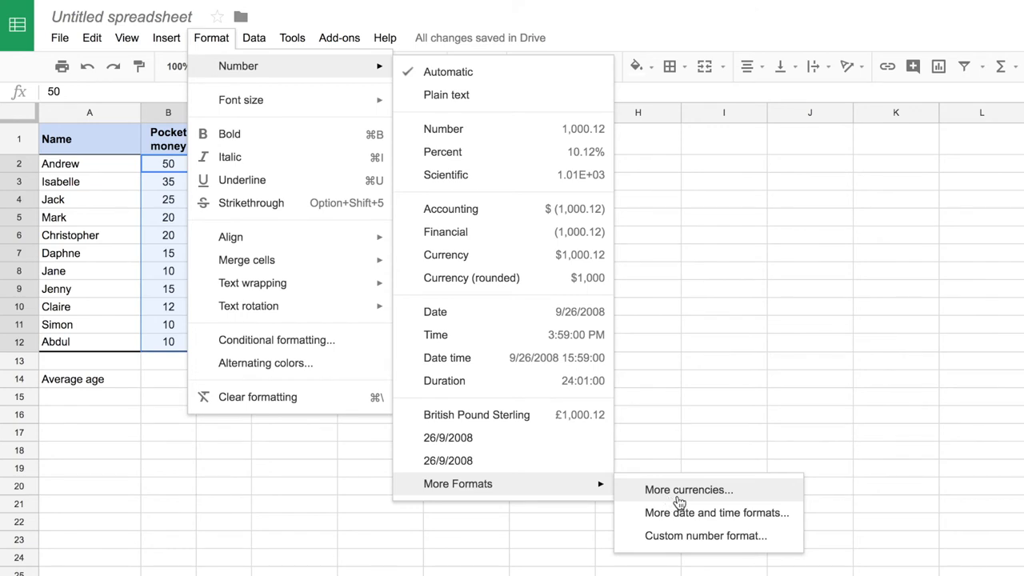
{"action": "mouse_move", "coordinate": [756, 496]}
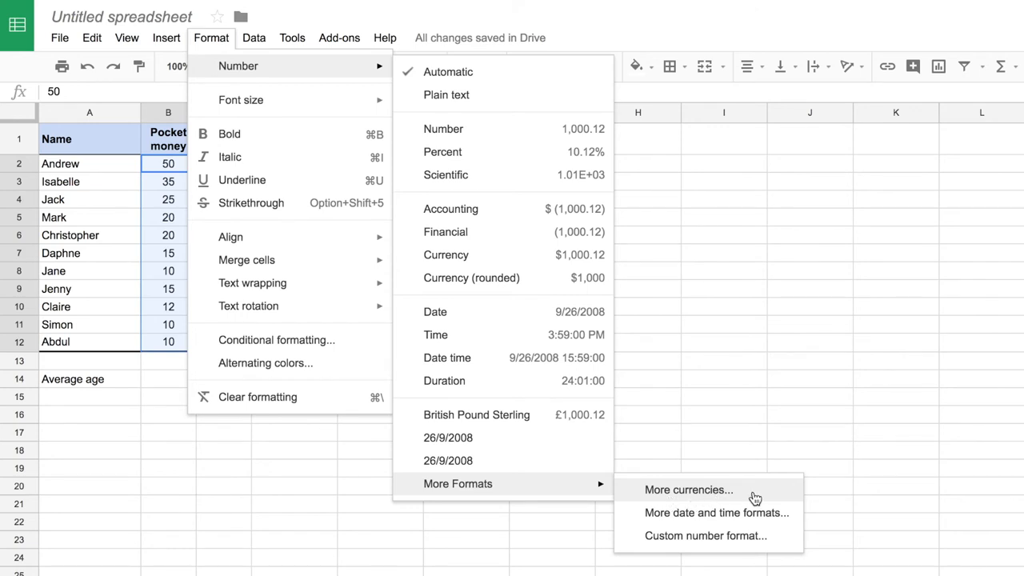
- Format the pocket money amounts B2:B12 as British Pound Sterling, £10.00 to £50.00
{"action": "left_click", "coordinate": [477, 414]}
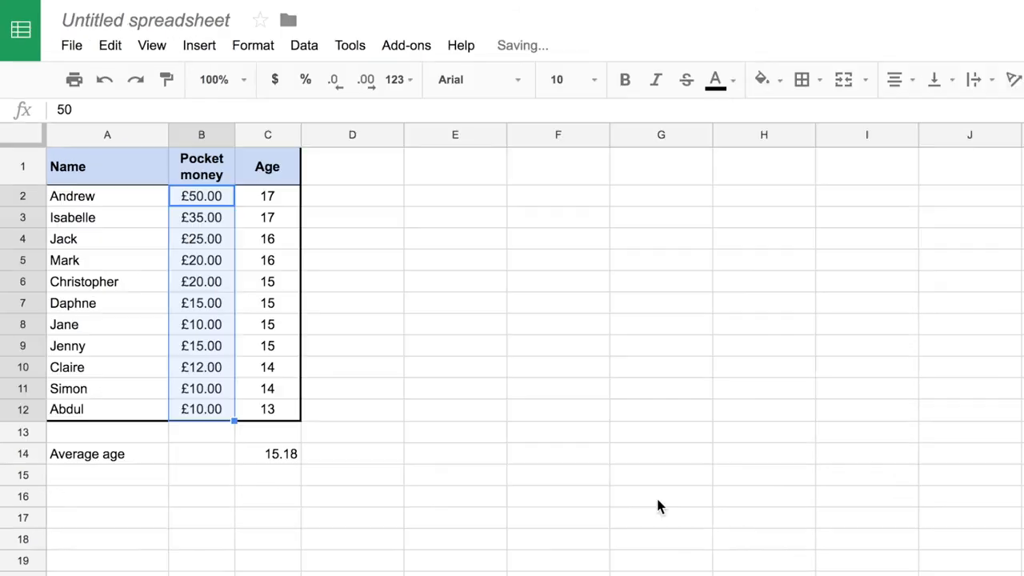
- Change Andrew's pocket money in B2 to 45, showing as £45.00
{"action": "left_click", "coordinate": [661, 496]}
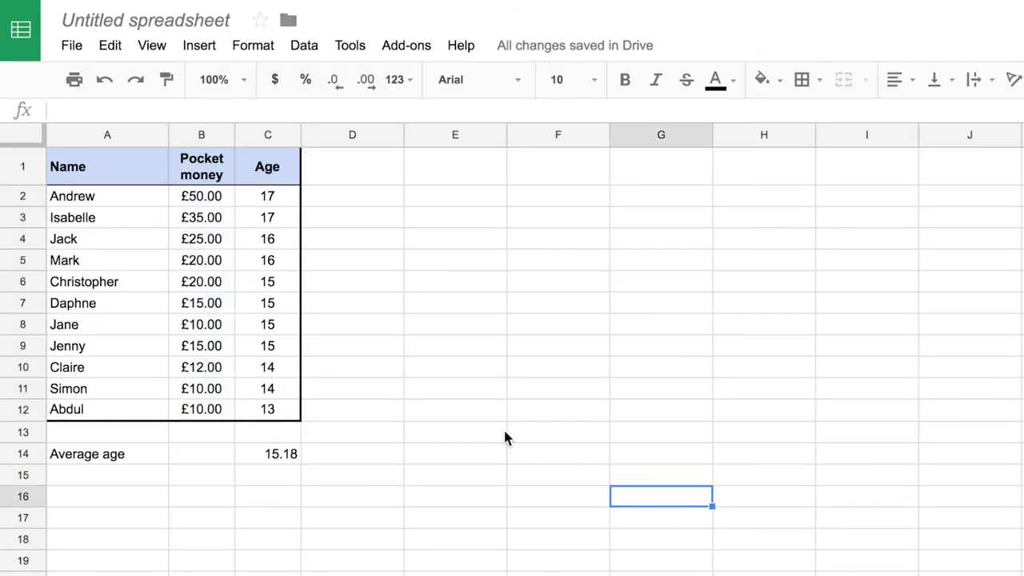
{"action": "mouse_move", "coordinate": [224, 212]}
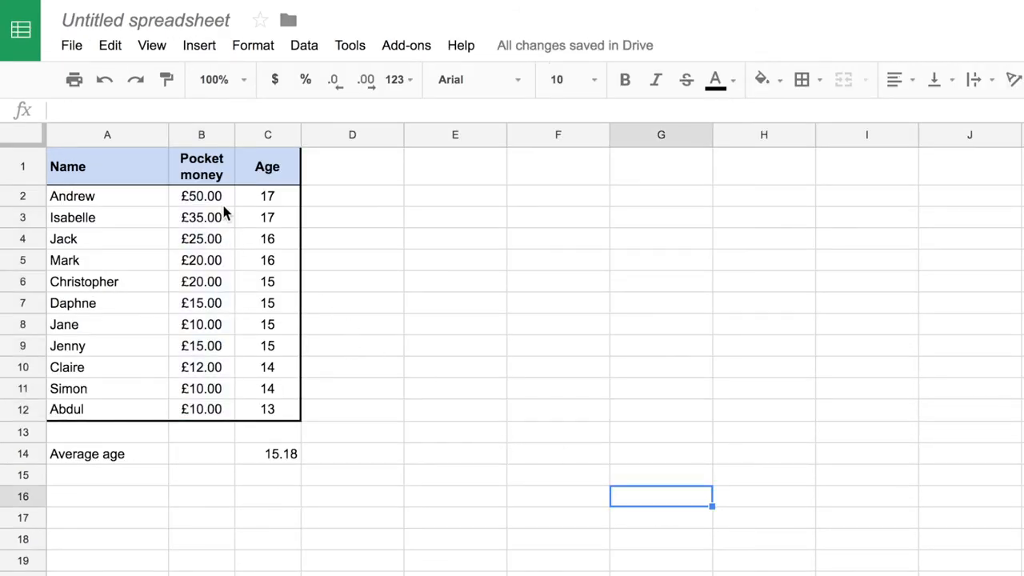
{"action": "mouse_move", "coordinate": [188, 204]}
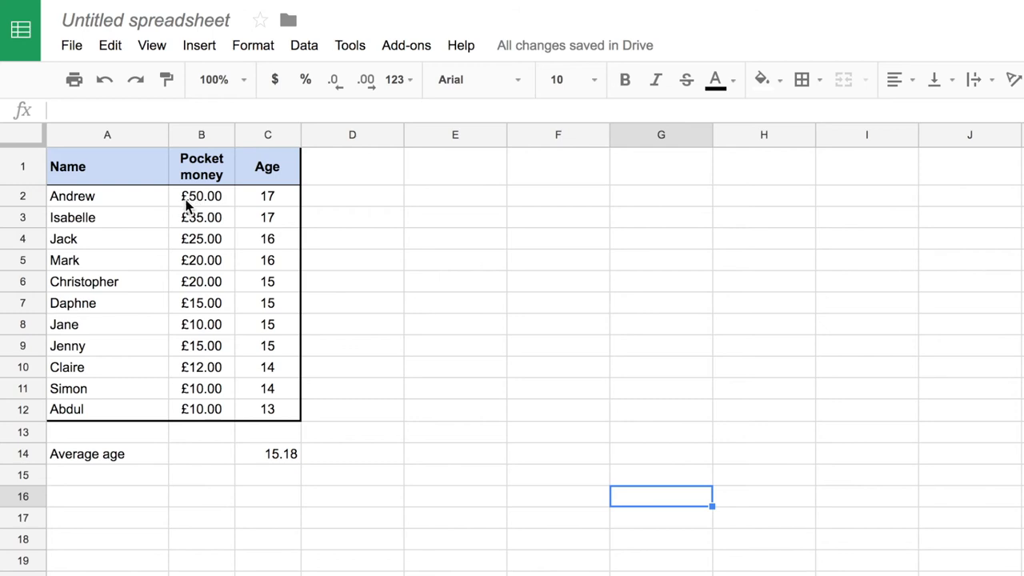
{"action": "mouse_move", "coordinate": [221, 208]}
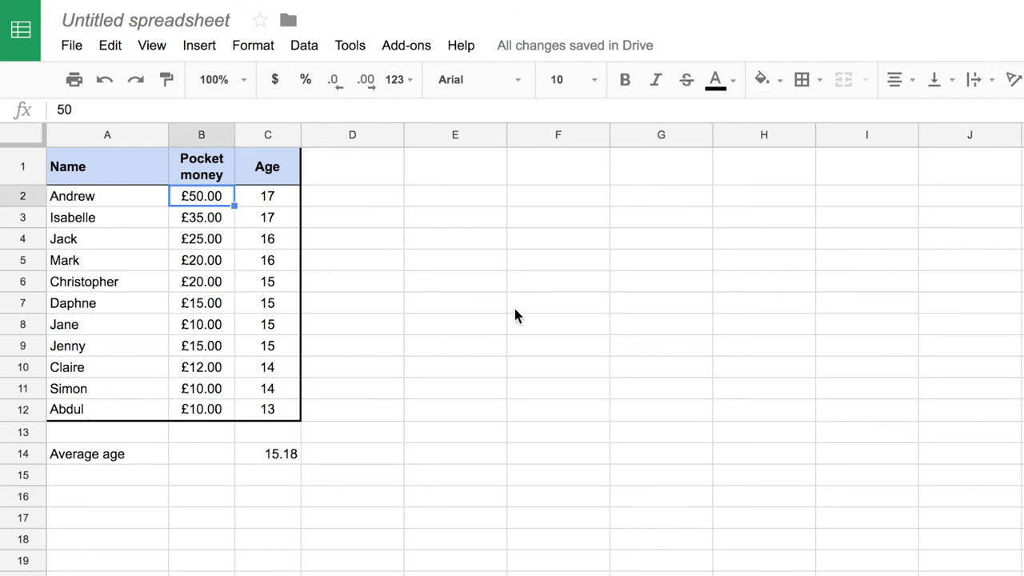
{"action": "type", "text": "45"}
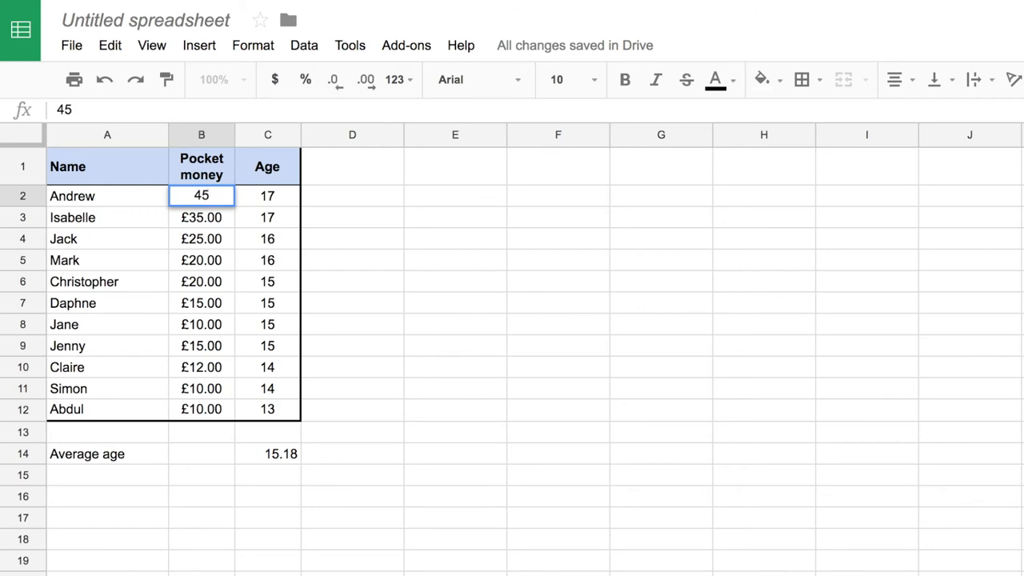
{"action": "key", "text": "Return"}
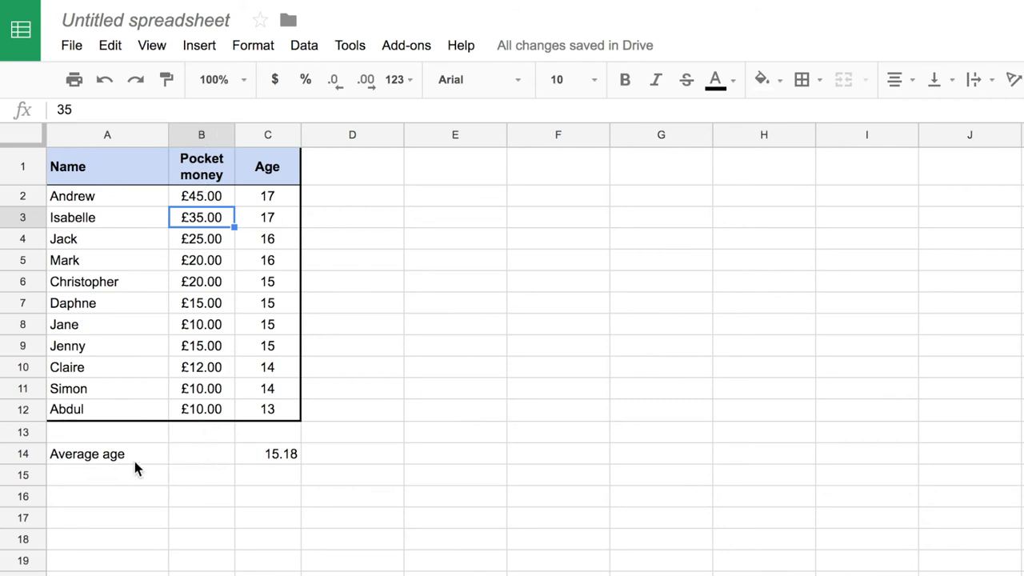
{"action": "mouse_move", "coordinate": [291, 461]}
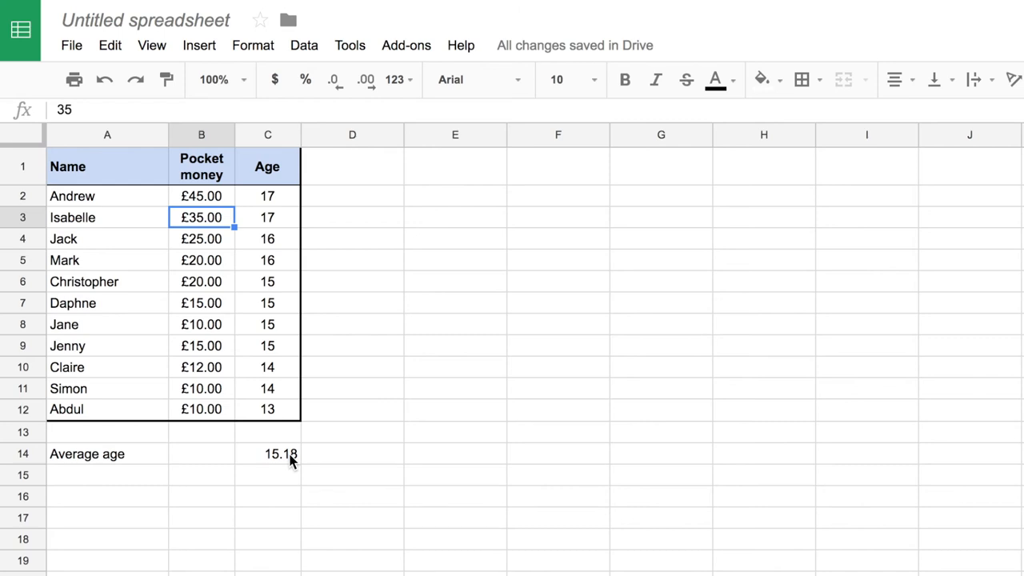
- Relocate the =AVERAGE(C2:C12) result from C14 to B14 beside its label
{"action": "left_click", "coordinate": [267, 455]}
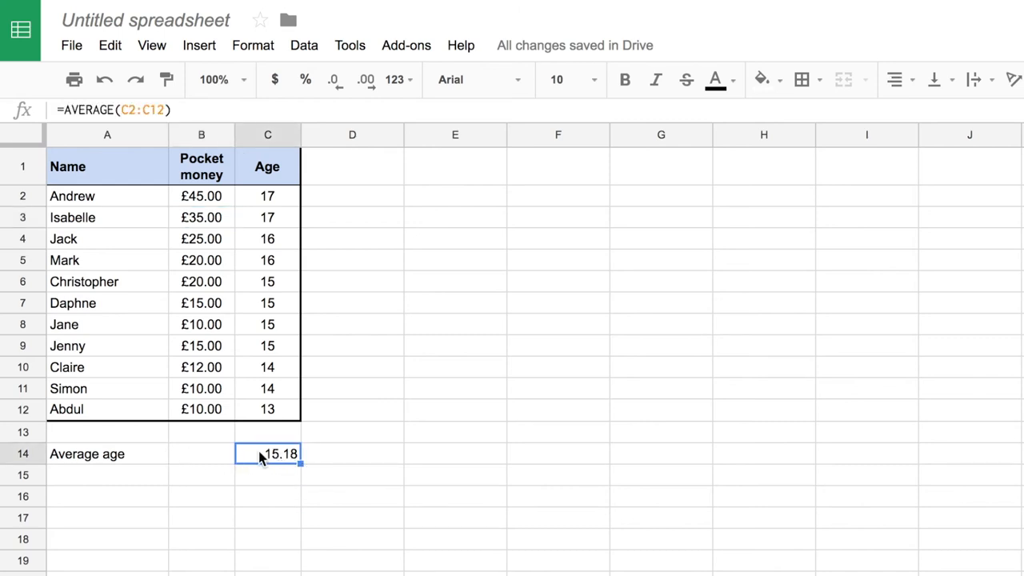
{"action": "mouse_move", "coordinate": [266, 447]}
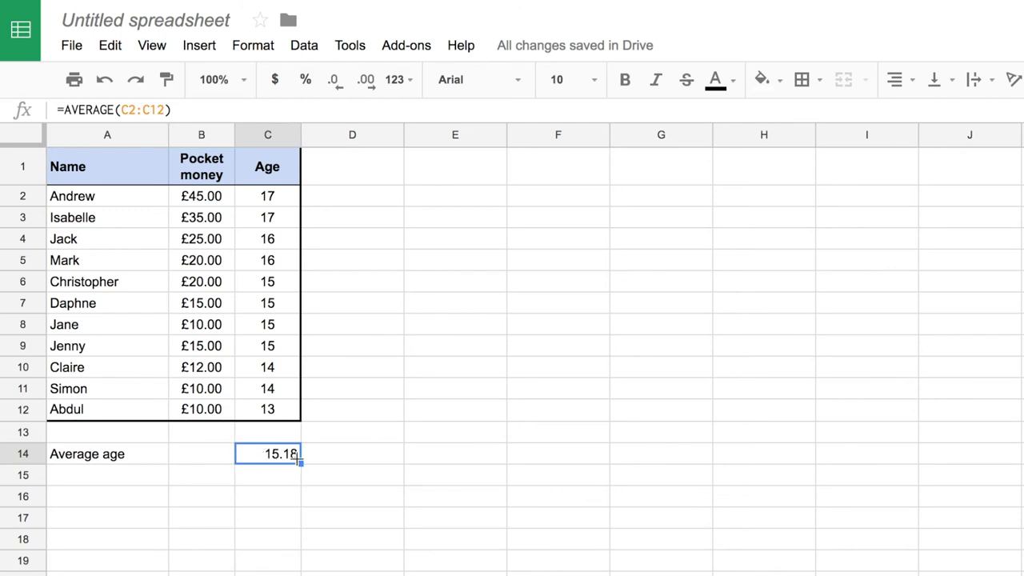
{"action": "mouse_move", "coordinate": [276, 445]}
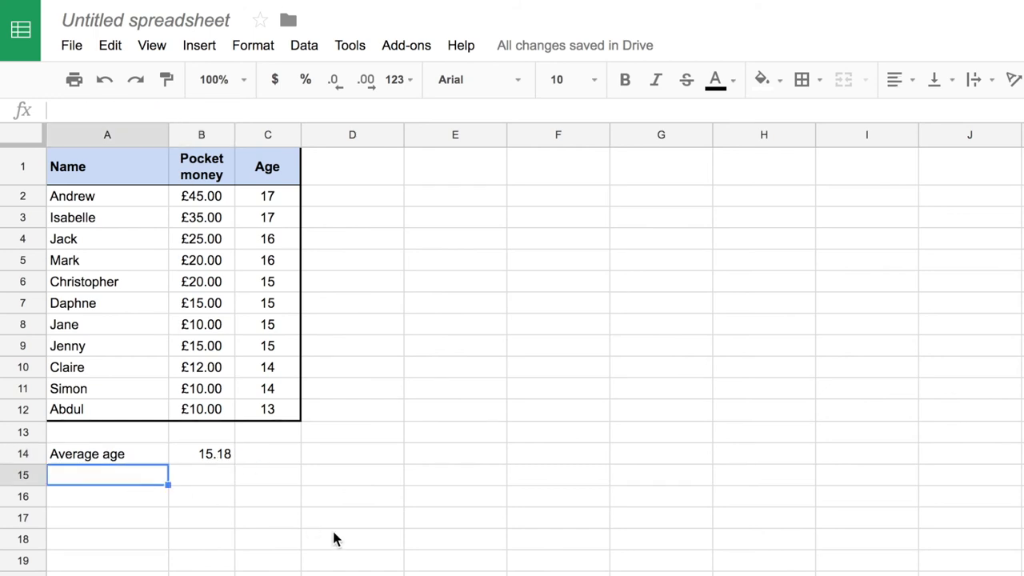
- Label A15 'Average pocket money' and compute =average(B2:B12) in B15, giving £19.73
{"action": "type", "text": "Average age"}
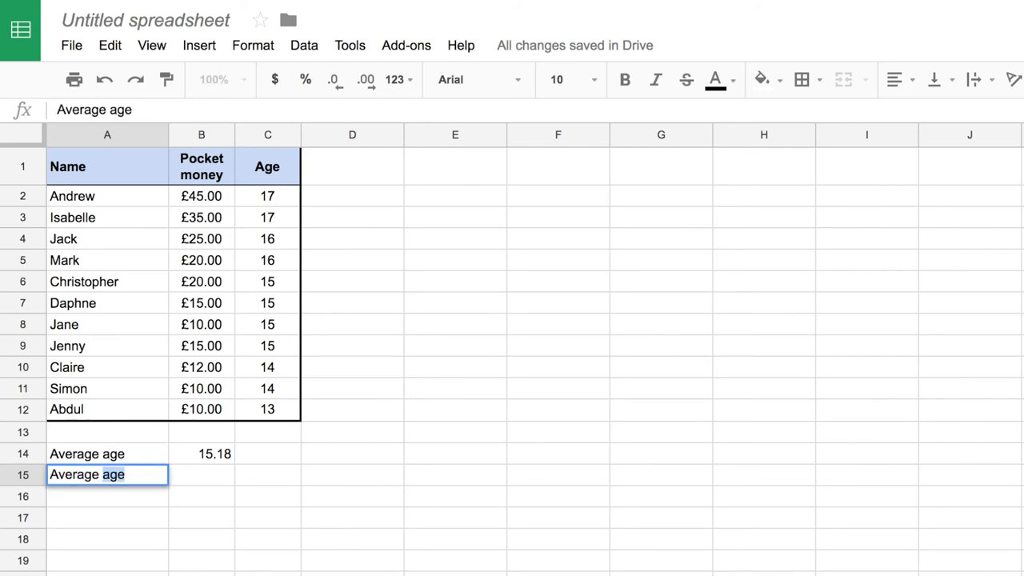
{"action": "type", "text": "Average pocket money"}
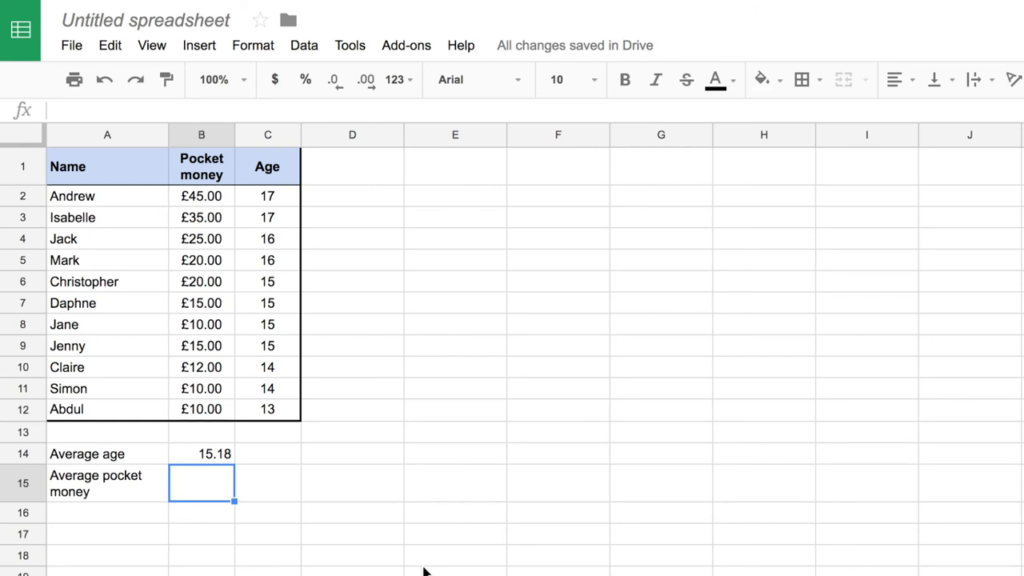
{"action": "type", "text": "=average(B2:B12"}
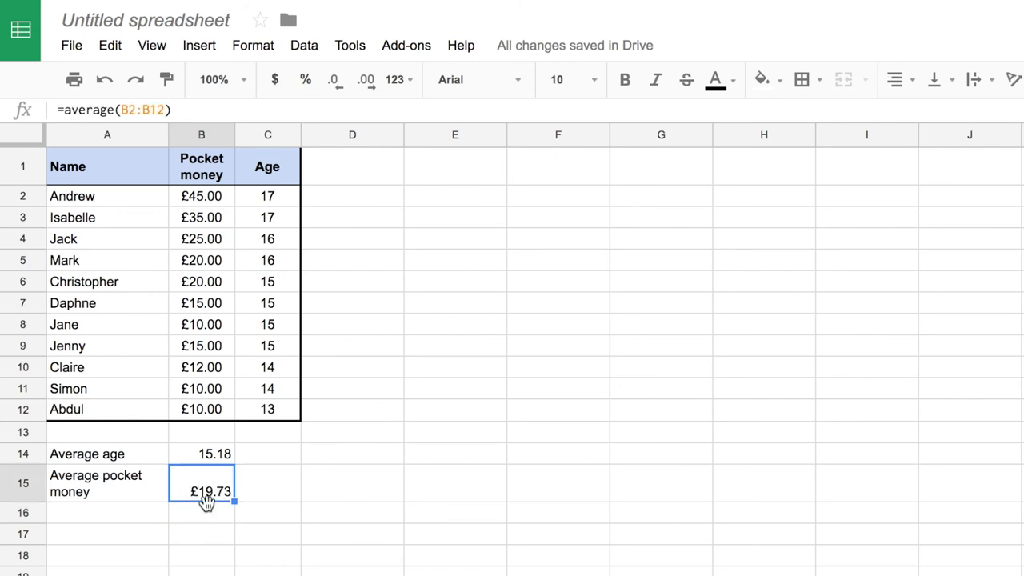
{"action": "left_click", "coordinate": [455, 555]}
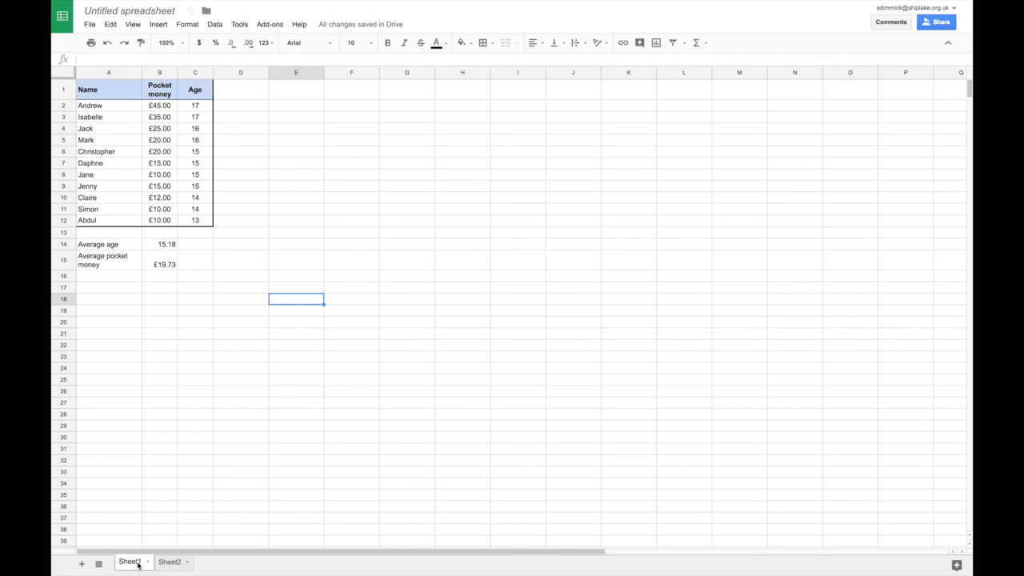
- Rename Sheet1 to 'Ages and Pocket Money' and delete Sheet2, confirming the prompt
{"action": "left_click", "coordinate": [130, 561]}
{"action": "type", "text": "Ages and Pocket Money"}
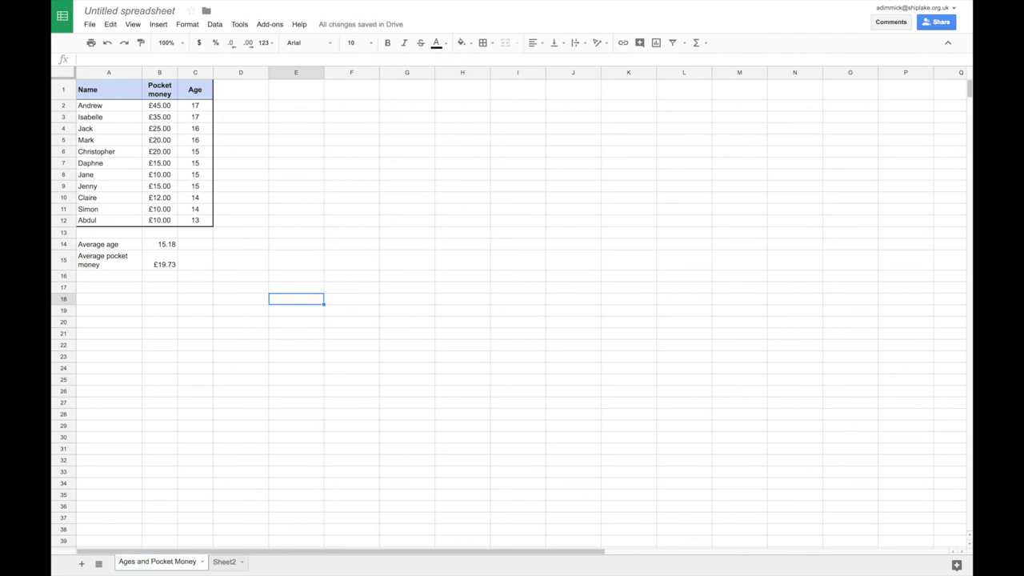
{"action": "right_click", "coordinate": [224, 561]}
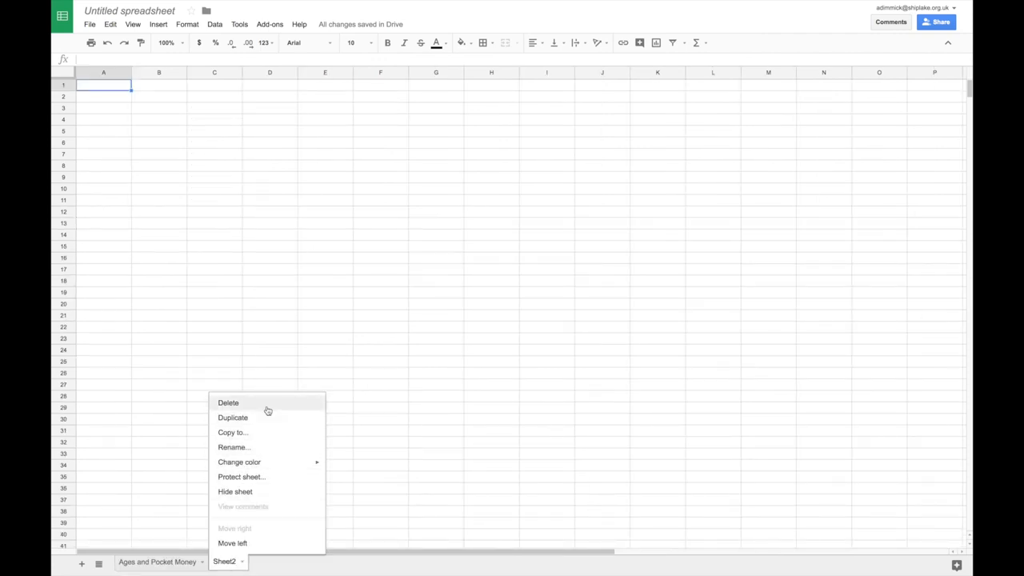
{"action": "left_click", "coordinate": [228, 403]}
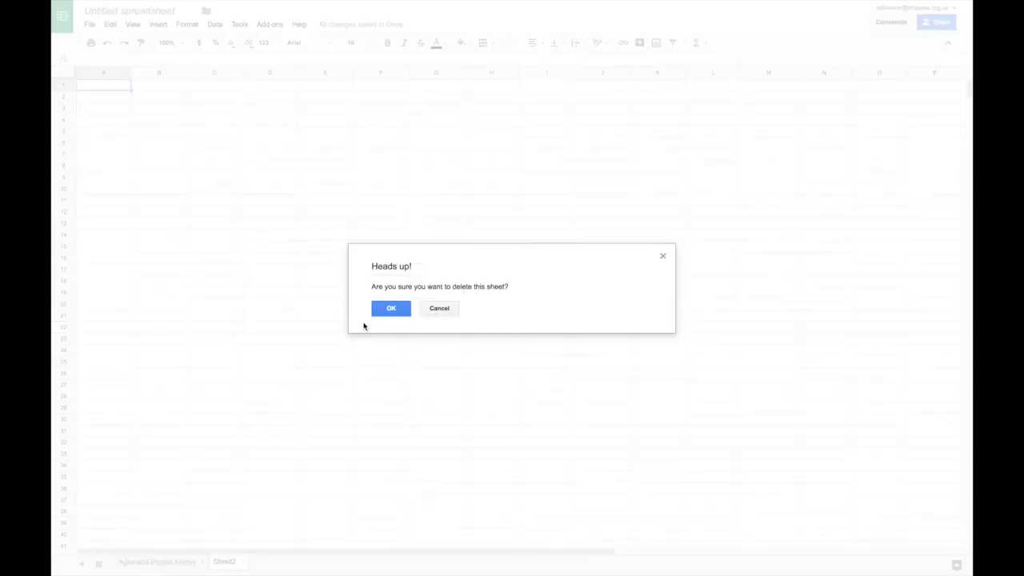
{"action": "left_click", "coordinate": [391, 307]}
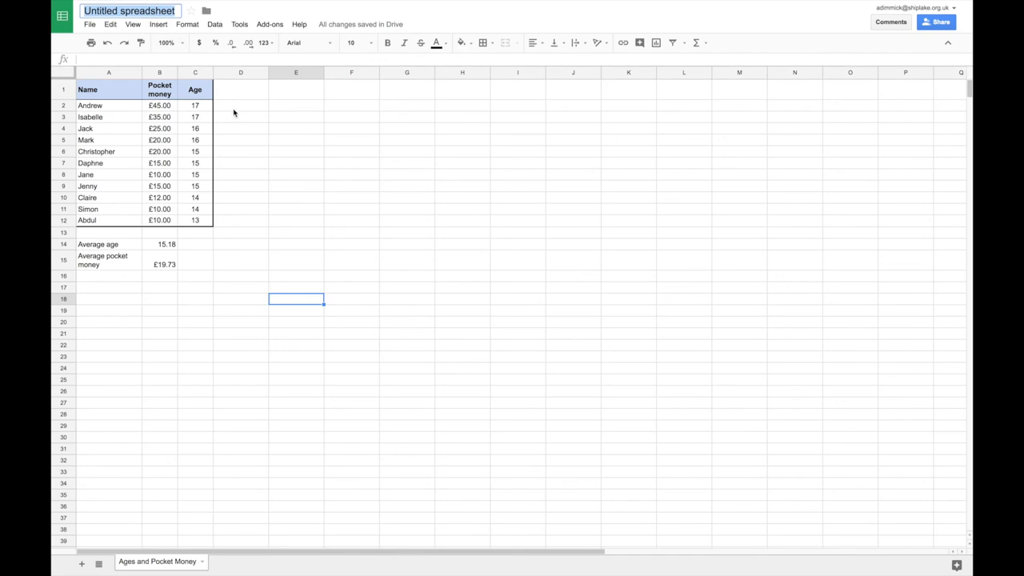
{"action": "mouse_move", "coordinate": [266, 144]}
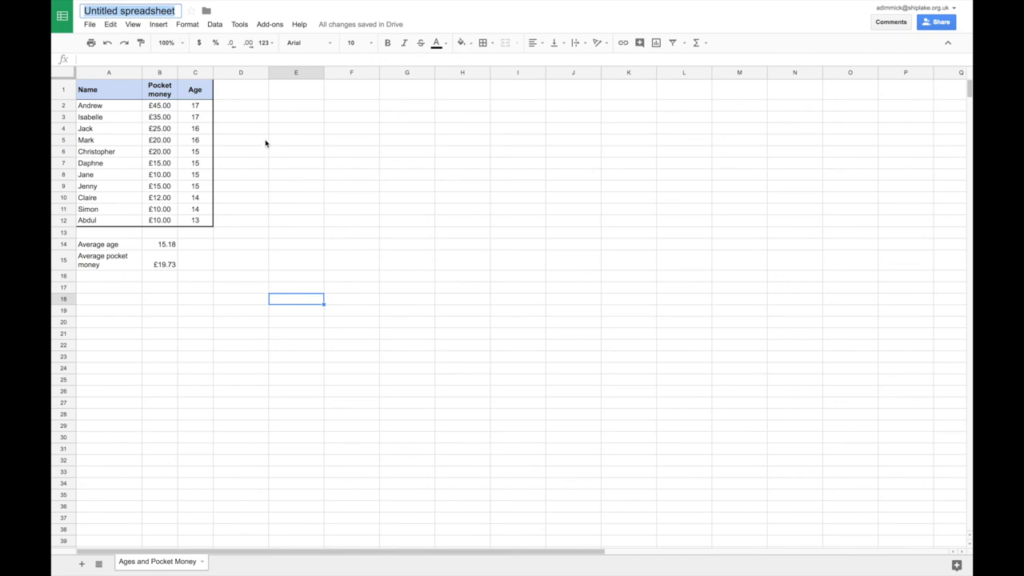